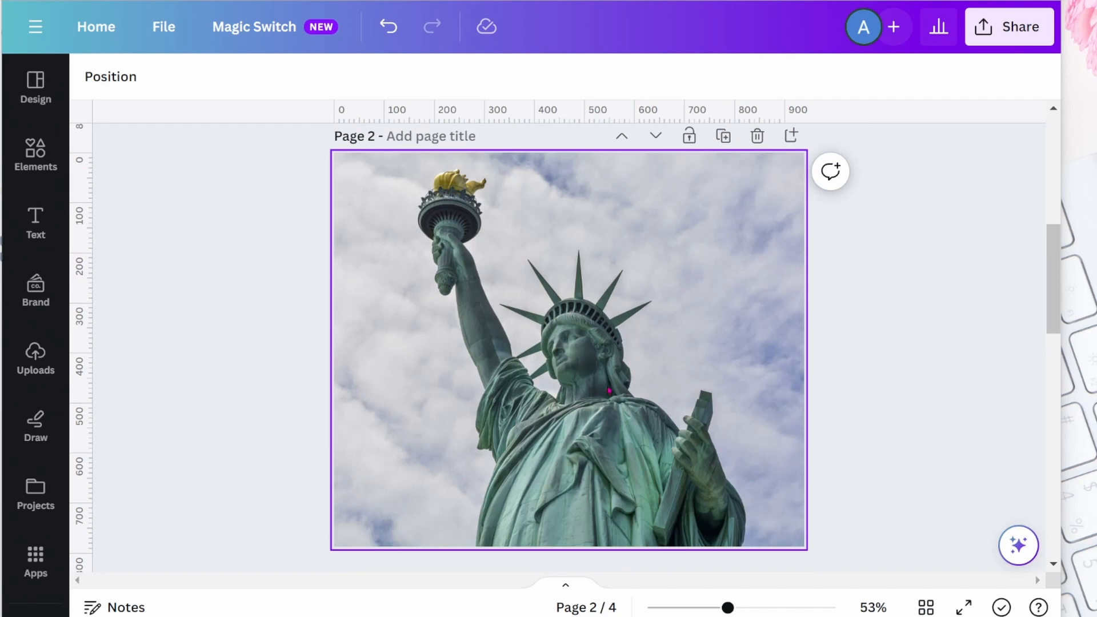
- Search the Elements library for 'statue of liberty' and filter to photo results
scroll("down", 3)
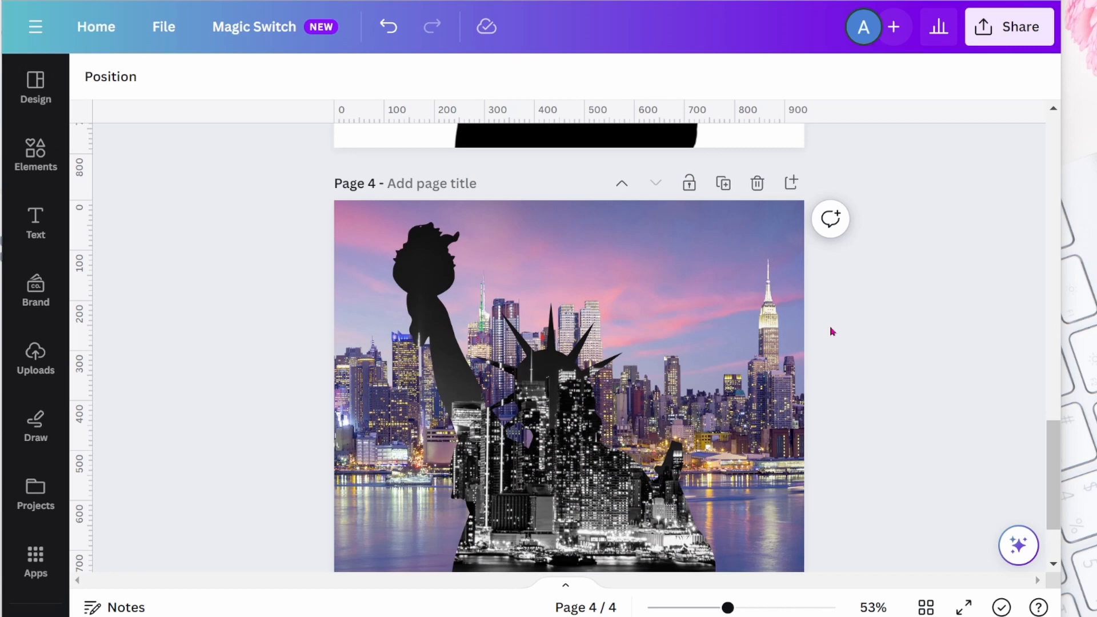
scroll("down", 3)
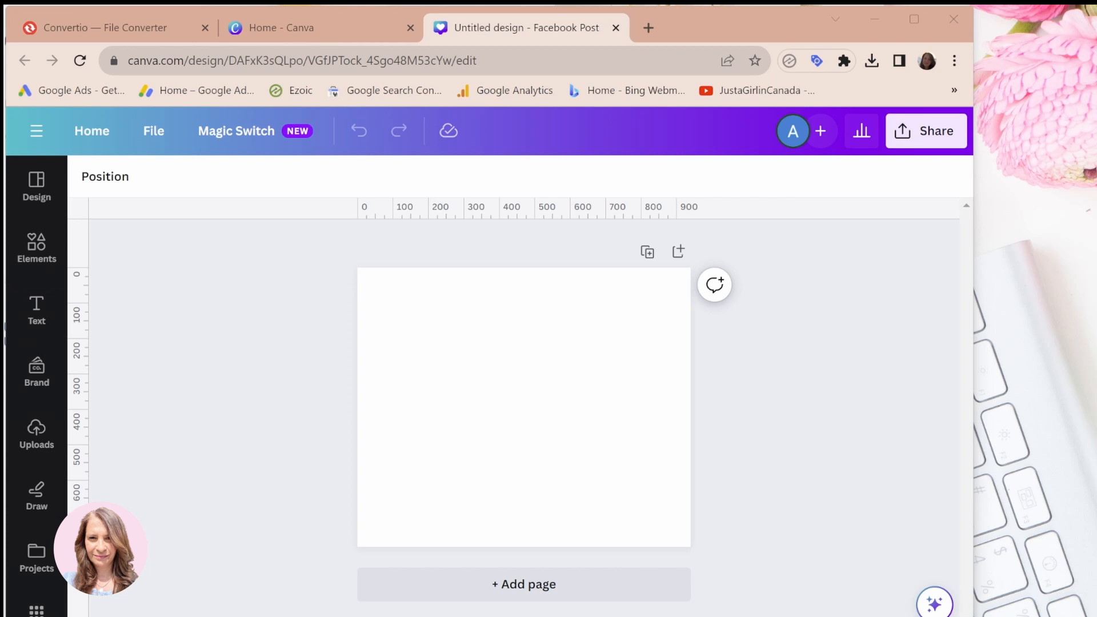
mouse_move(722, 434)
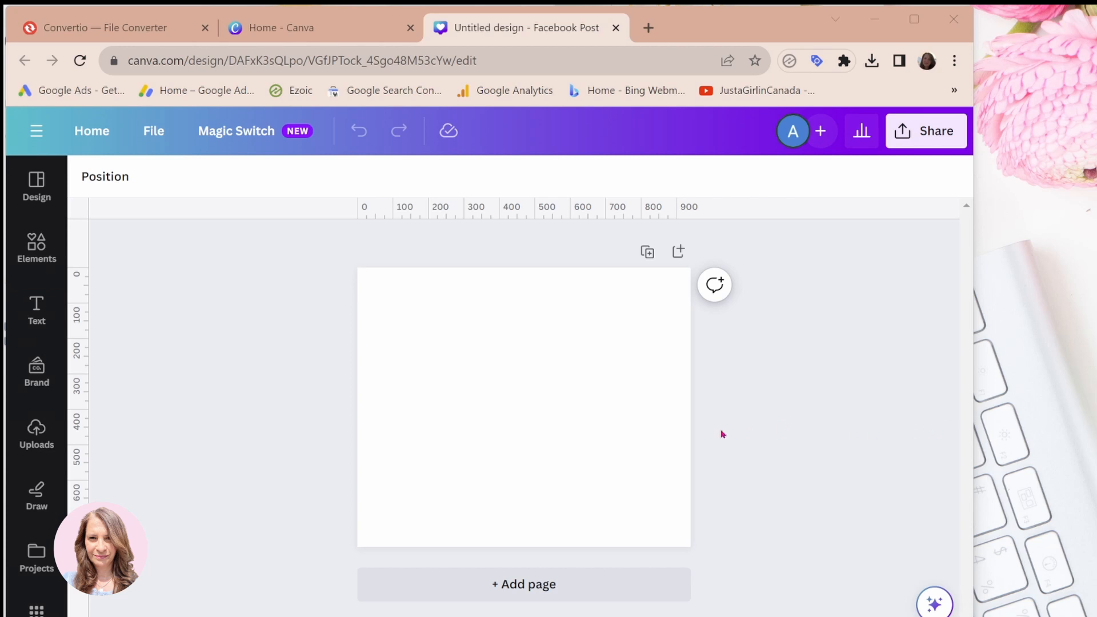
mouse_move(240, 528)
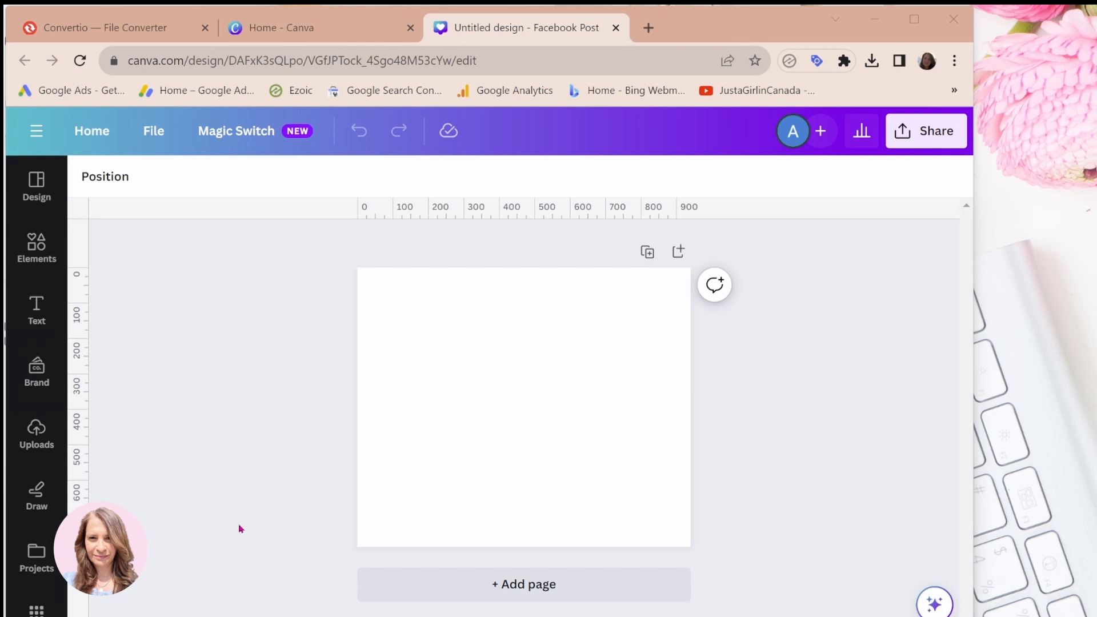
mouse_move(243, 540)
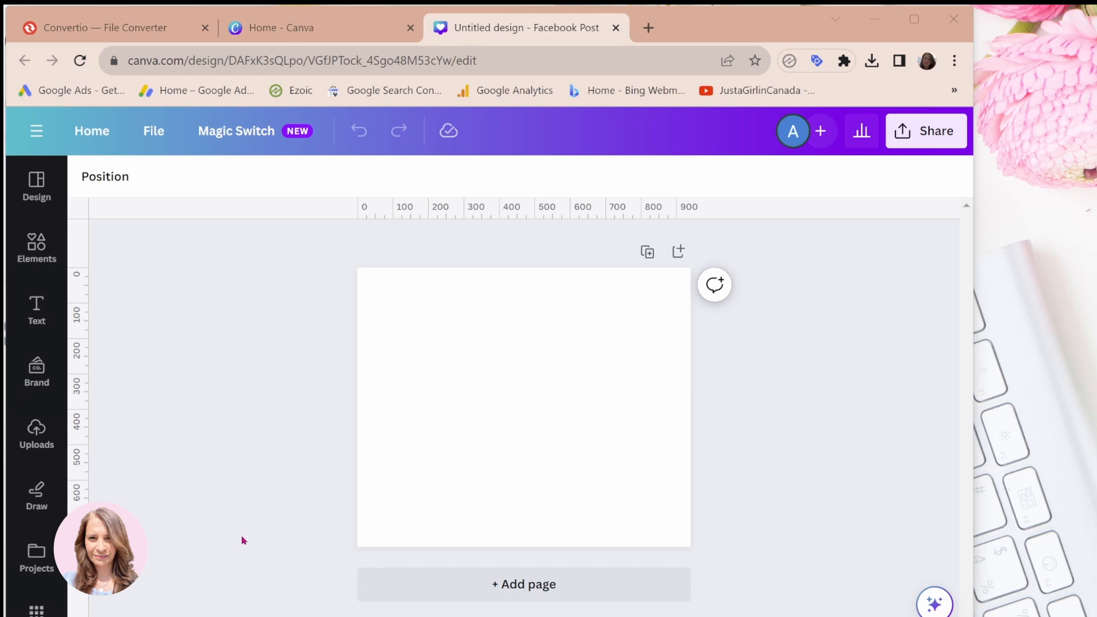
mouse_move(197, 511)
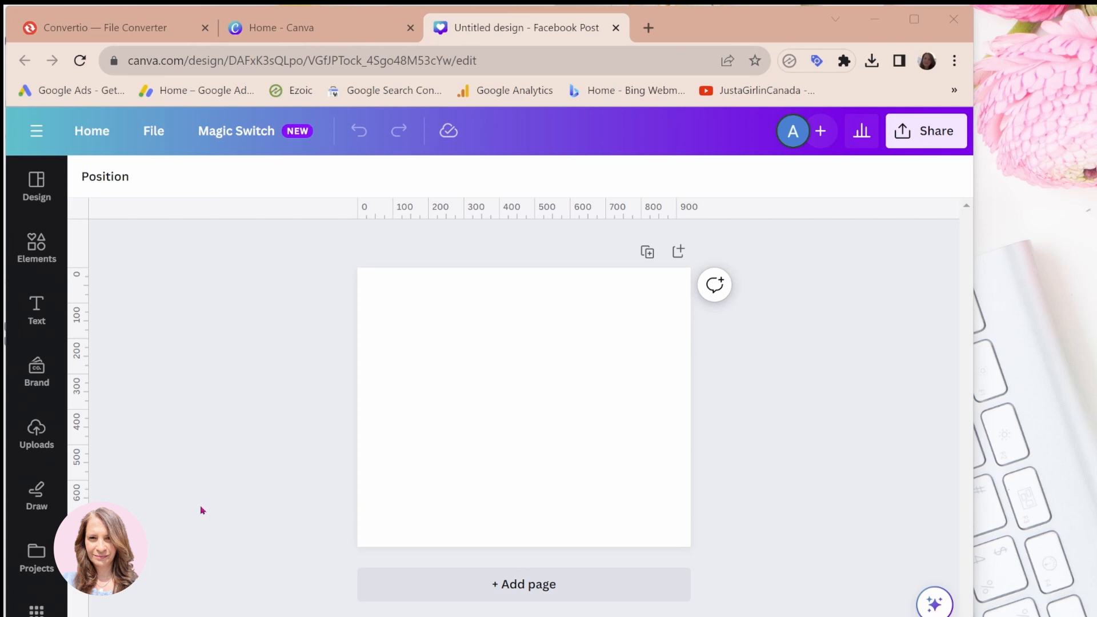
mouse_move(103, 298)
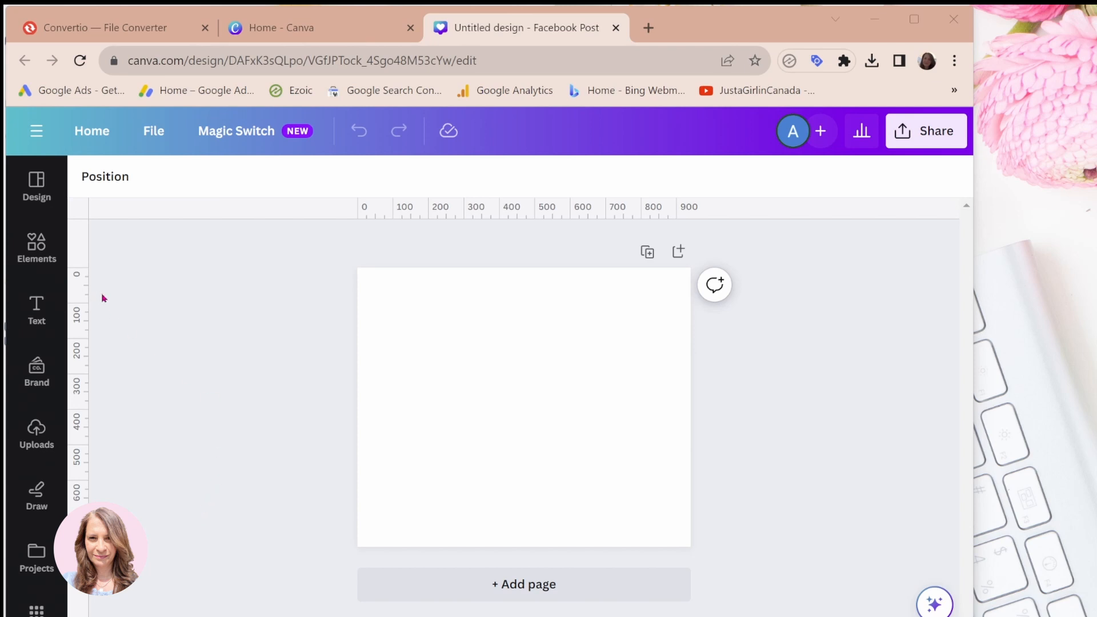
mouse_move(108, 297)
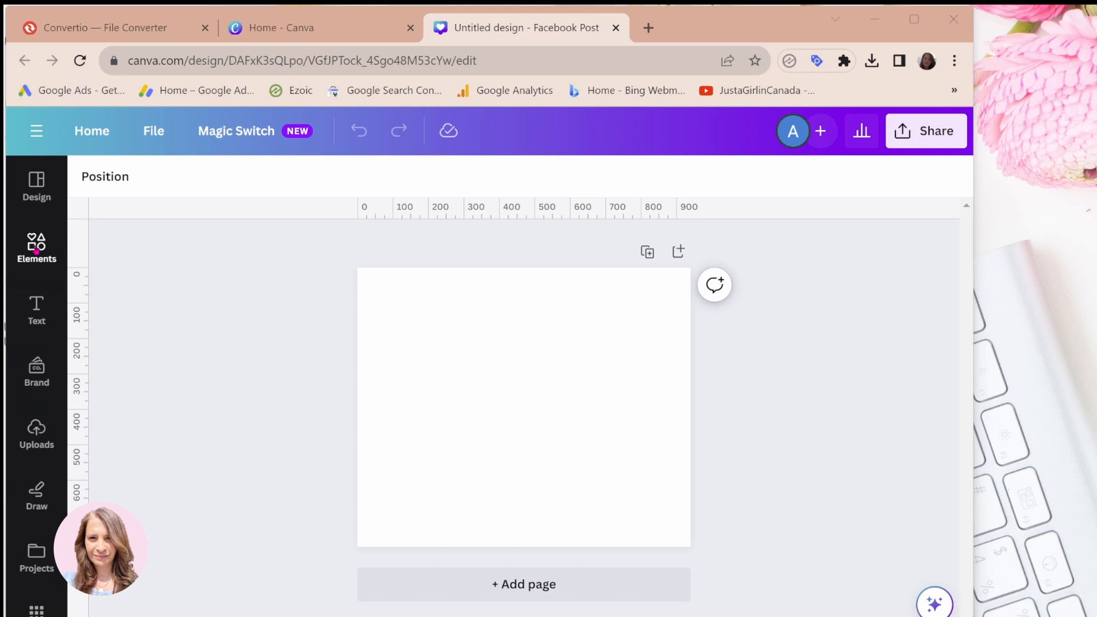
left_click(37, 248)
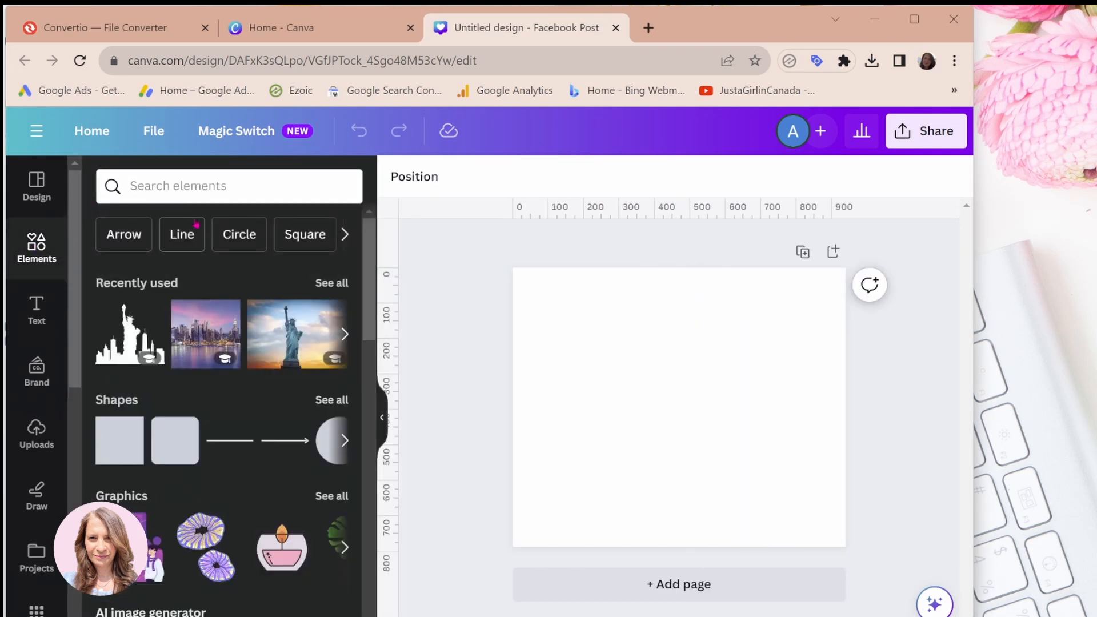
left_click(228, 185)
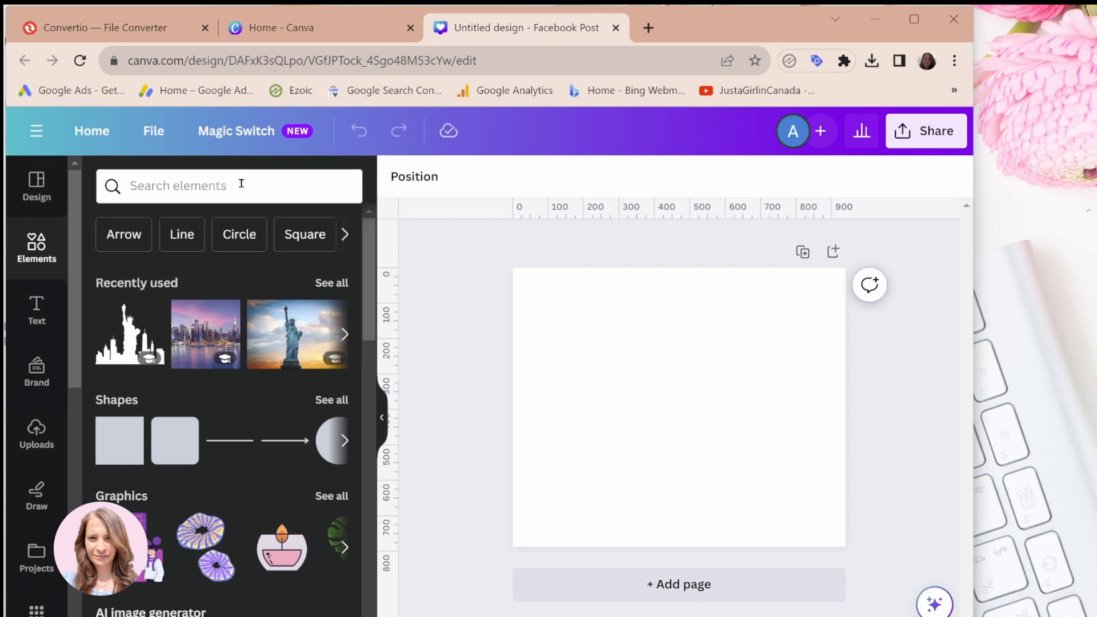
left_click(210, 185)
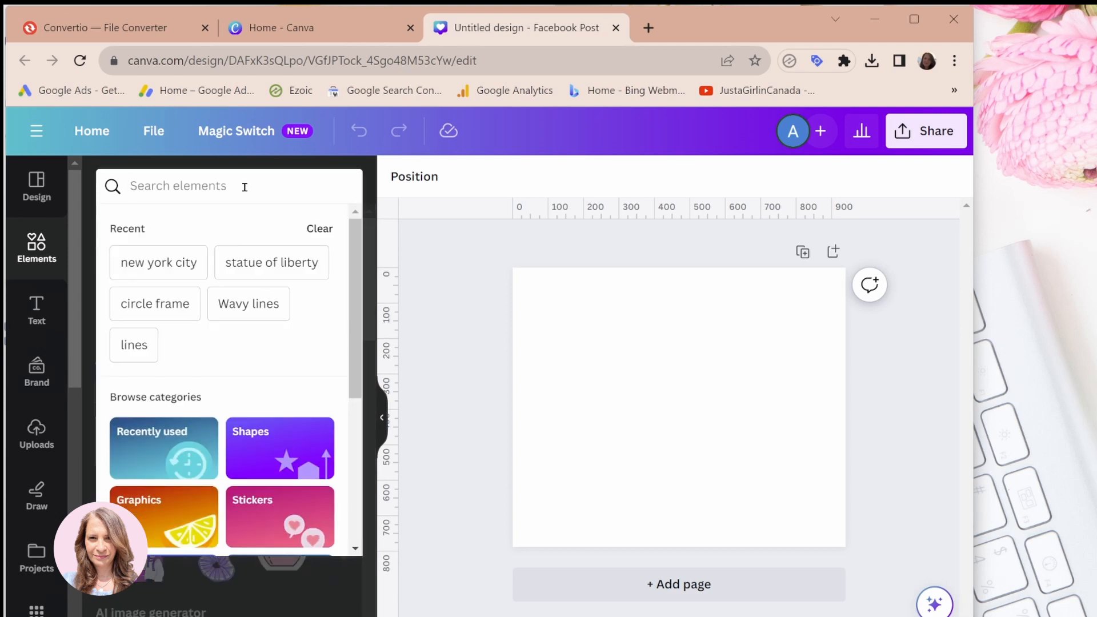
type("statue of liberty")
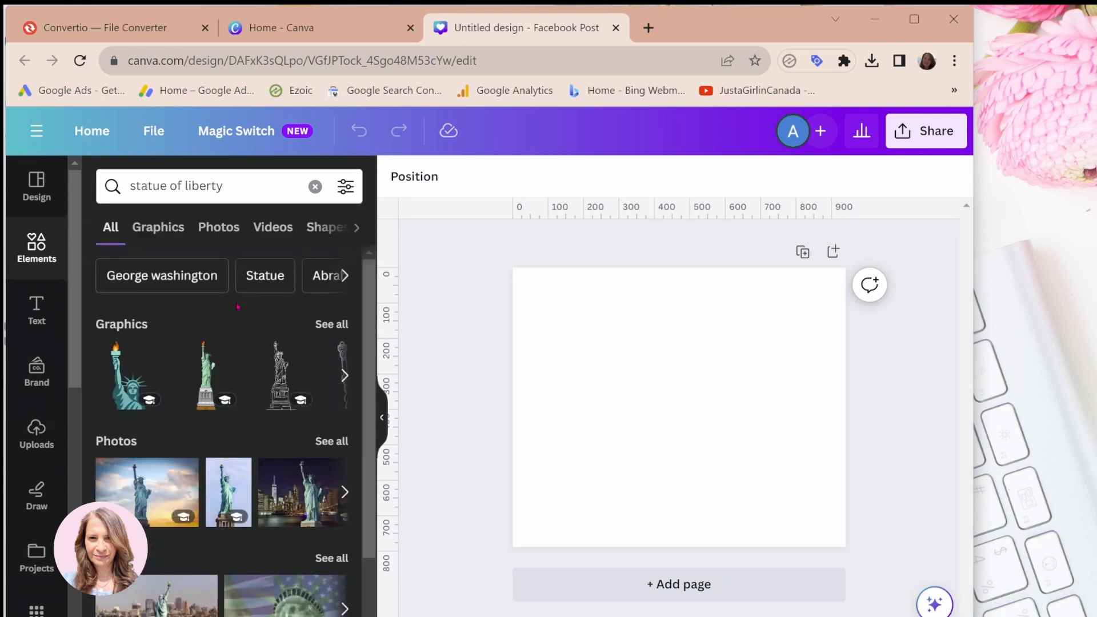
left_click(218, 226)
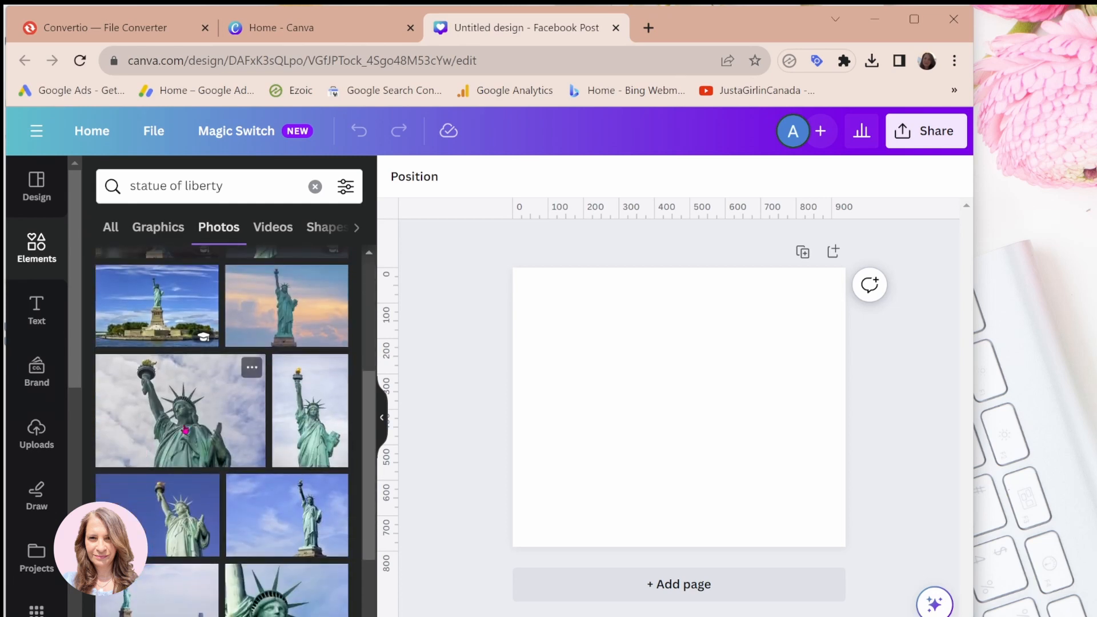
- Add the cloudy-sky statue photo and apply a custom Duotone with black highlights for a solid silhouette
left_click(179, 411)
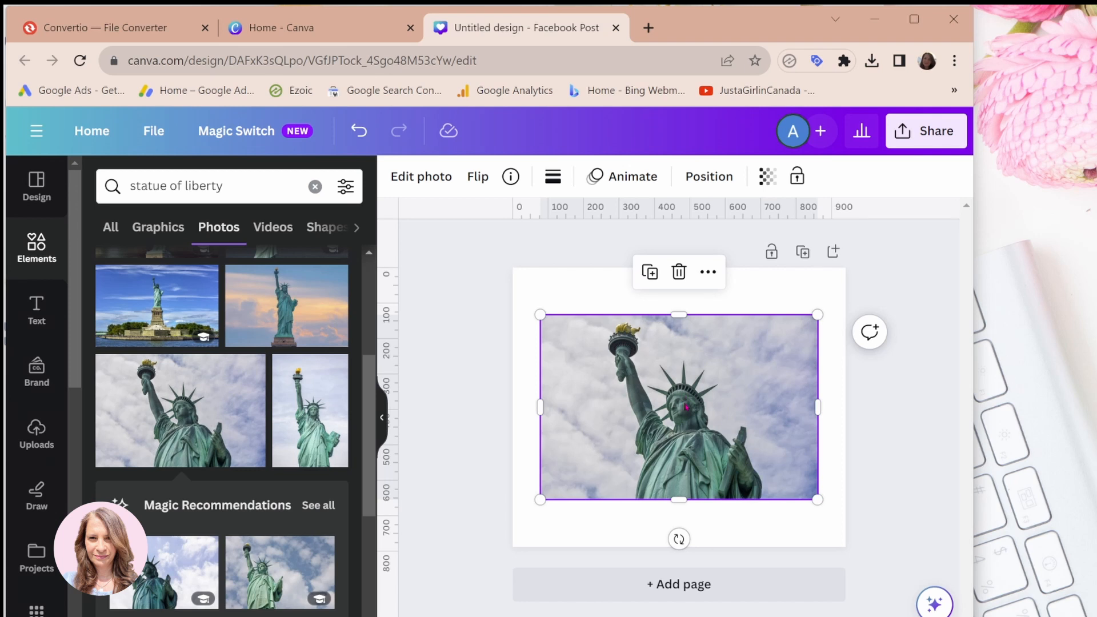
mouse_move(484, 264)
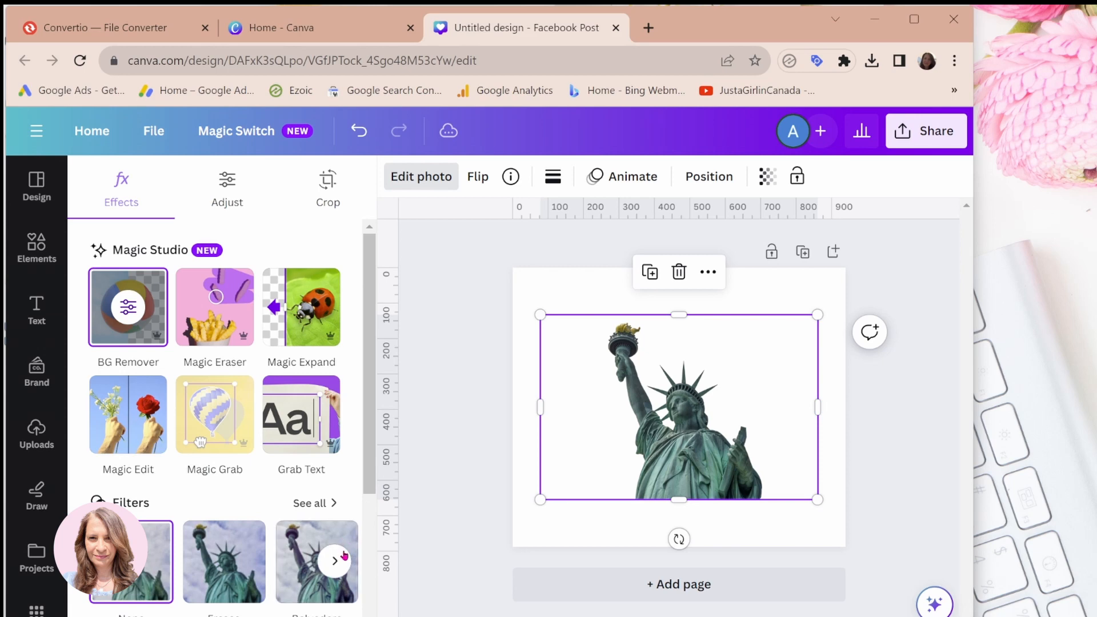
scroll("down", 3)
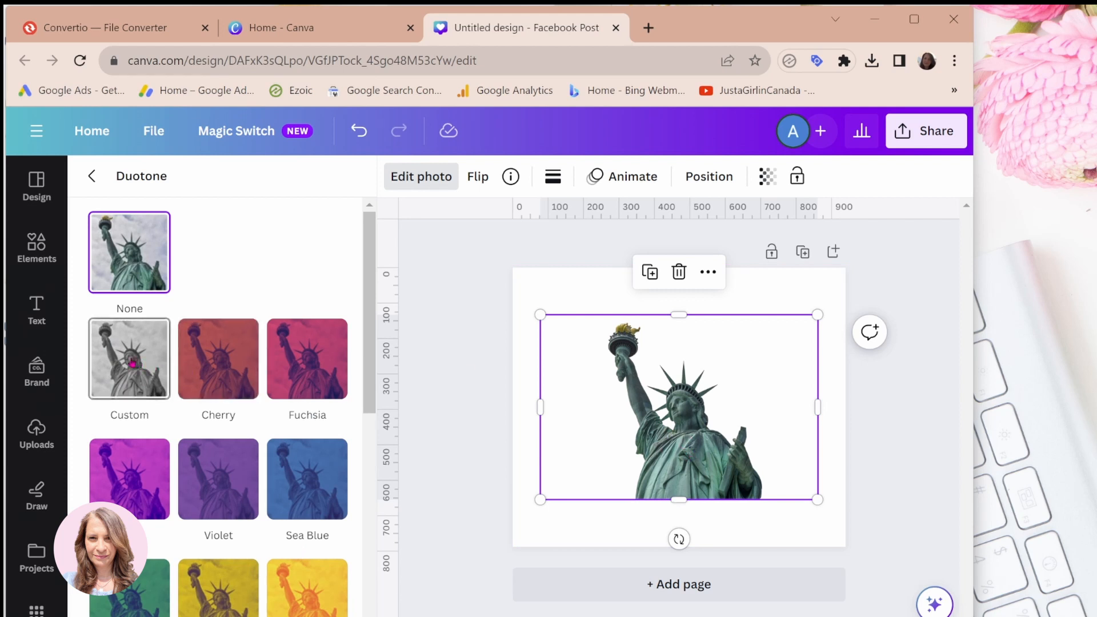
left_click(129, 358)
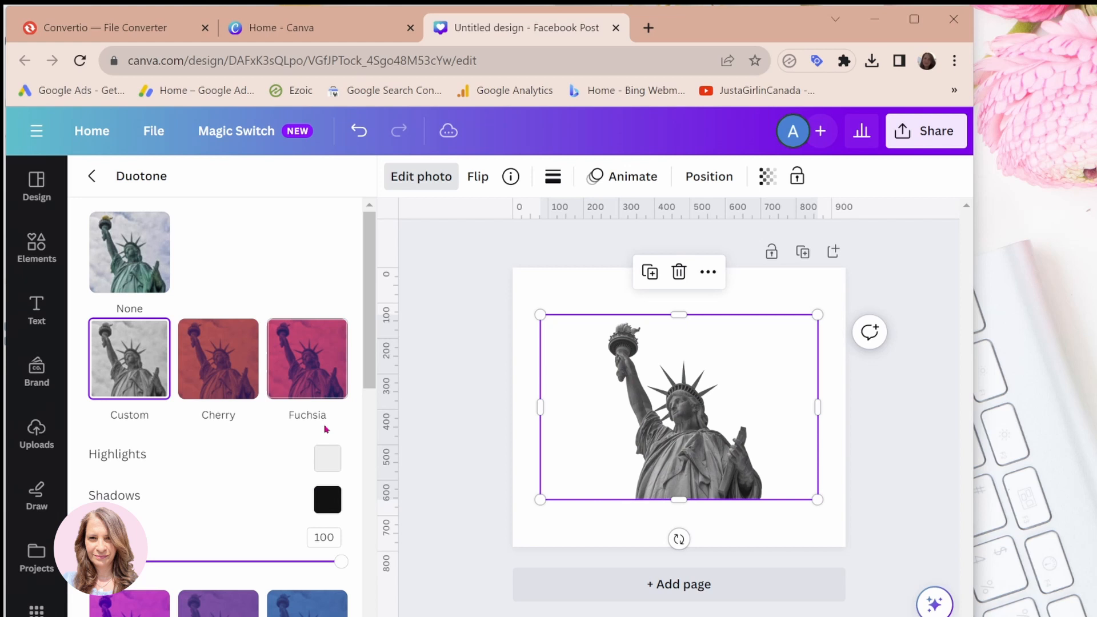
left_click(327, 459)
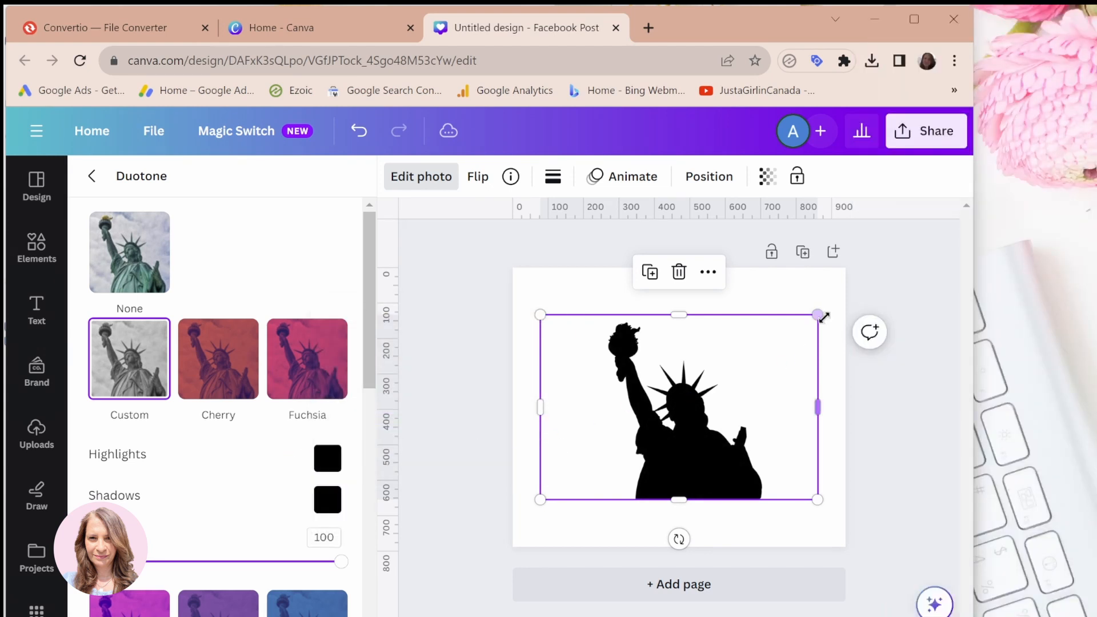
- Enlarge the black silhouette so it fills the lower part of the page
left_click_drag(818, 316, 846, 294)
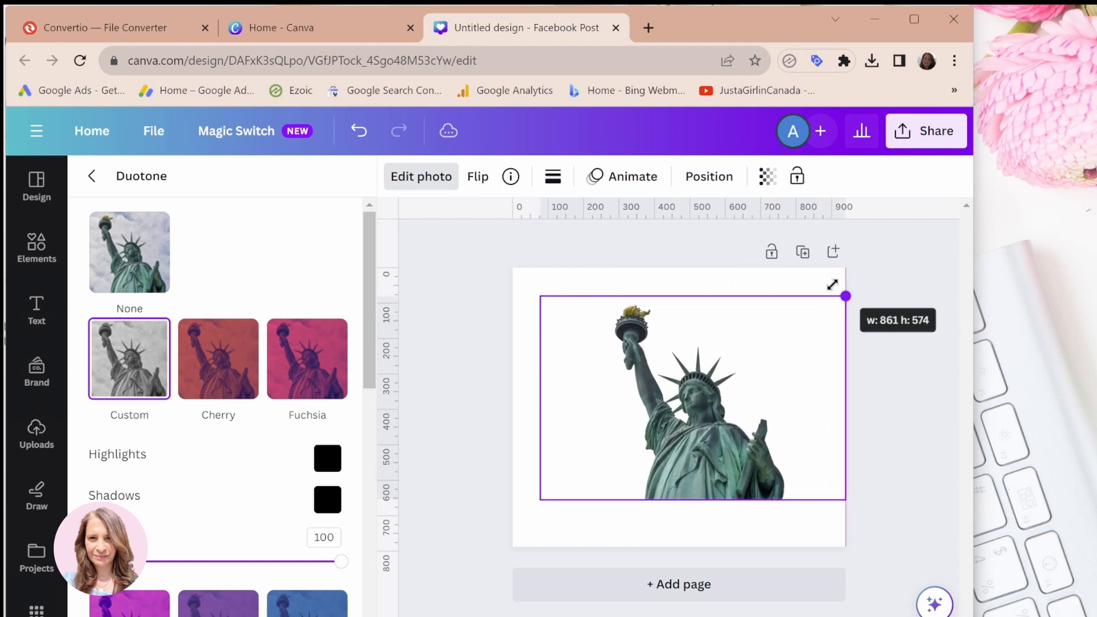
left_click_drag(845, 294, 511, 518)
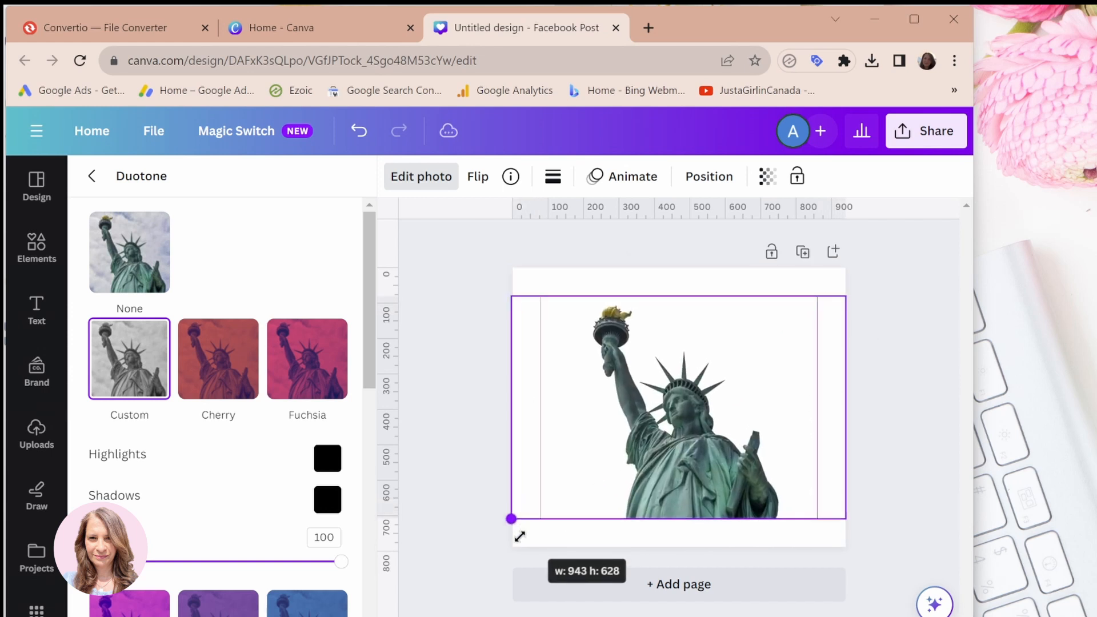
left_click_drag(510, 518, 468, 546)
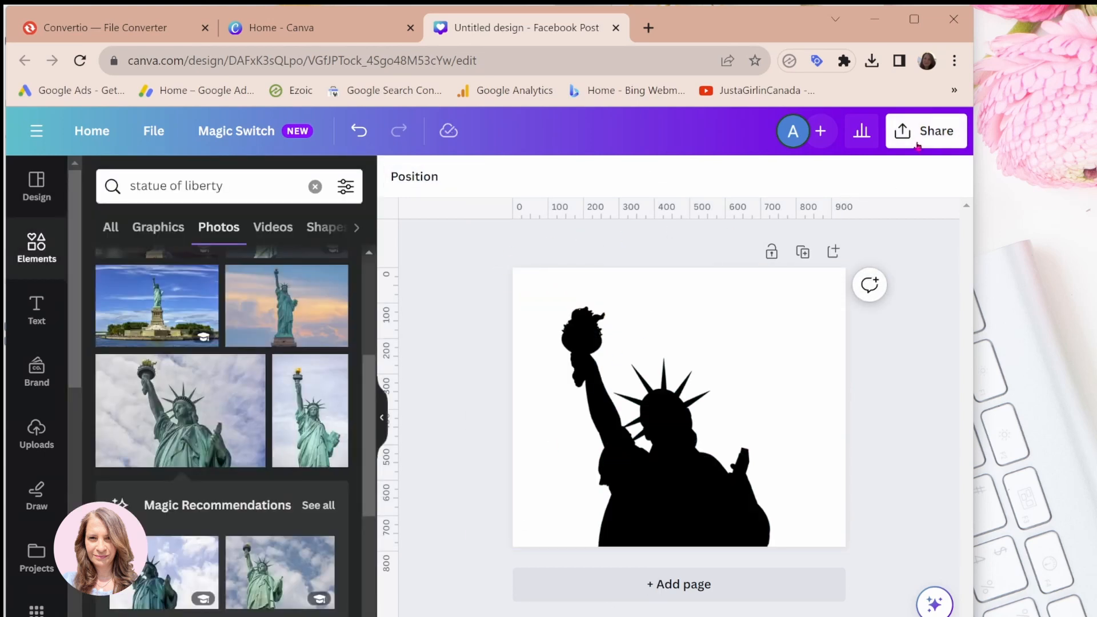
- Download the design via Share as a PNG with a transparent background
left_click(925, 131)
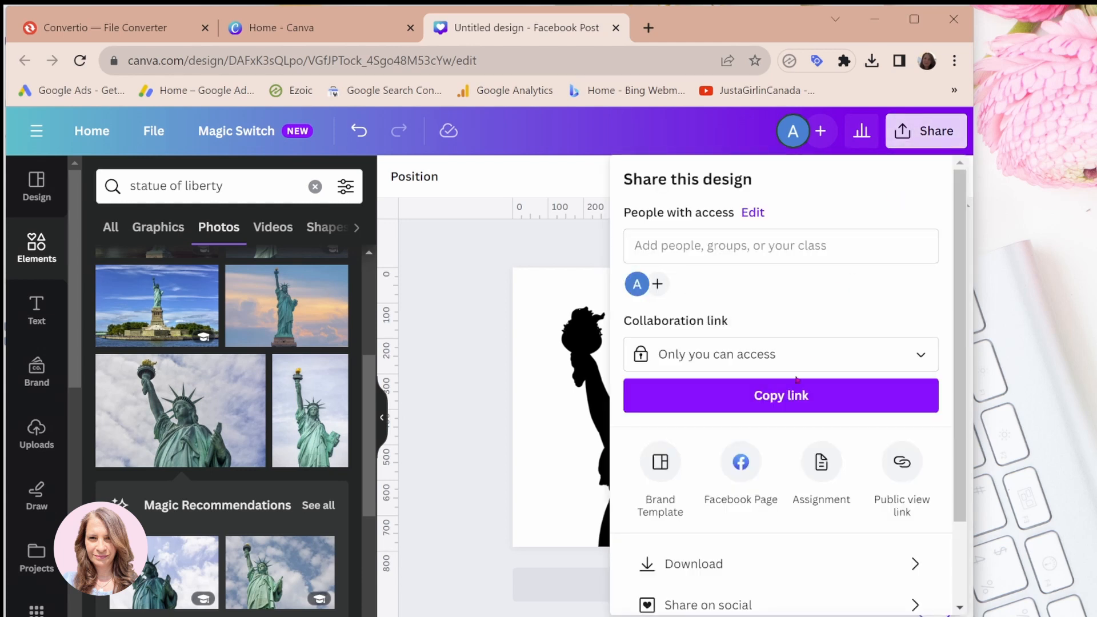
left_click(693, 563)
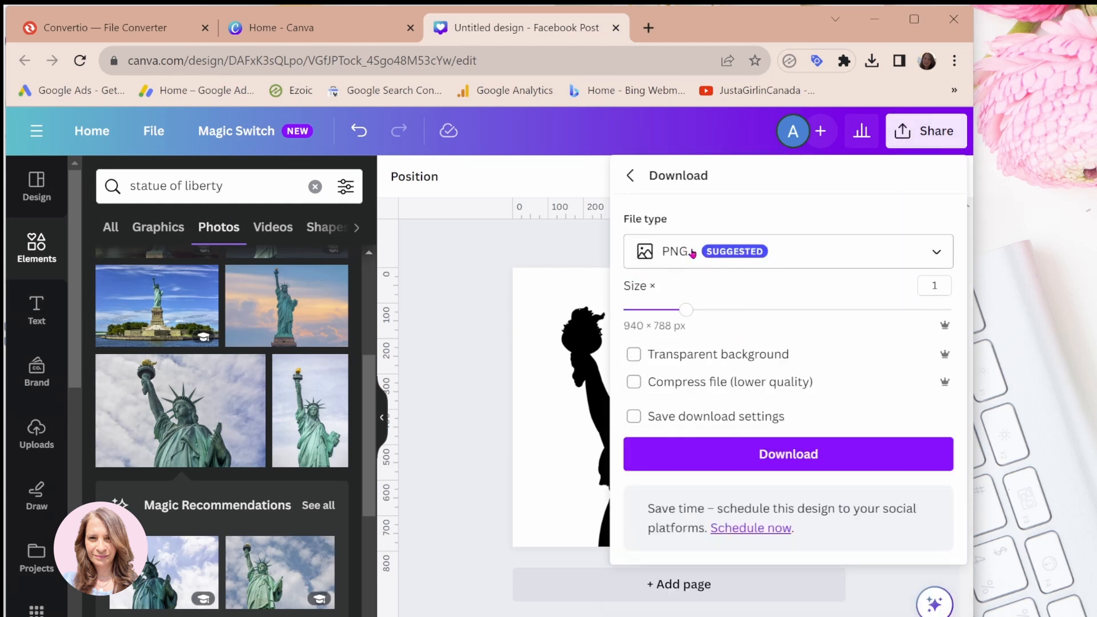
left_click(633, 354)
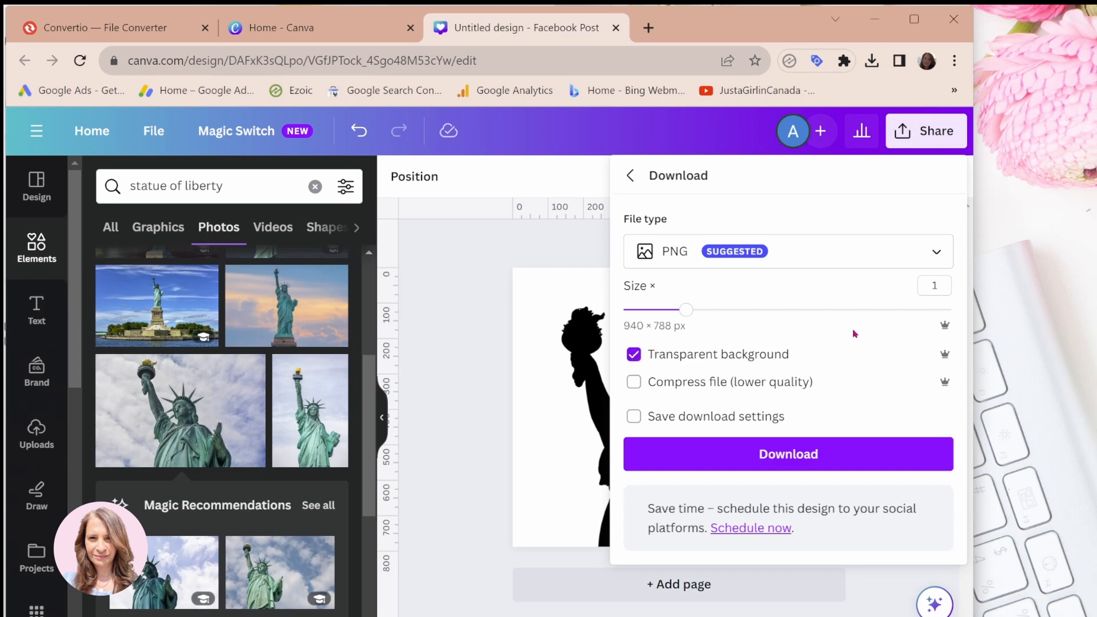
left_click(787, 454)
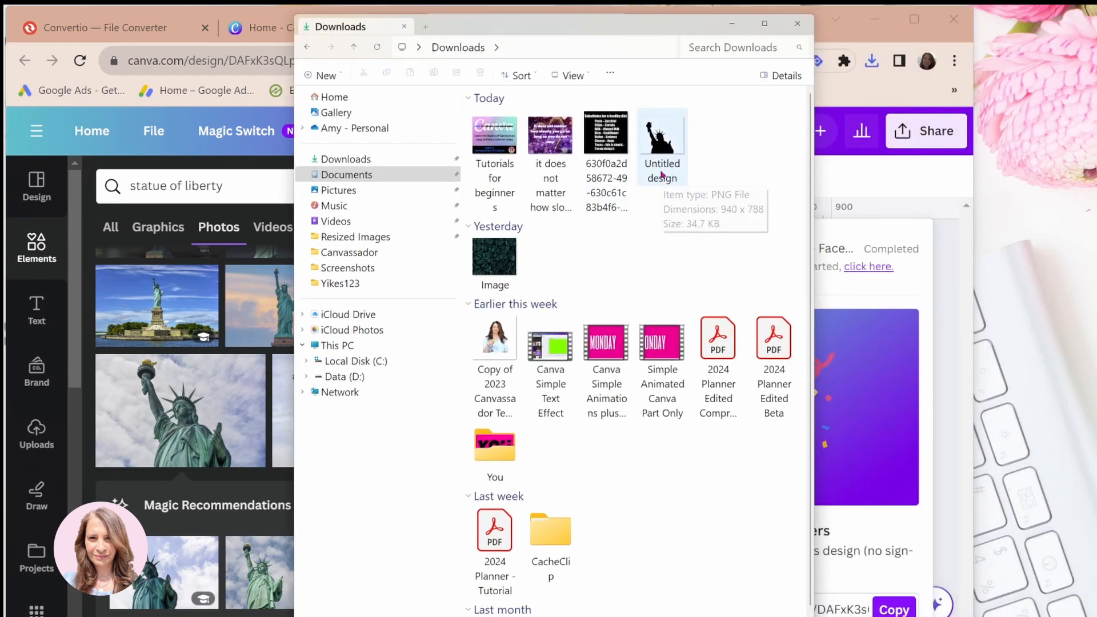
- Rename the downloaded silhouette image to 'Statue of Liberty'
double_click(660, 133)
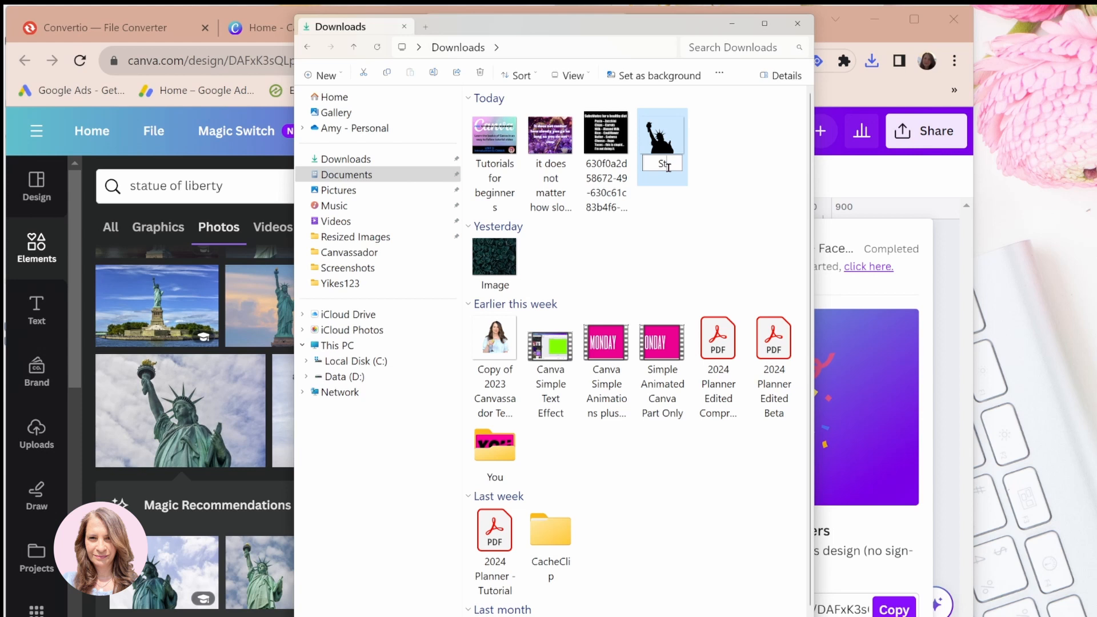
type("Statue of Libe")
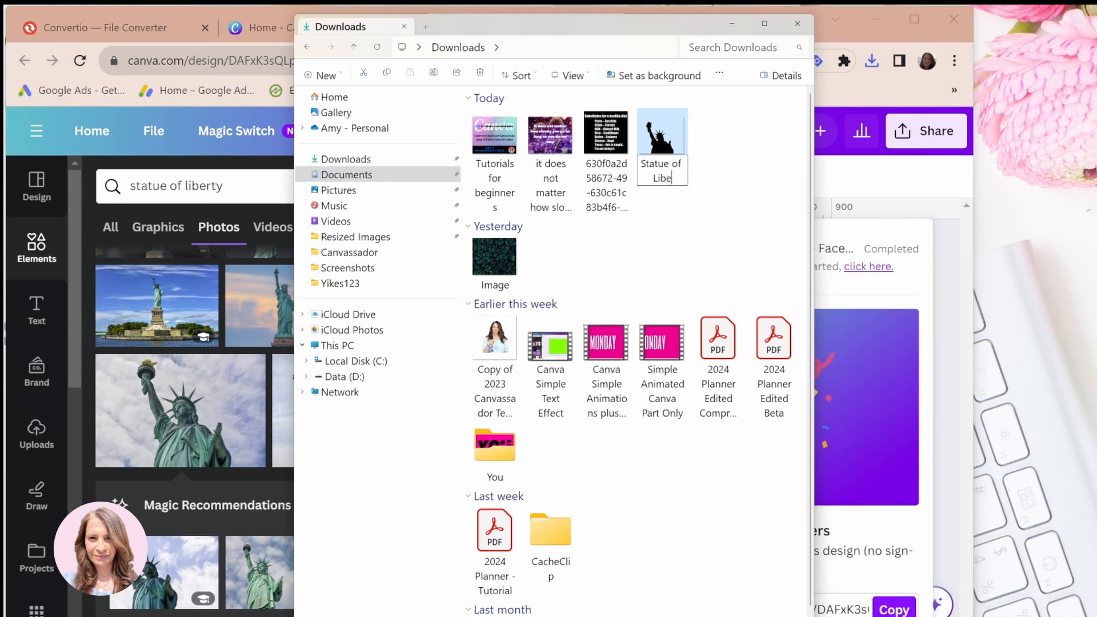
type("rty")
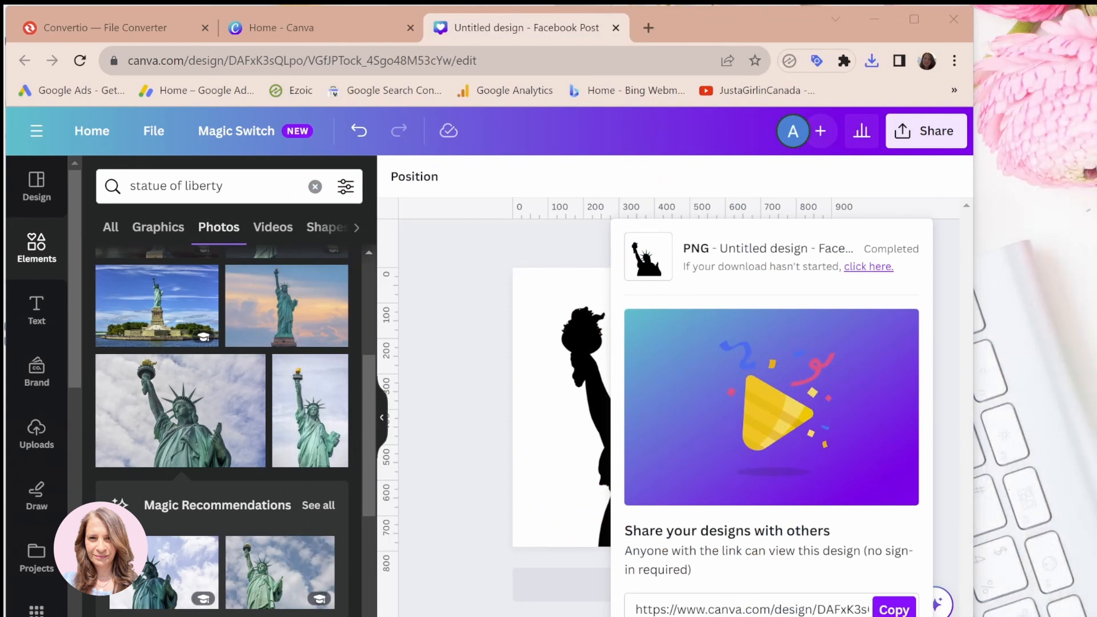
mouse_move(1021, 387)
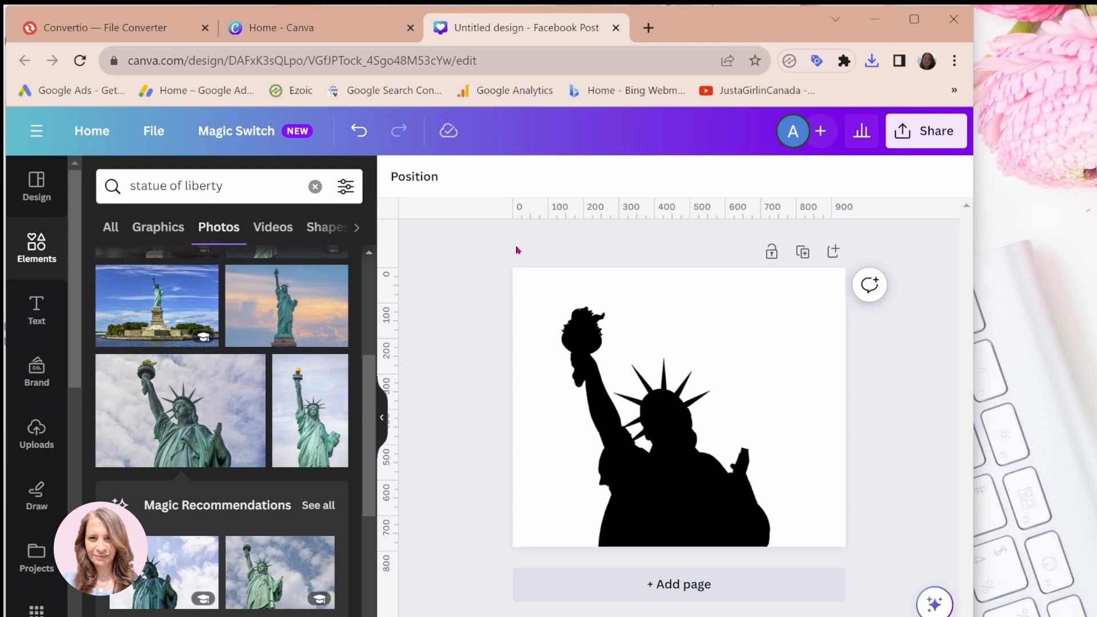
- Dismiss the download confirmation so the silhouette canvas is back in view
left_click(665, 419)
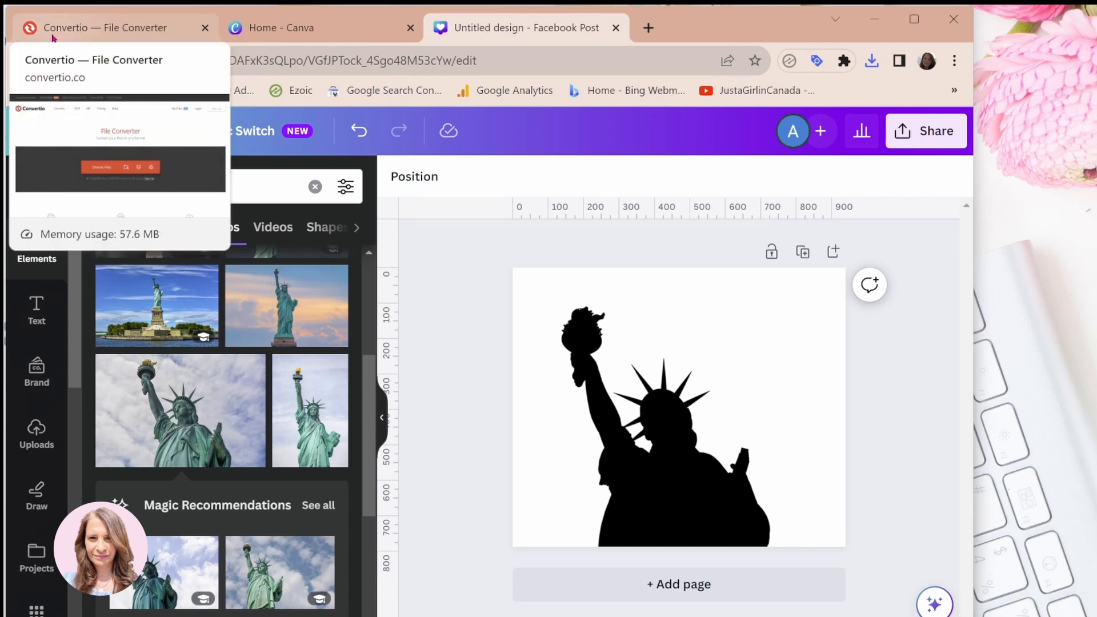
- Upload the Statue of Liberty PNG from the computer into Convertio
left_click(105, 28)
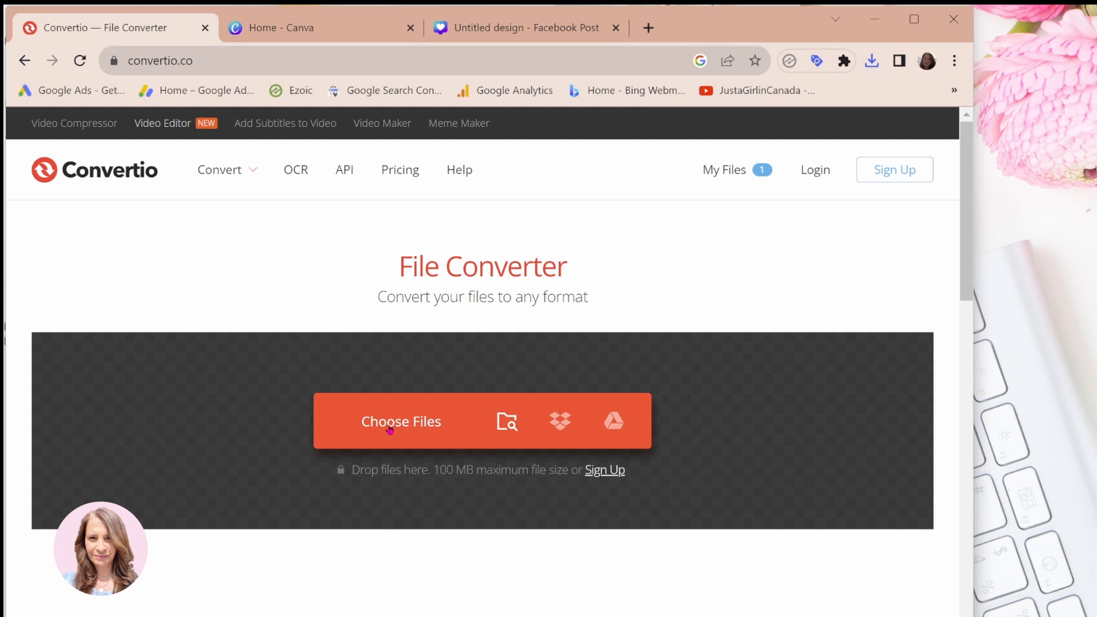
left_click(401, 421)
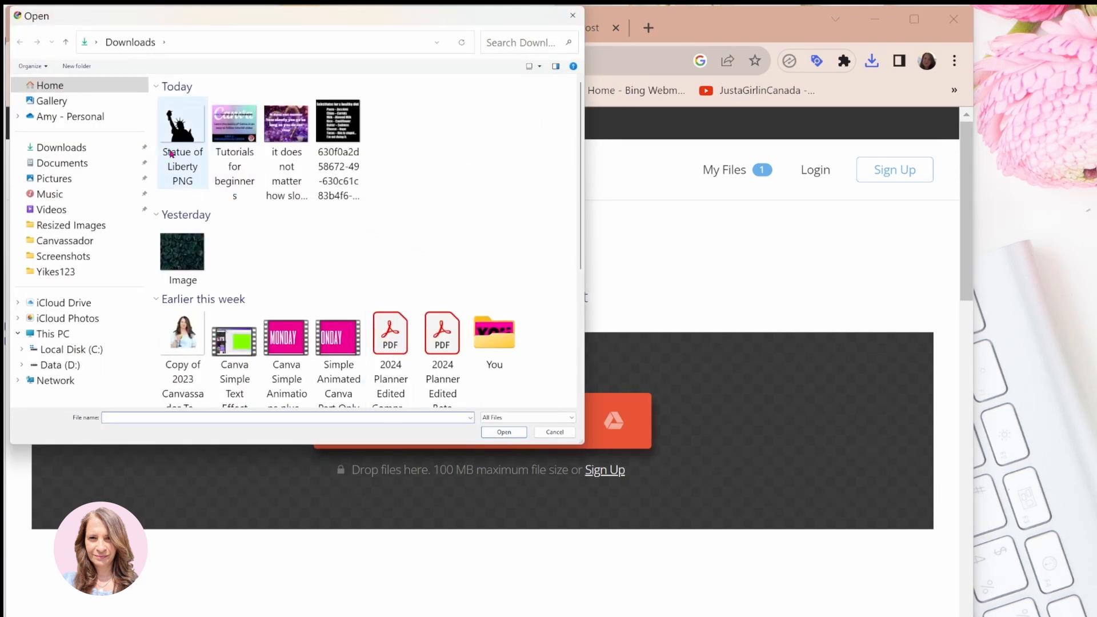
mouse_move(182, 155)
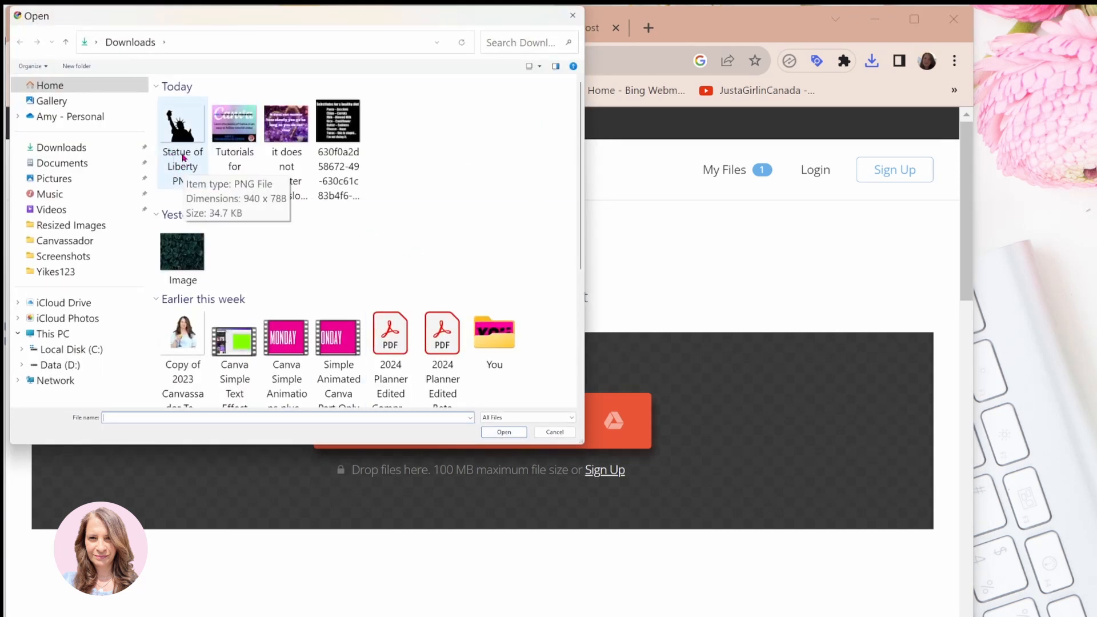
left_click(182, 122)
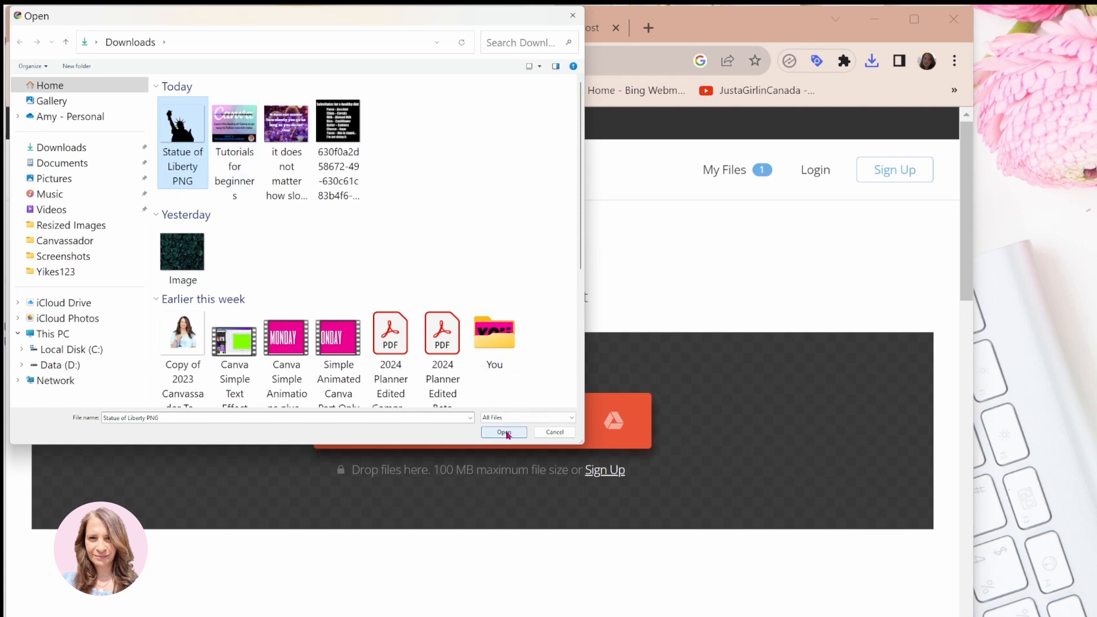
left_click(503, 431)
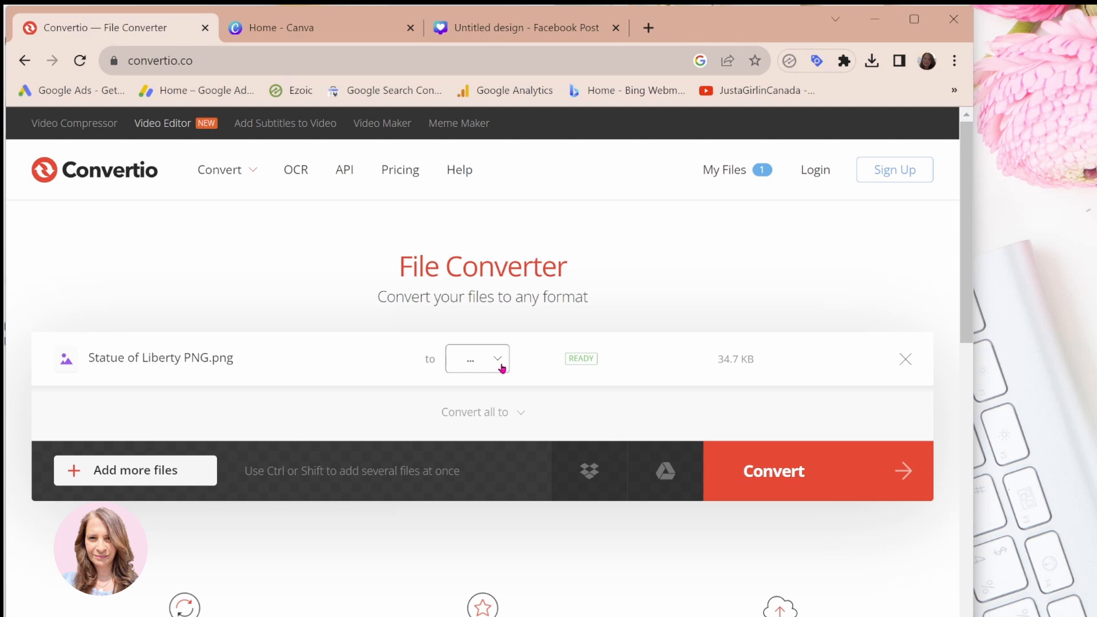
- Choose Vector > SVG as the output format and start the conversion
left_click(477, 358)
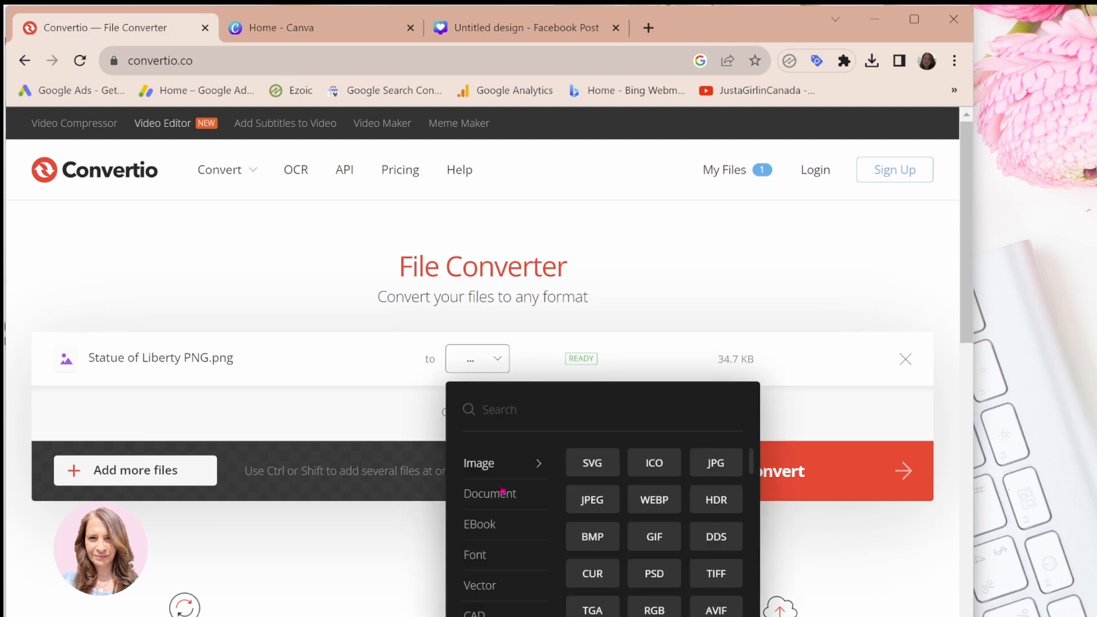
left_click(479, 585)
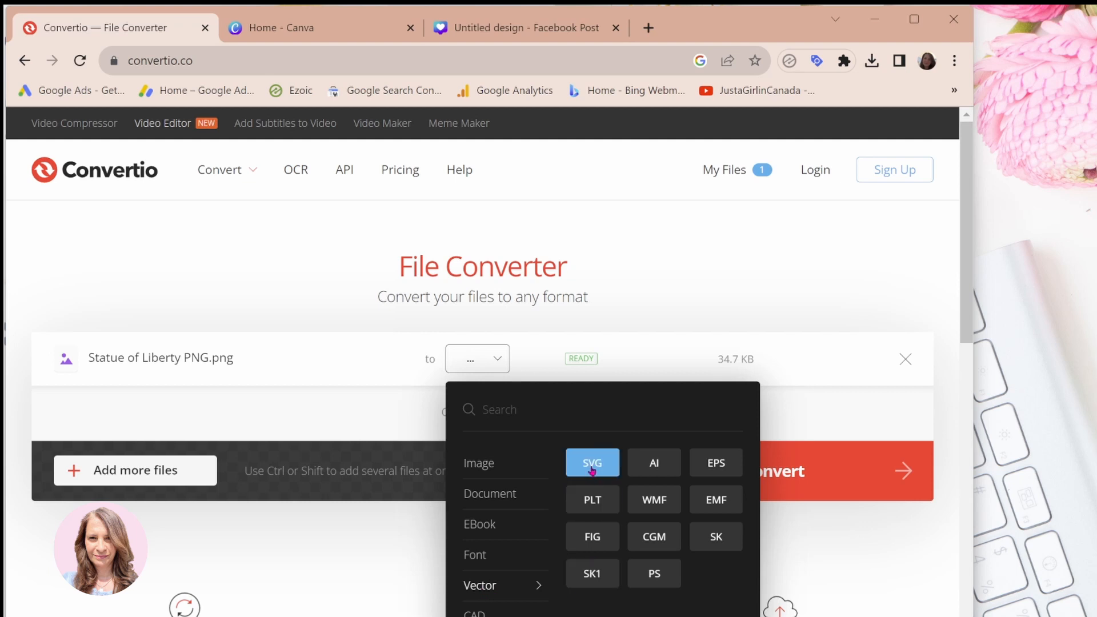
left_click(591, 462)
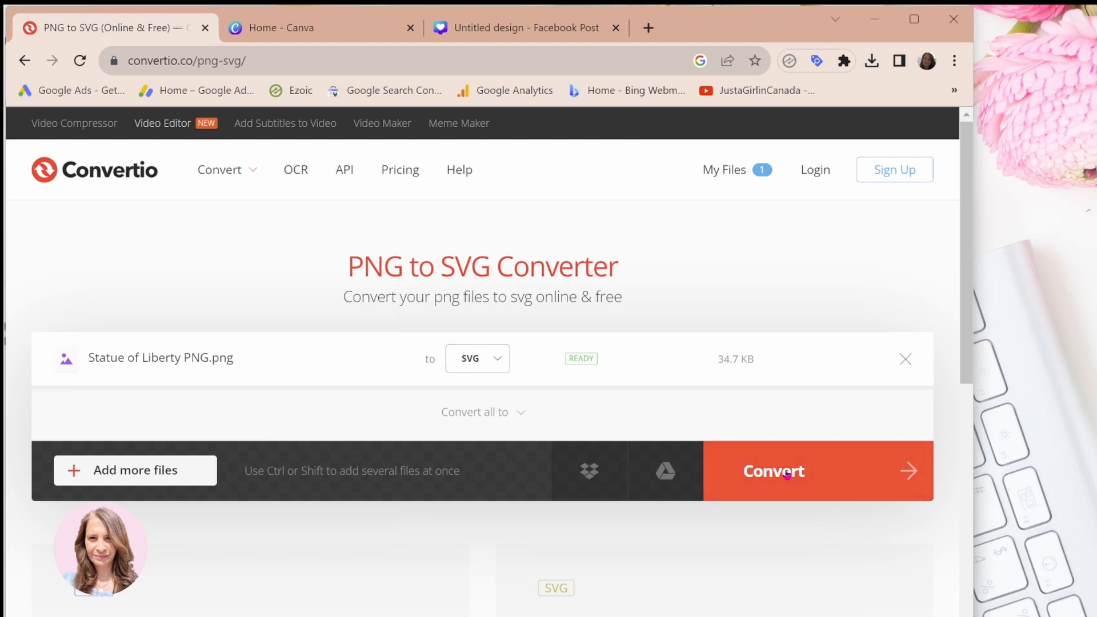
left_click(773, 471)
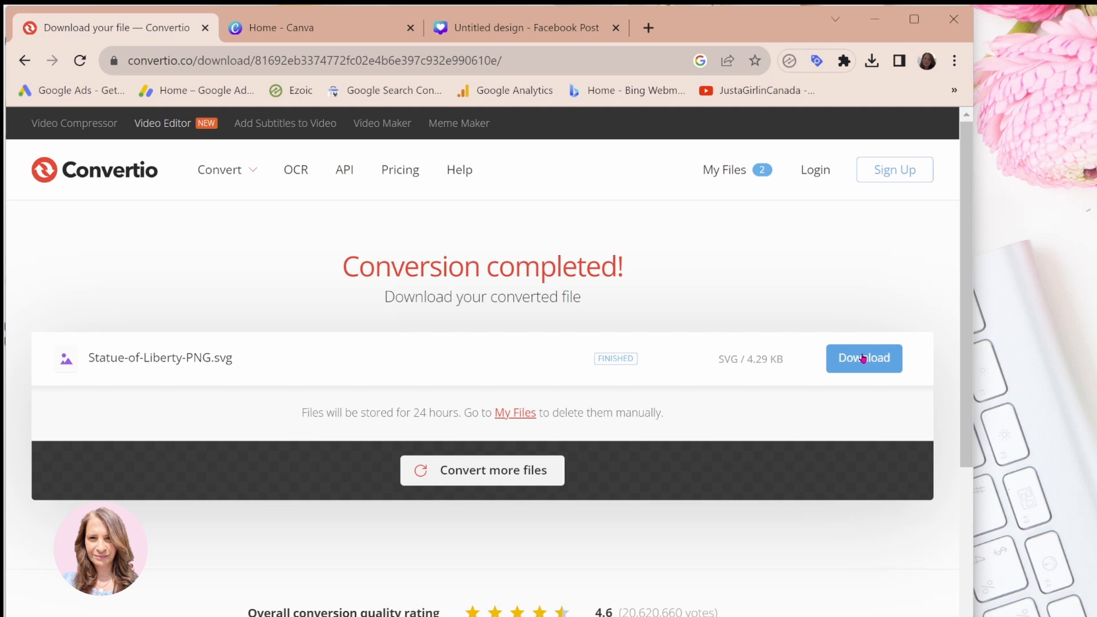
- Download the converted Statue-of-Liberty-PNG.svg to the computer
left_click(863, 357)
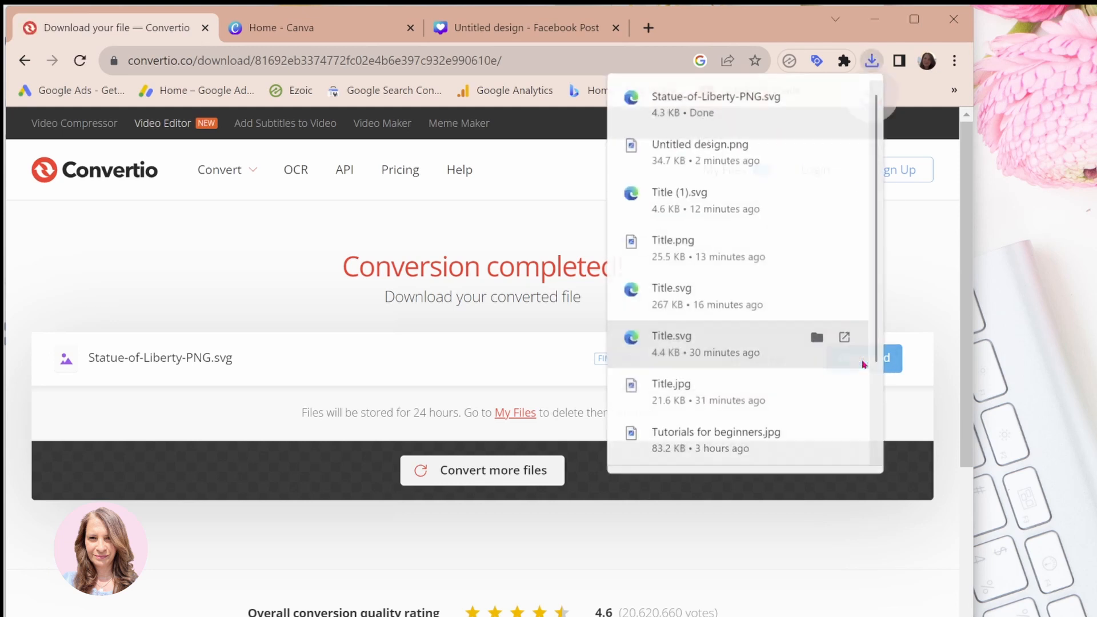
mouse_move(692, 102)
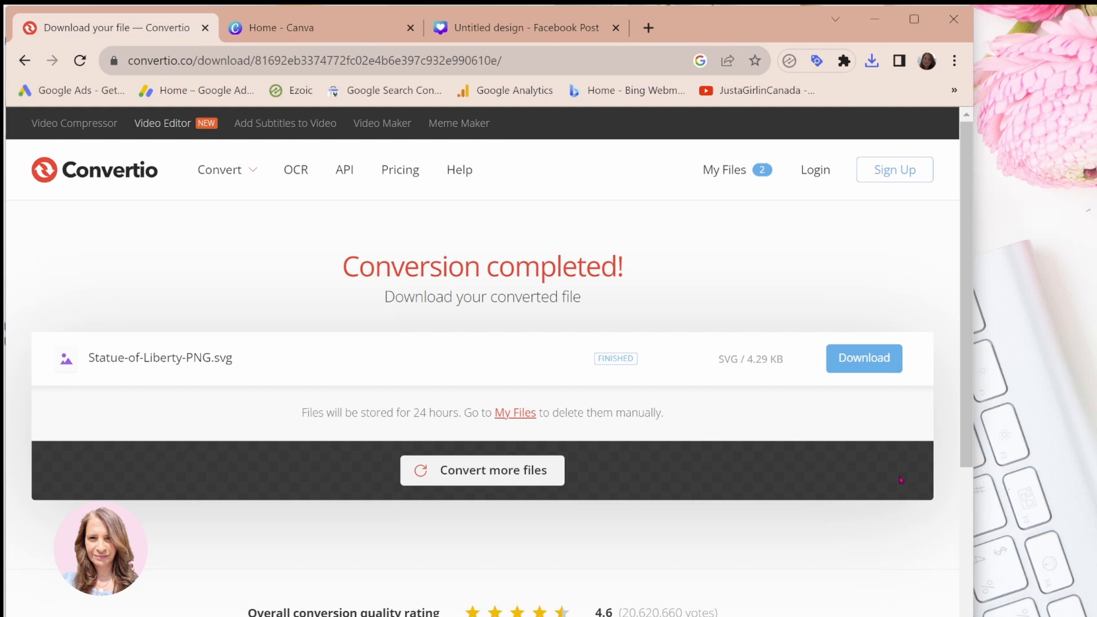
mouse_move(852, 518)
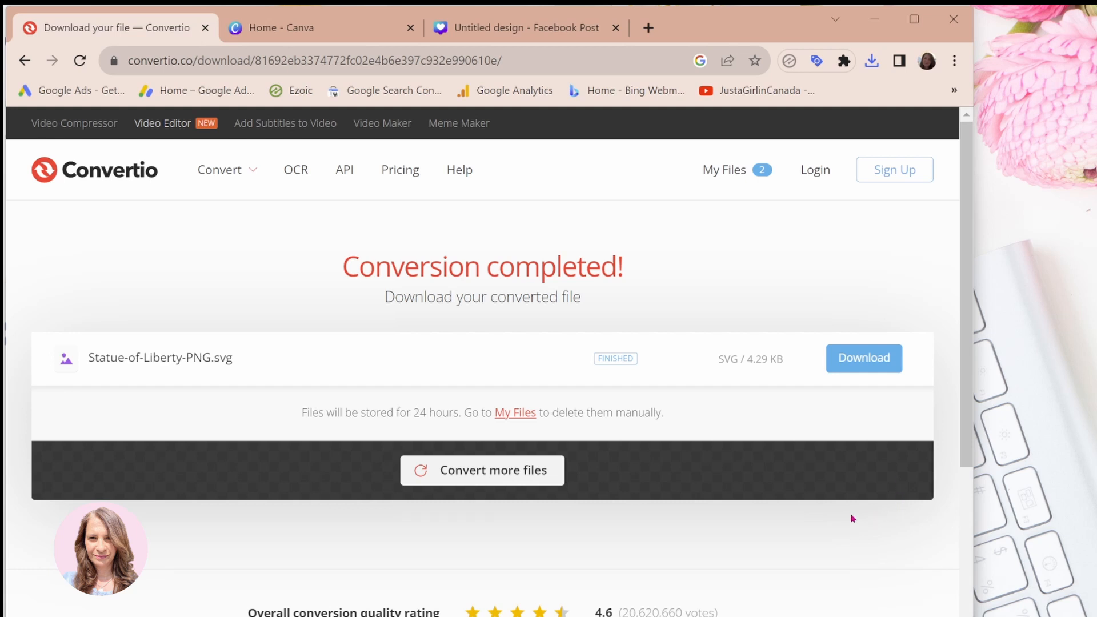
mouse_move(853, 525)
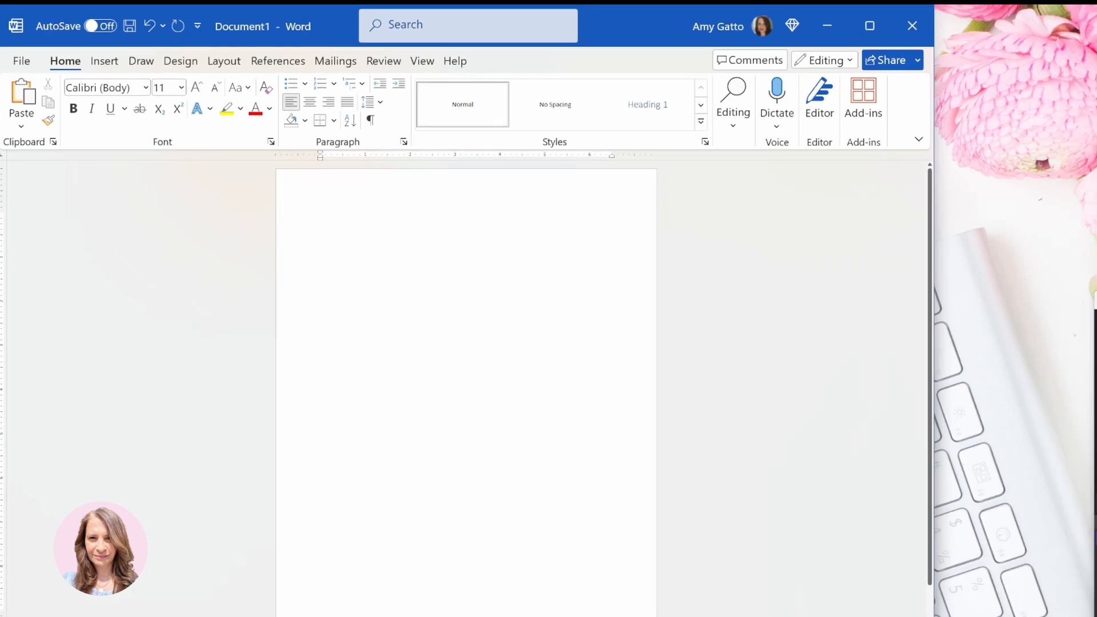
- Insert the Statue-of-Liberty-PNG SVG from Downloads as a picture from this device
left_click(104, 61)
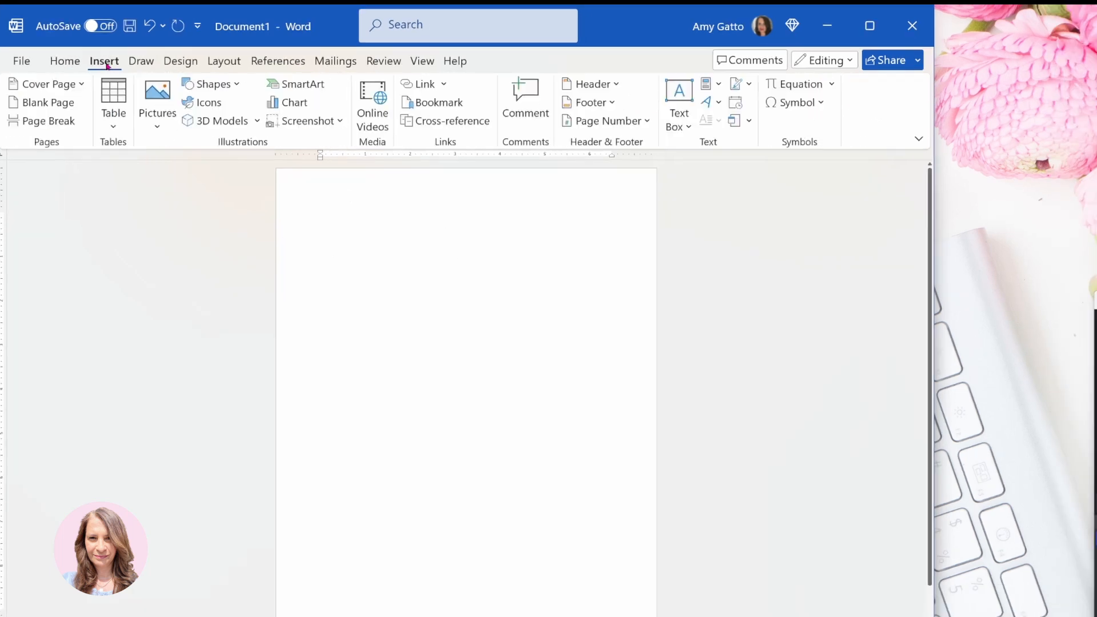
left_click(156, 104)
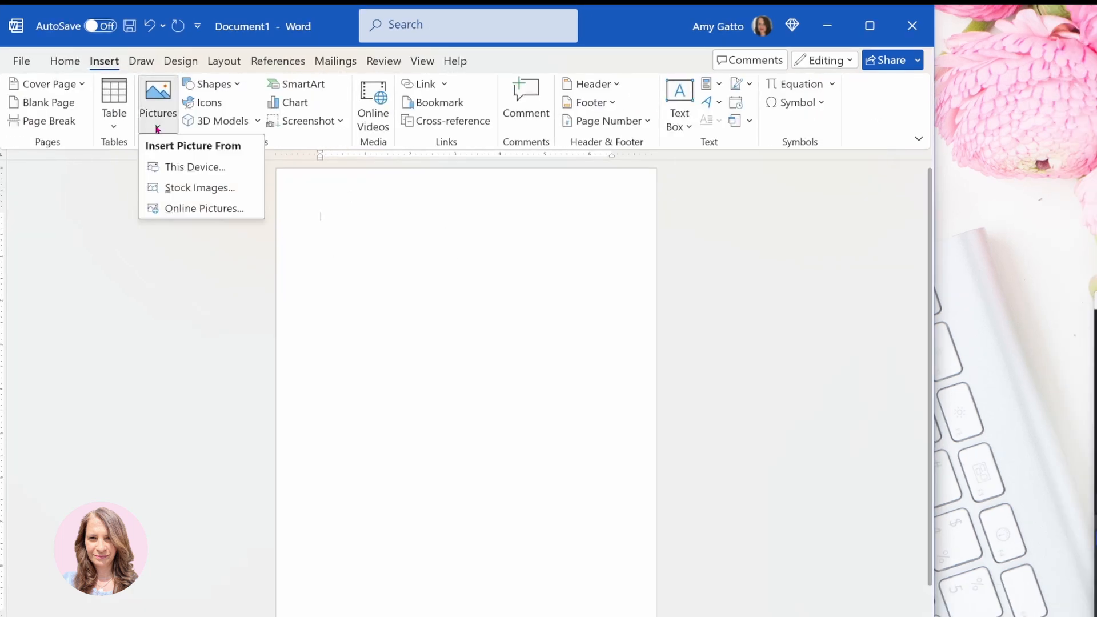
left_click(195, 166)
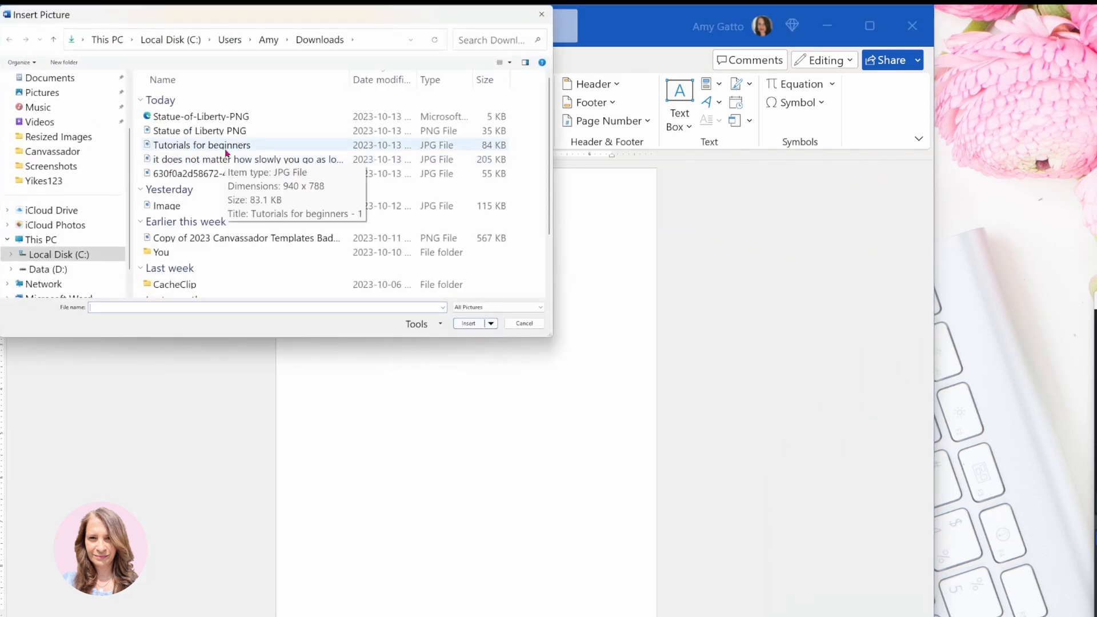
mouse_move(268, 251)
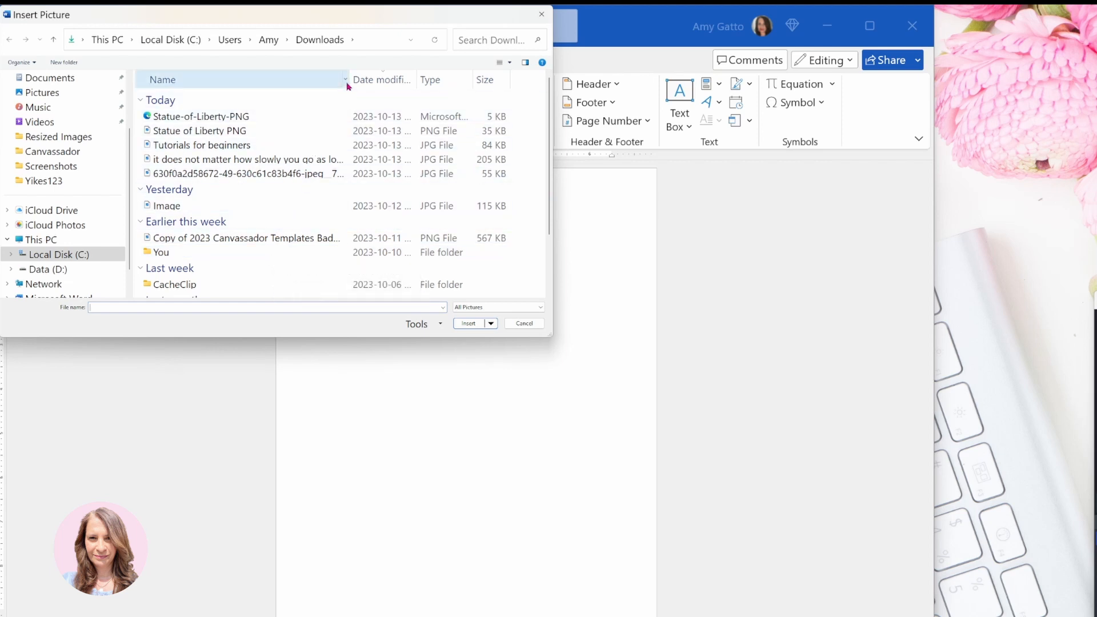
left_click(201, 117)
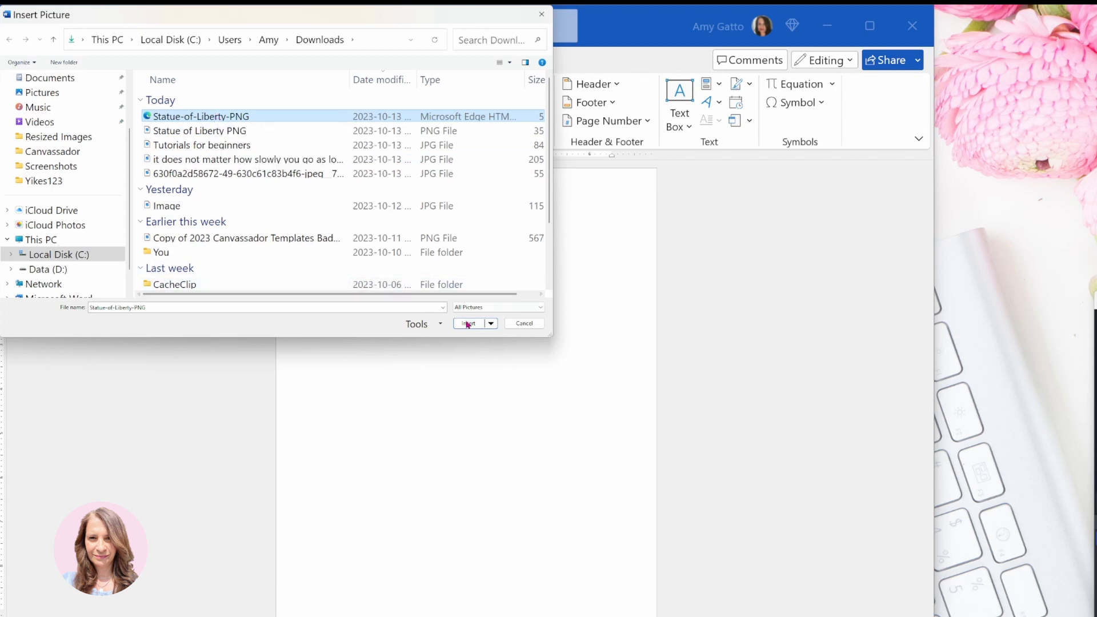
left_click(468, 324)
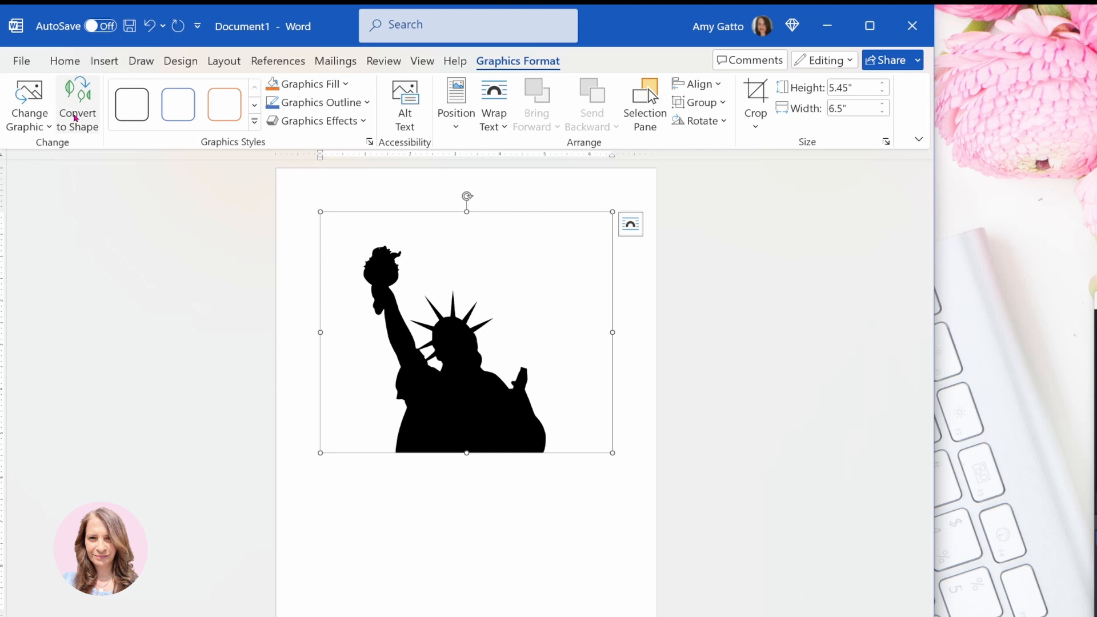
mouse_move(76, 105)
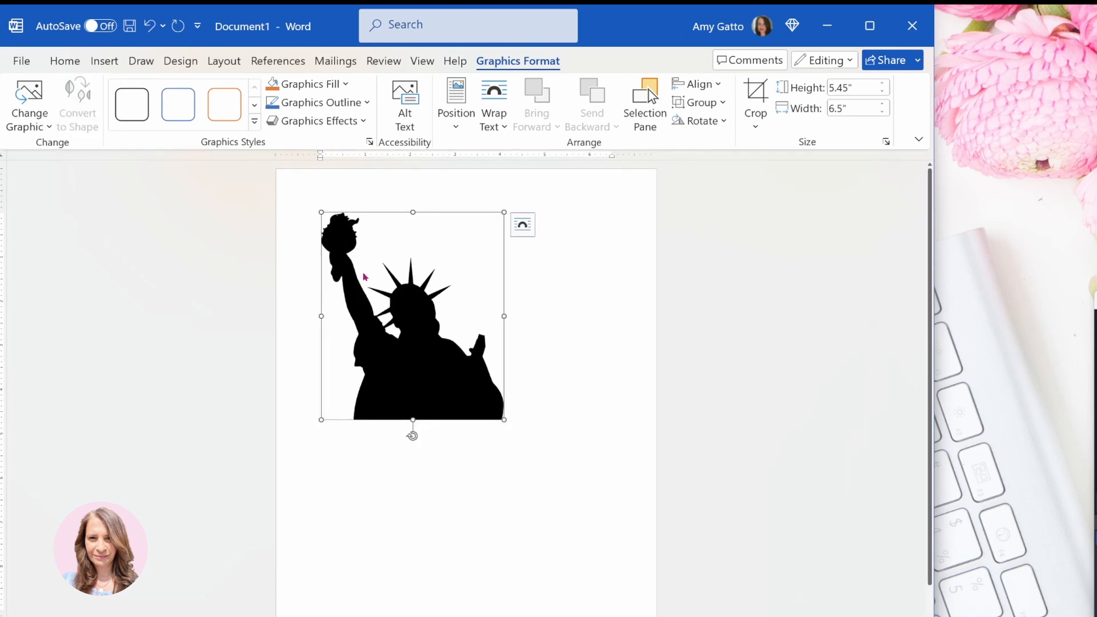
mouse_move(380, 190)
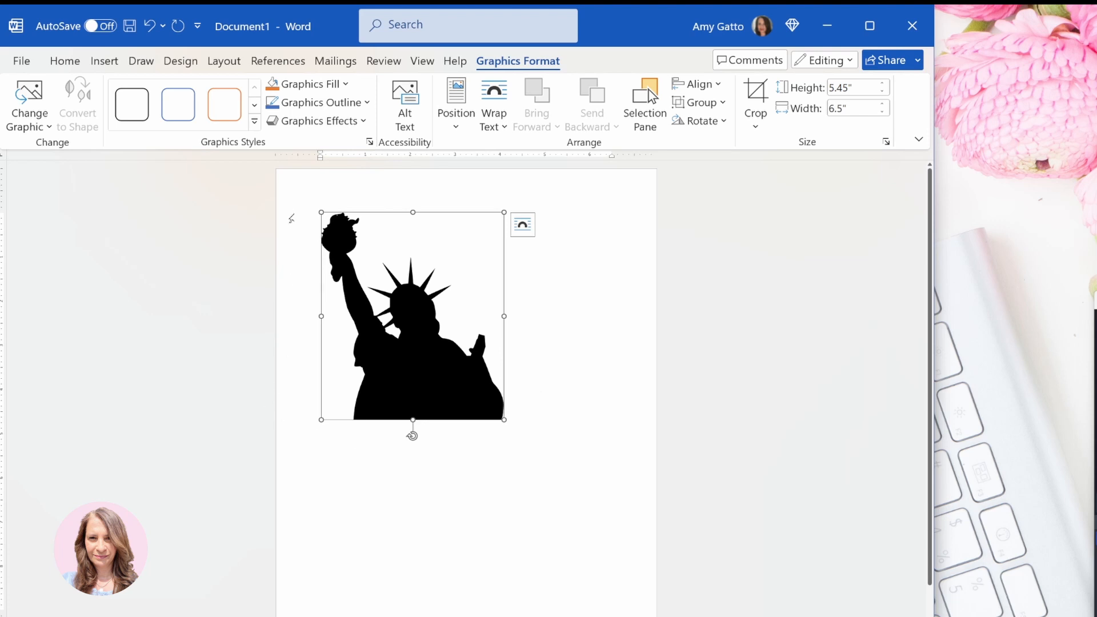
mouse_move(413, 335)
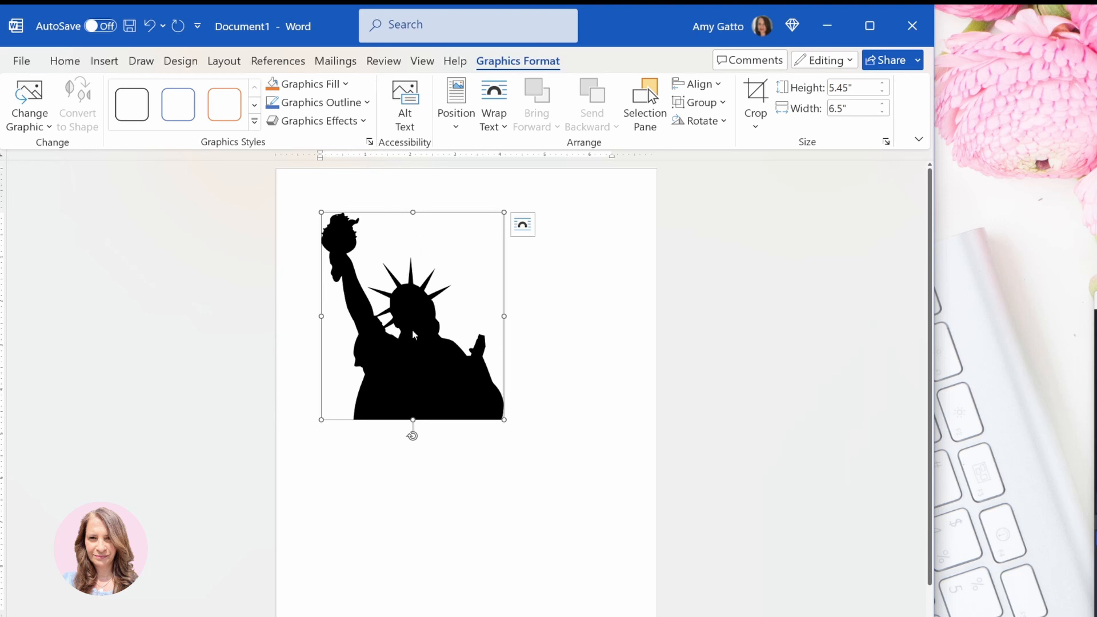
- Select the silhouette shape and show its Shape Format ribbon options
left_click(66, 61)
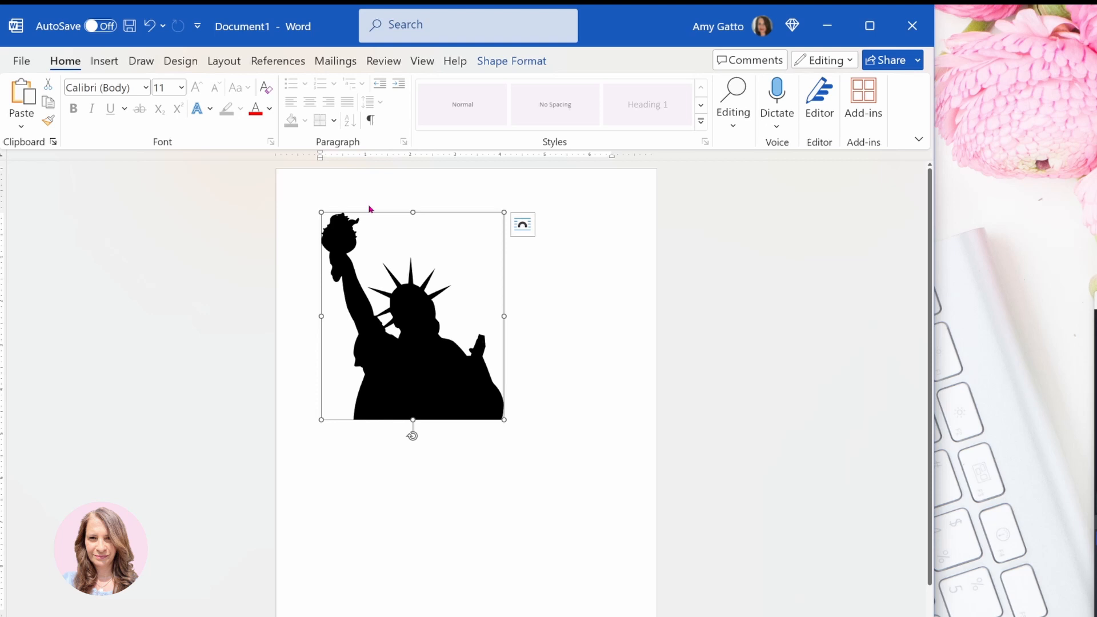
mouse_move(401, 370)
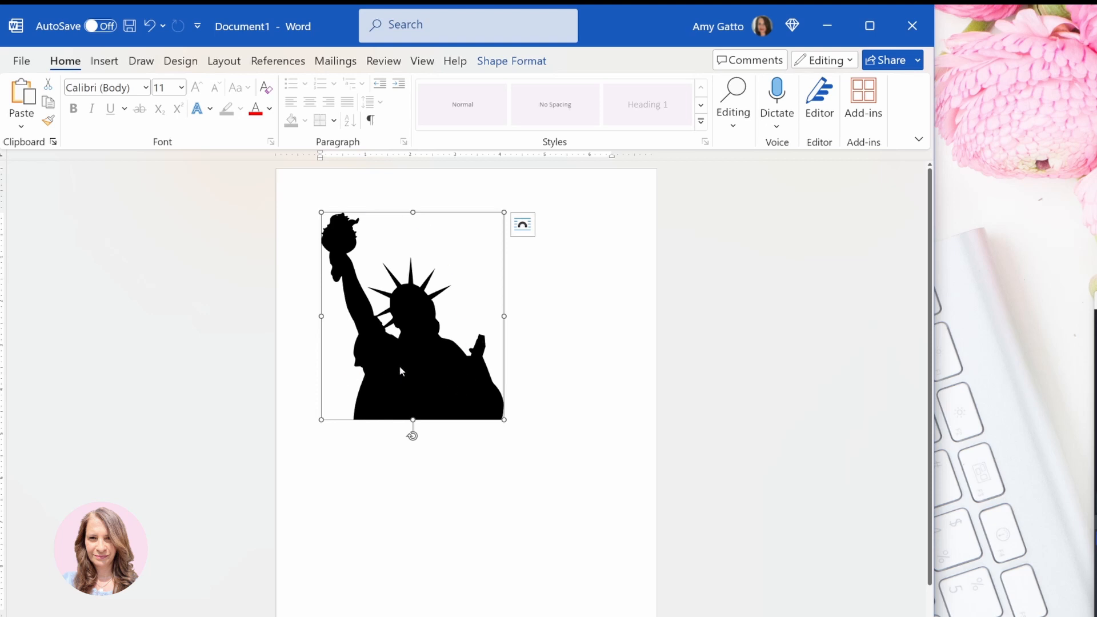
mouse_move(406, 369)
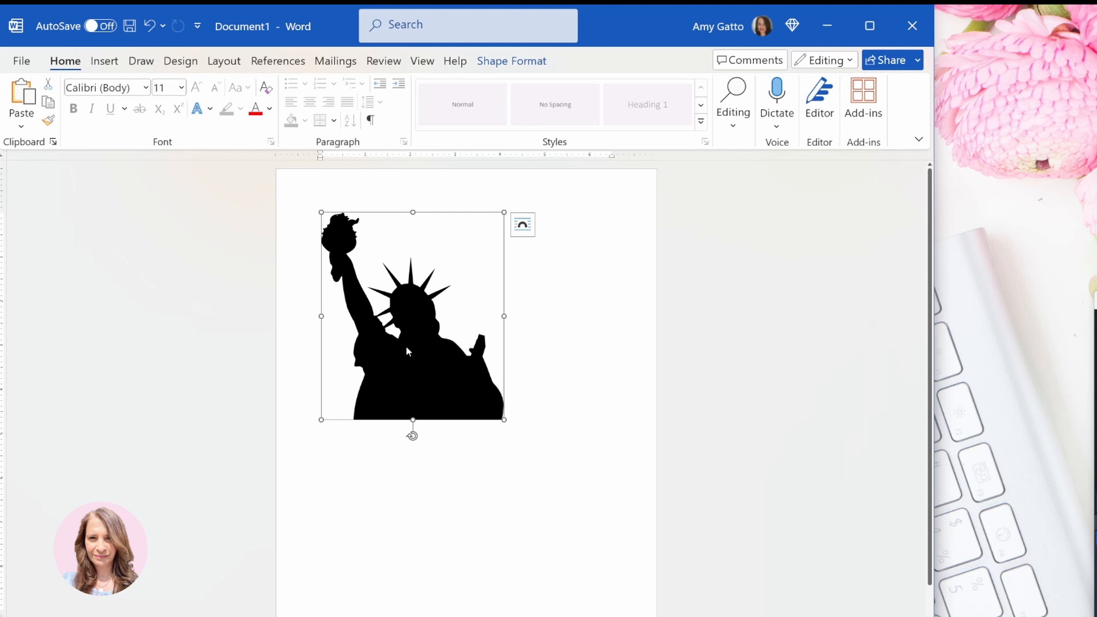
mouse_move(420, 348)
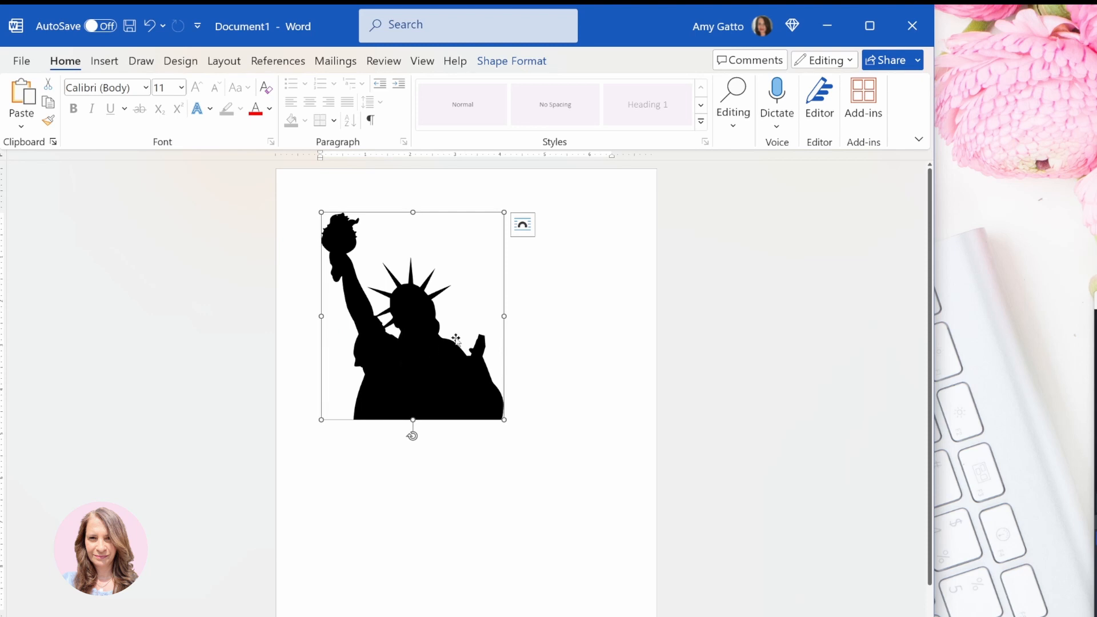
mouse_move(416, 335)
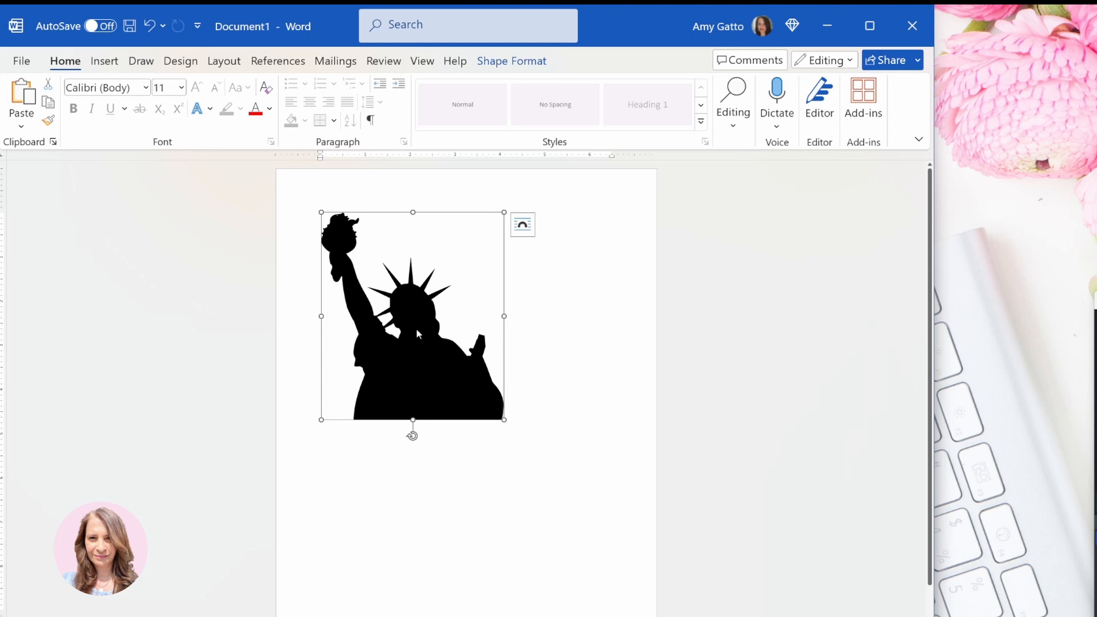
mouse_move(512, 61)
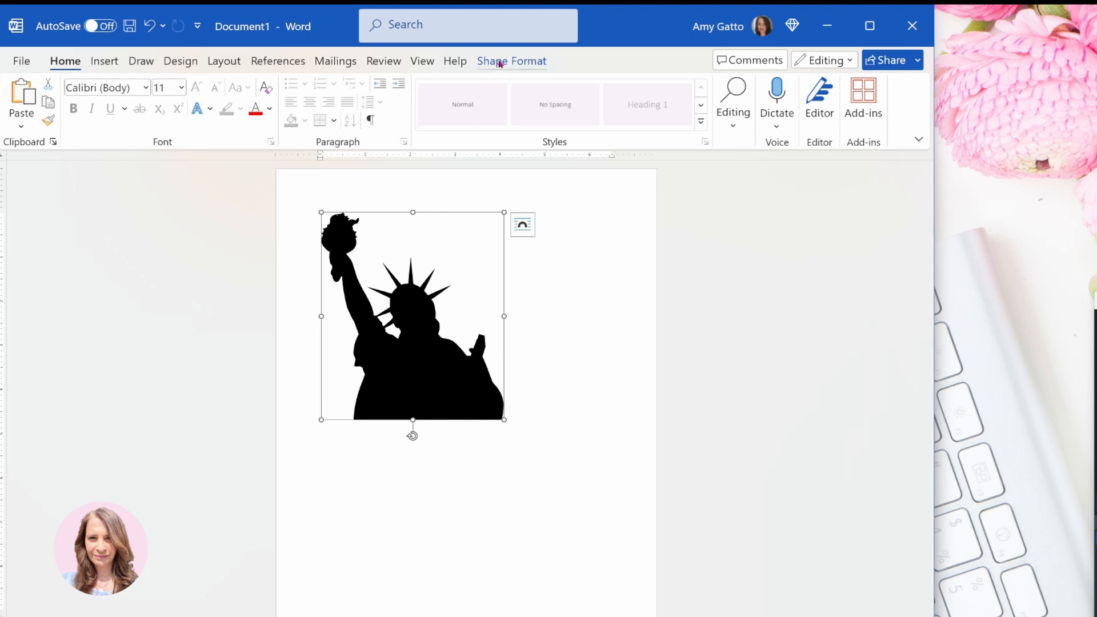
mouse_move(509, 67)
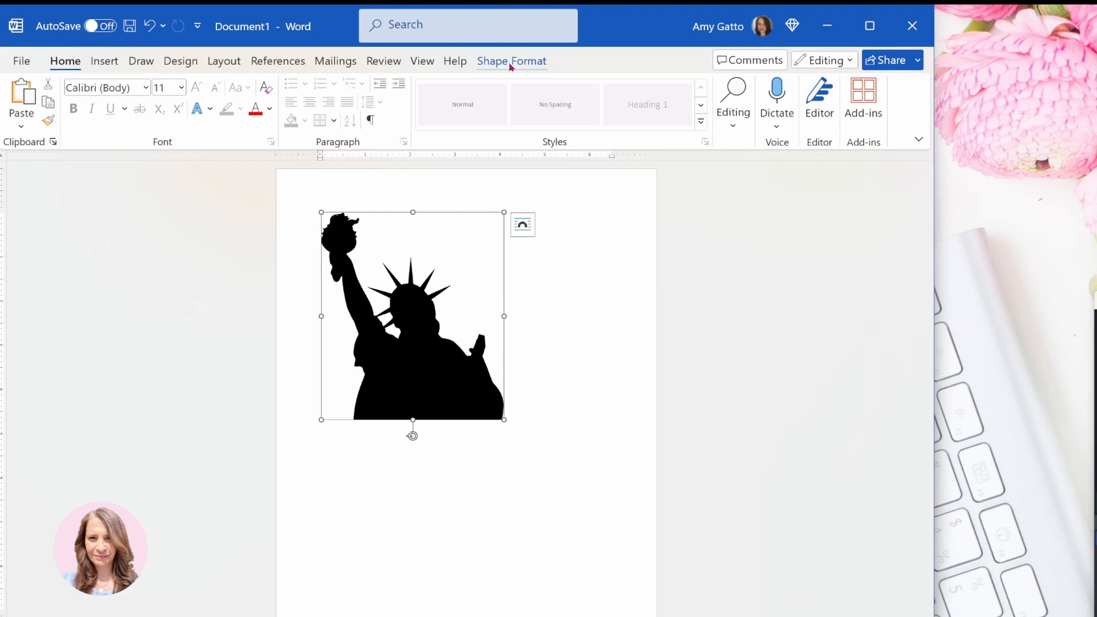
left_click(512, 60)
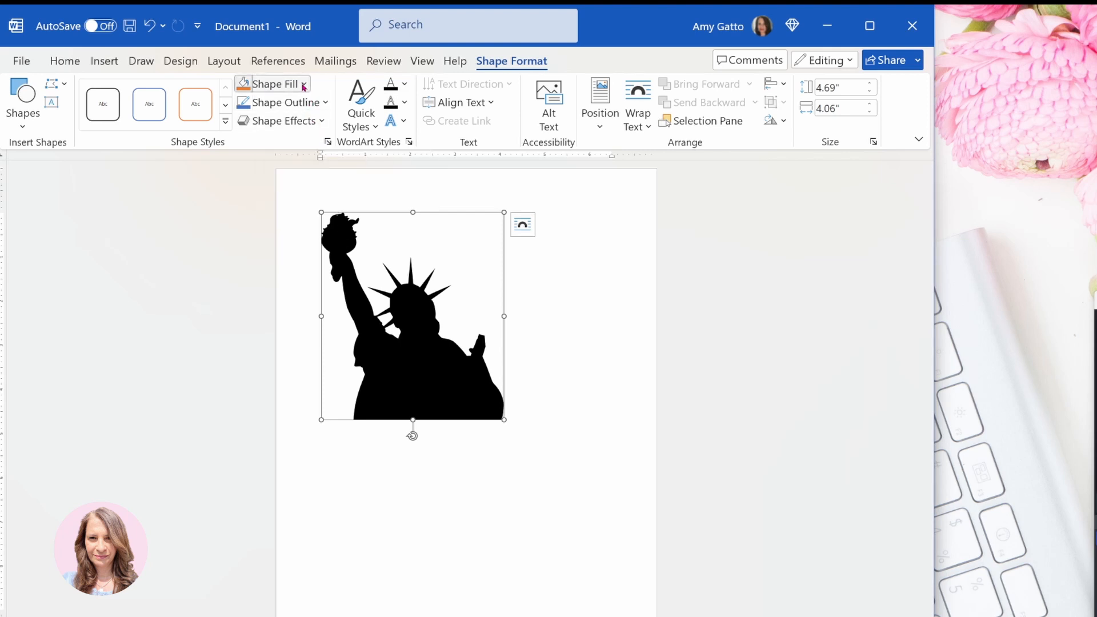
- Set the silhouette's Shape Fill to the pink flower stock photo
left_click(272, 84)
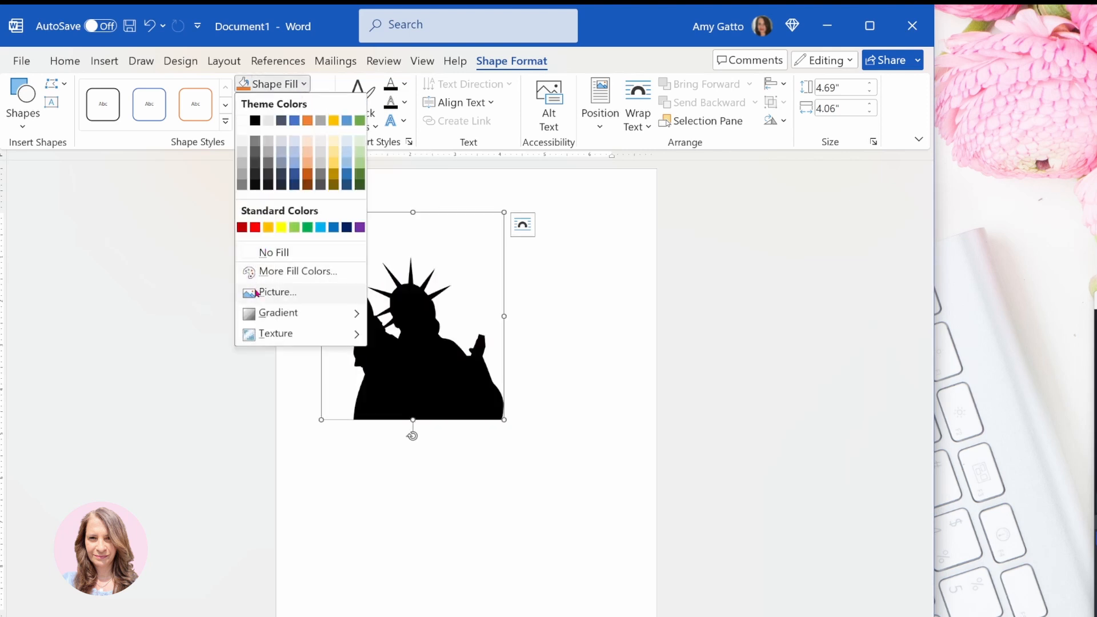
left_click(275, 291)
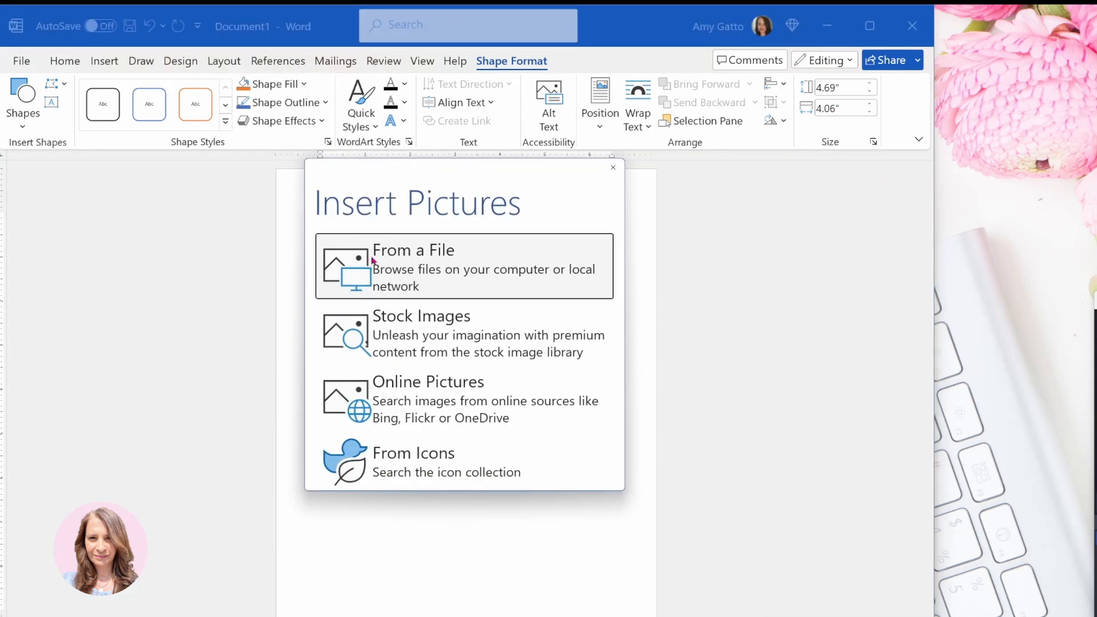
mouse_move(405, 257)
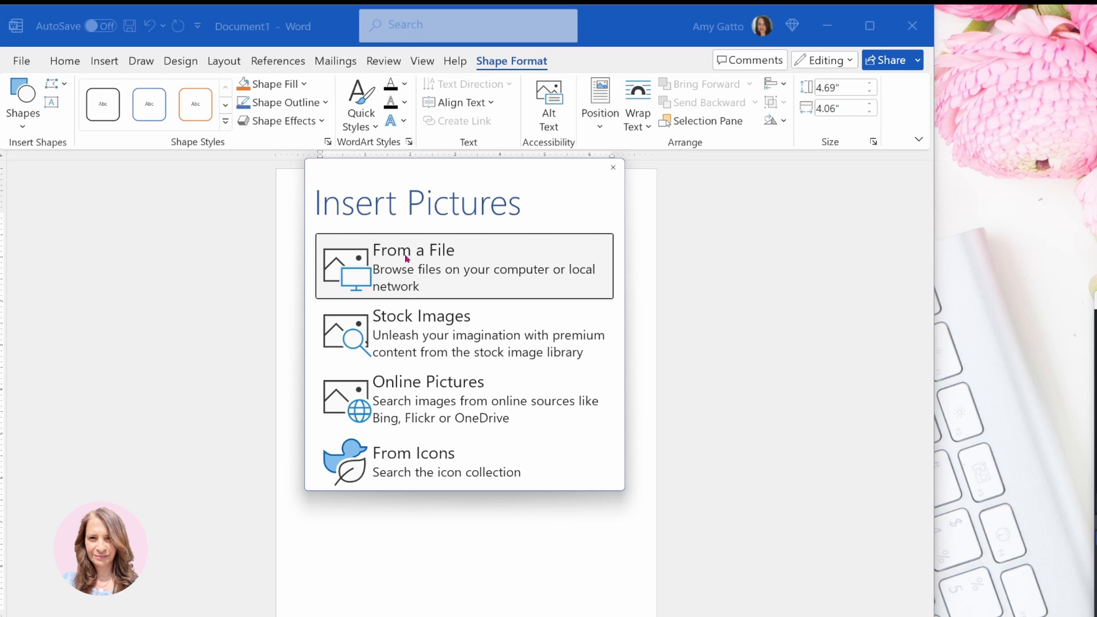
mouse_move(398, 343)
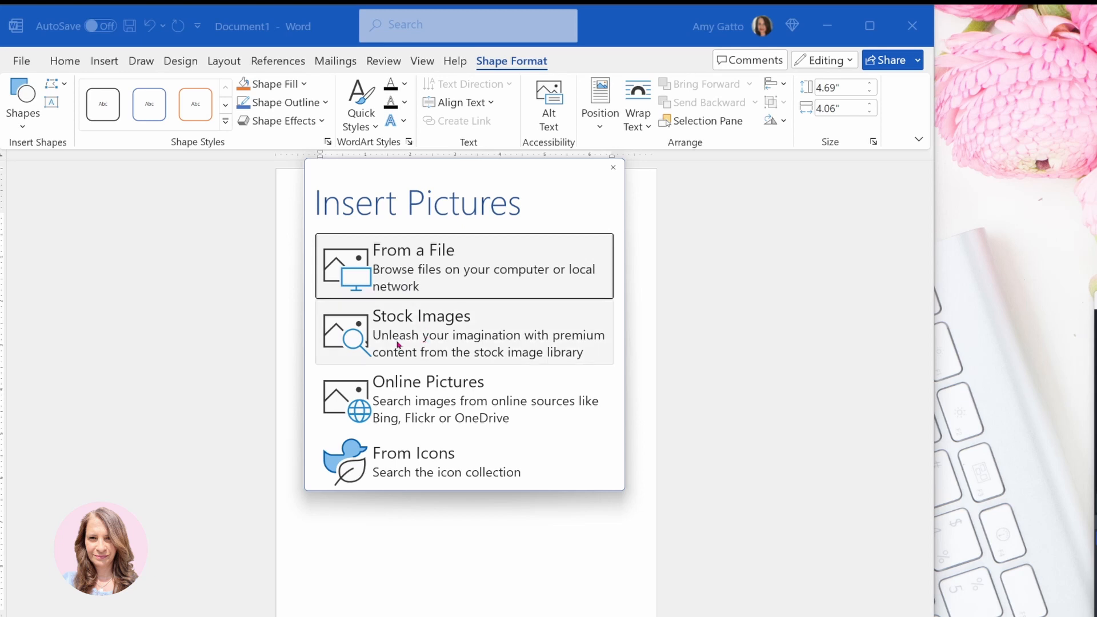
mouse_move(421, 297)
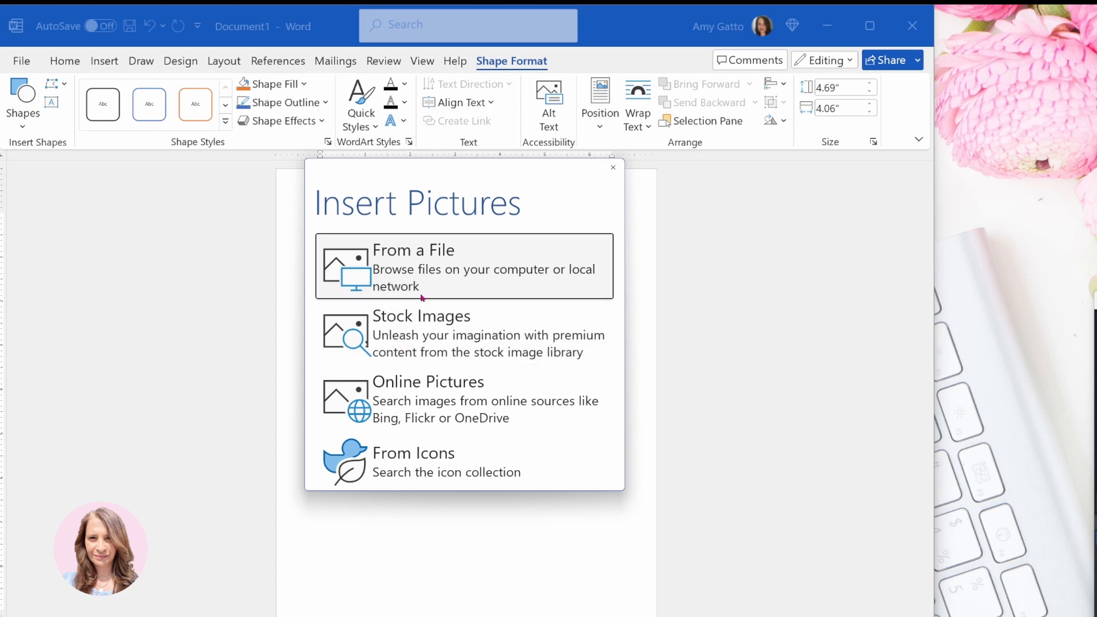
mouse_move(411, 335)
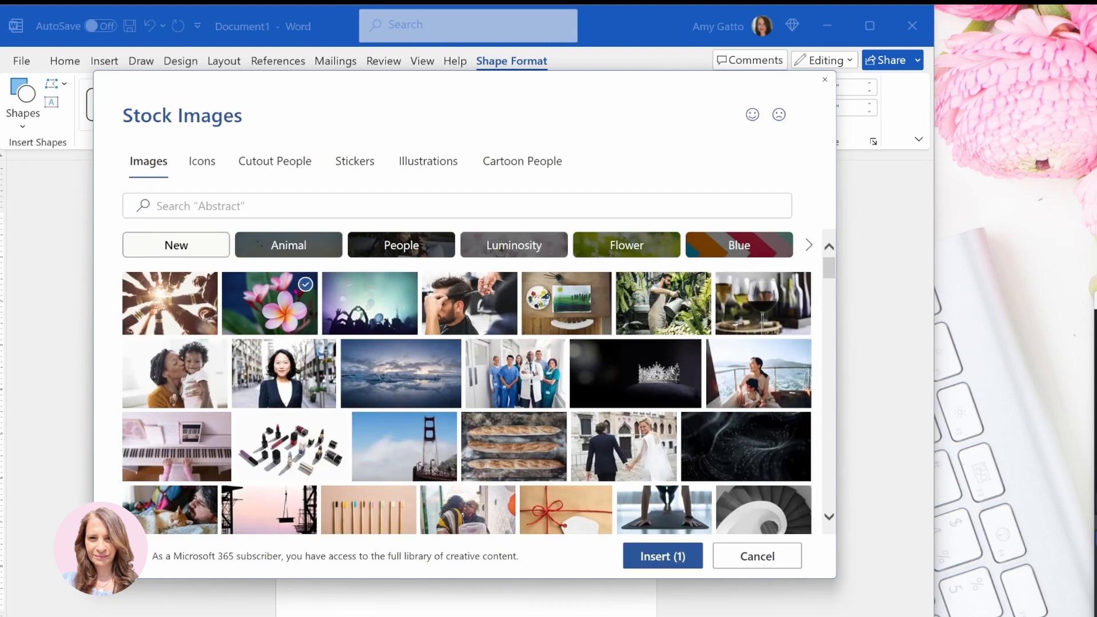
left_click(661, 555)
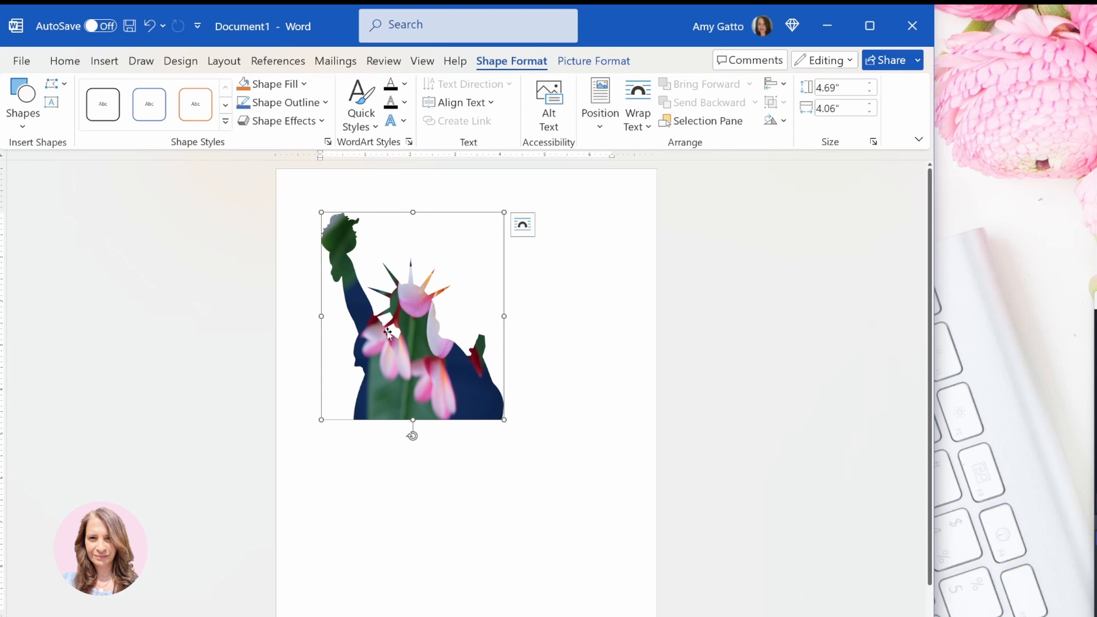
mouse_move(431, 359)
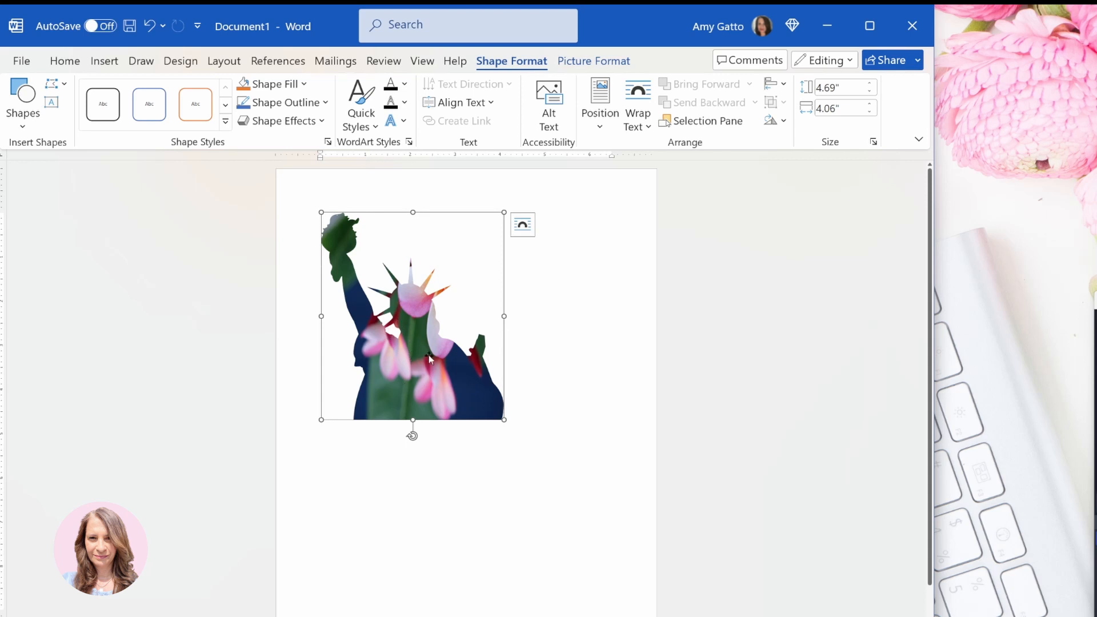
mouse_move(470, 393)
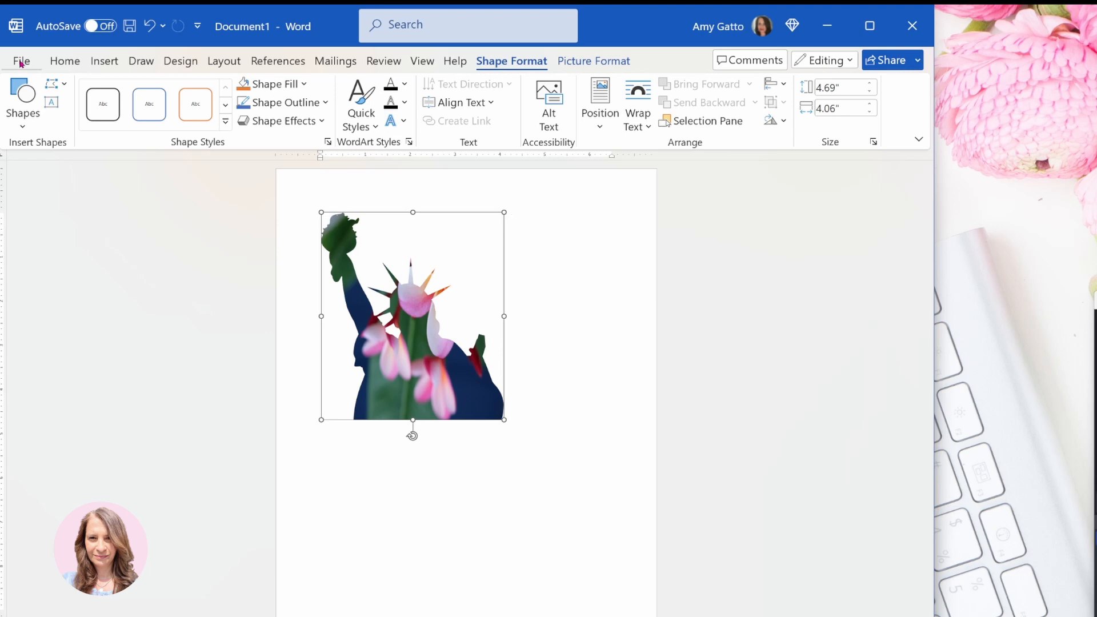
- Start Save As and name the file 'Statue of Liberty Frame for Canva'
left_click(21, 61)
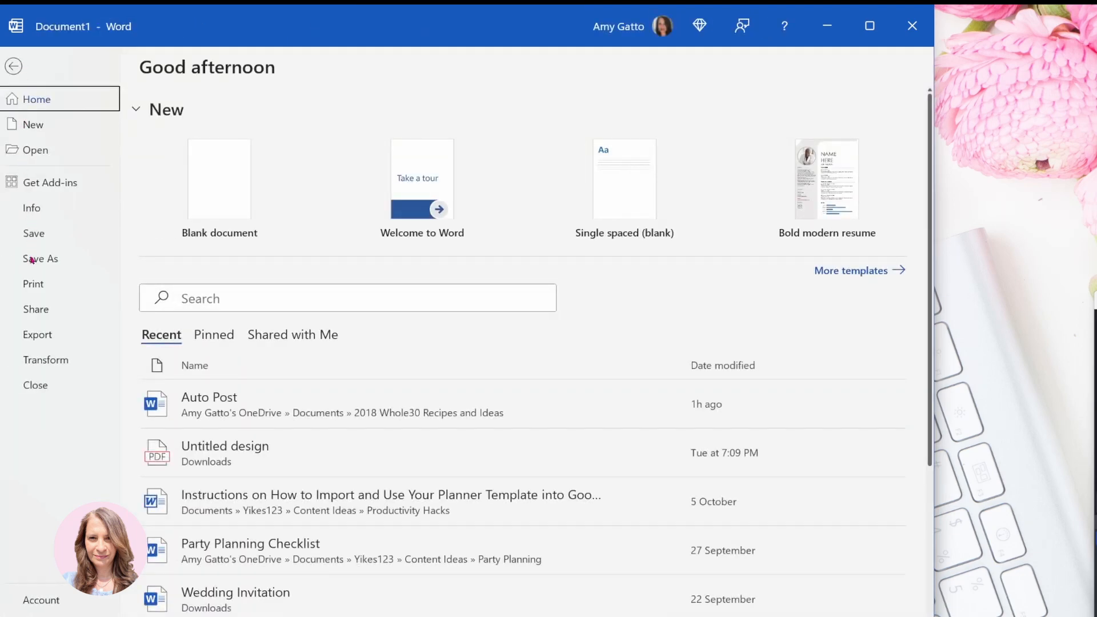
left_click(40, 259)
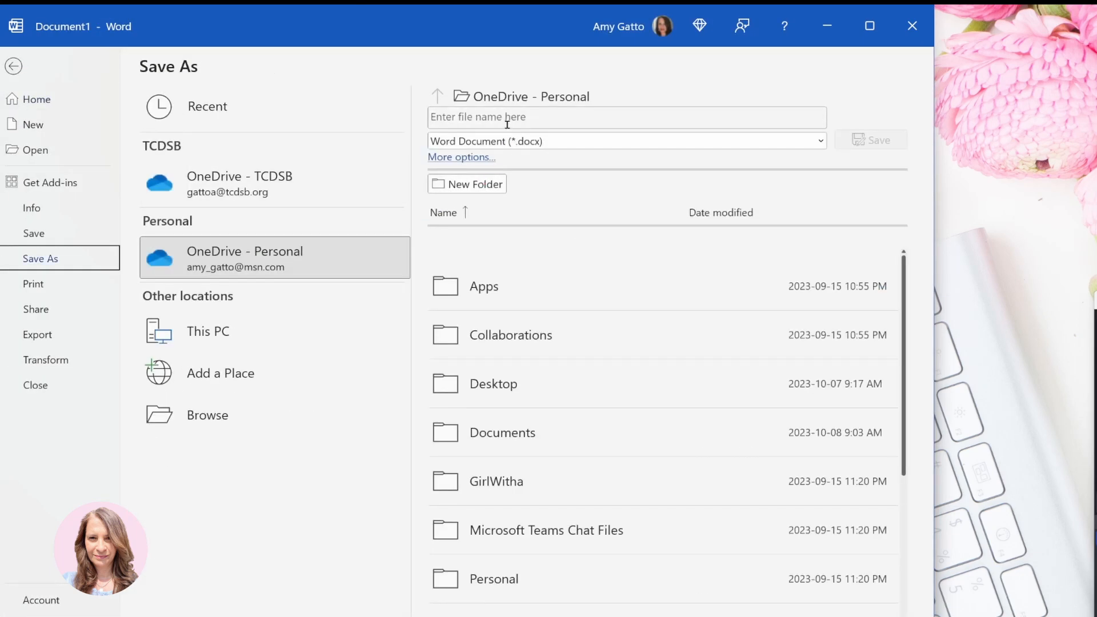
left_click(626, 117)
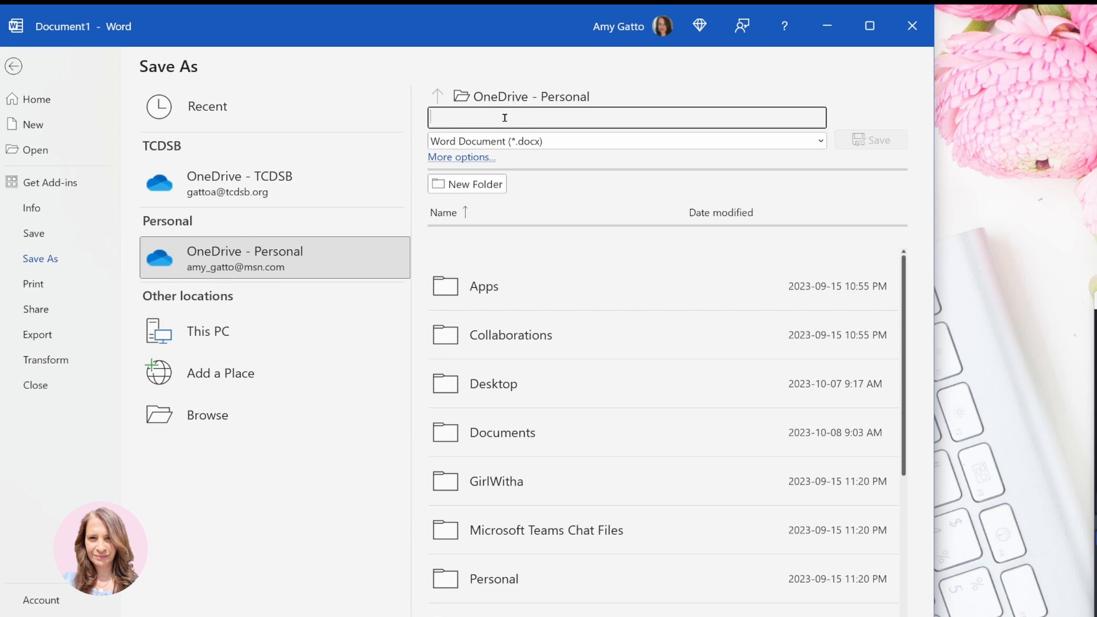
type("S")
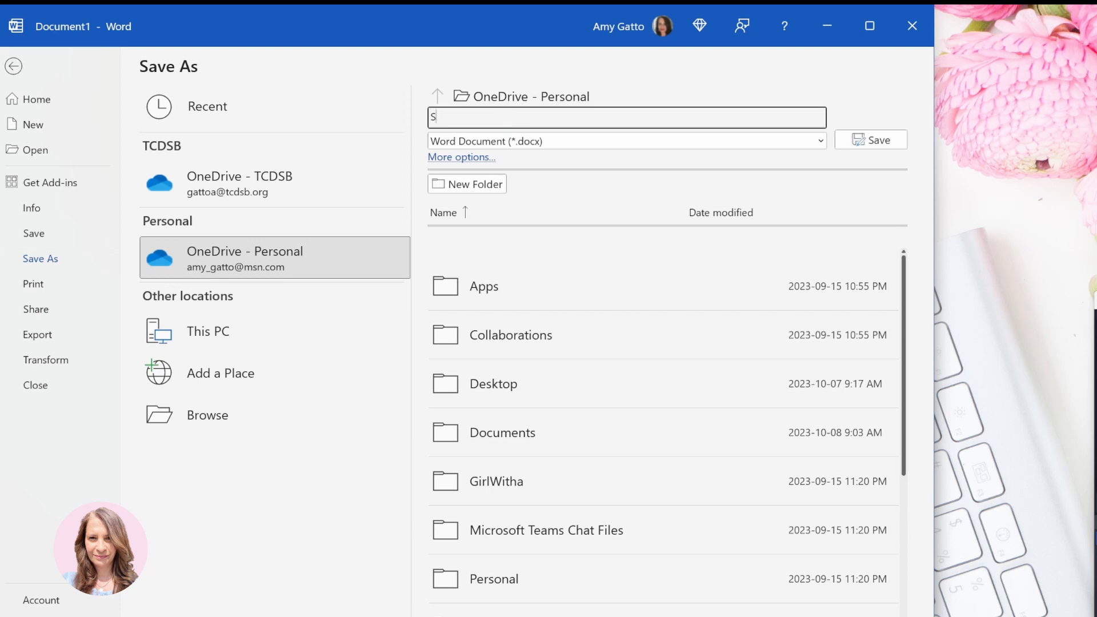
type("Statue of Liberty Frame for")
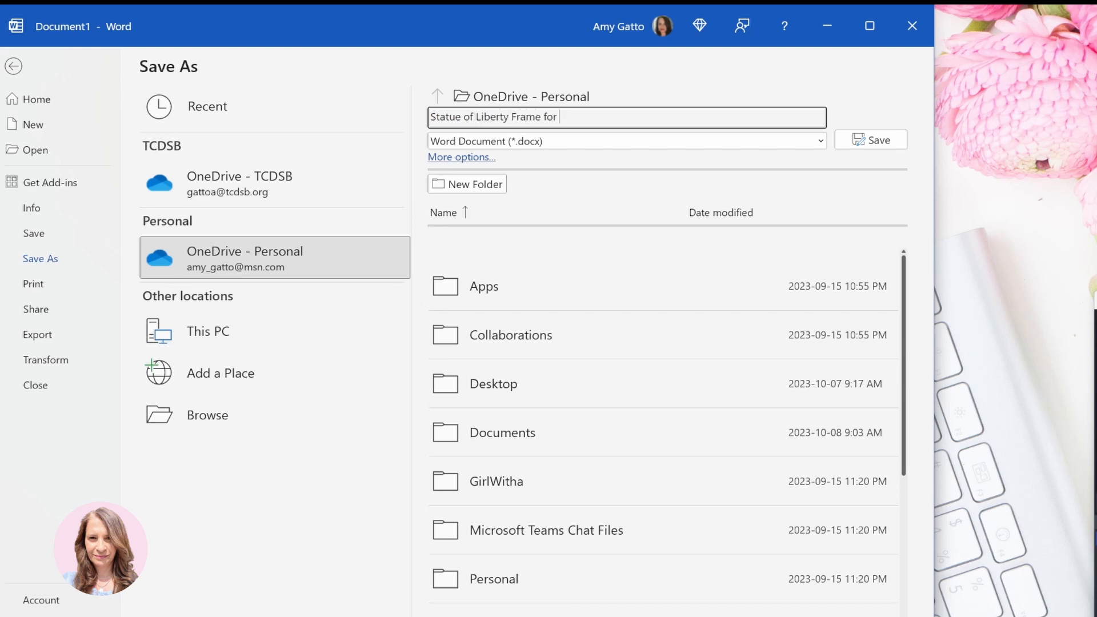
type("Canva")
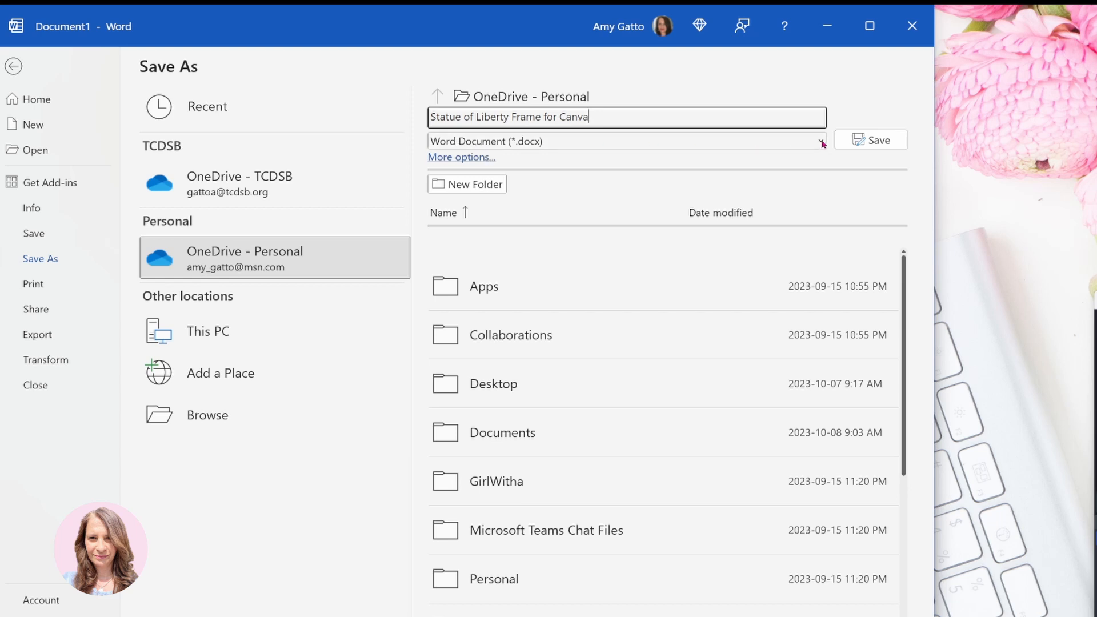
- Save it as a PDF in the Downloads folder
left_click(815, 140)
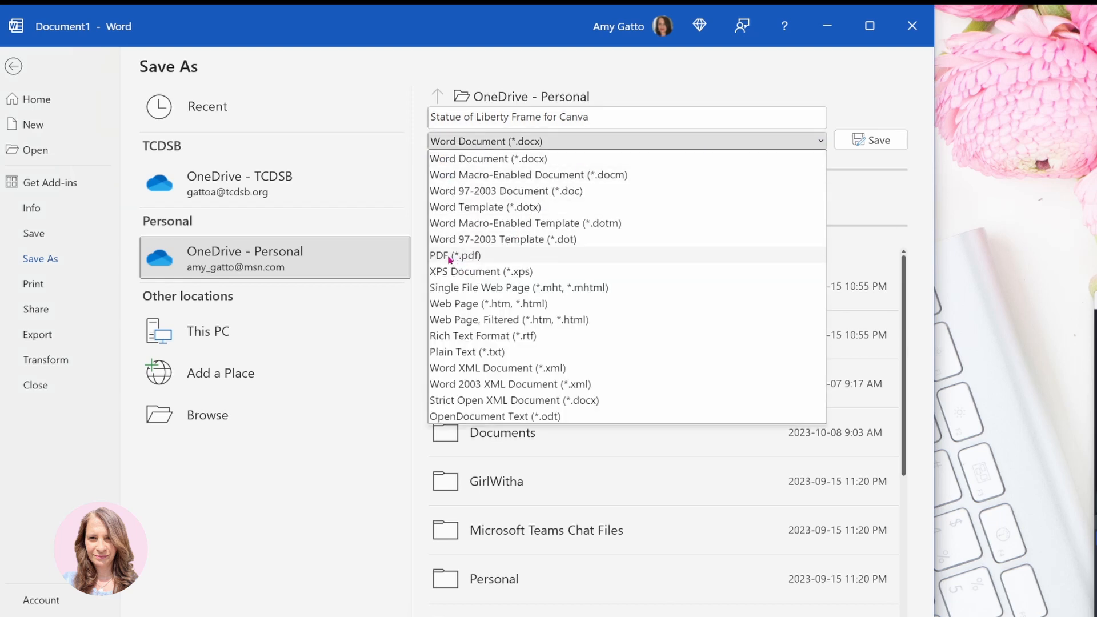
left_click(456, 254)
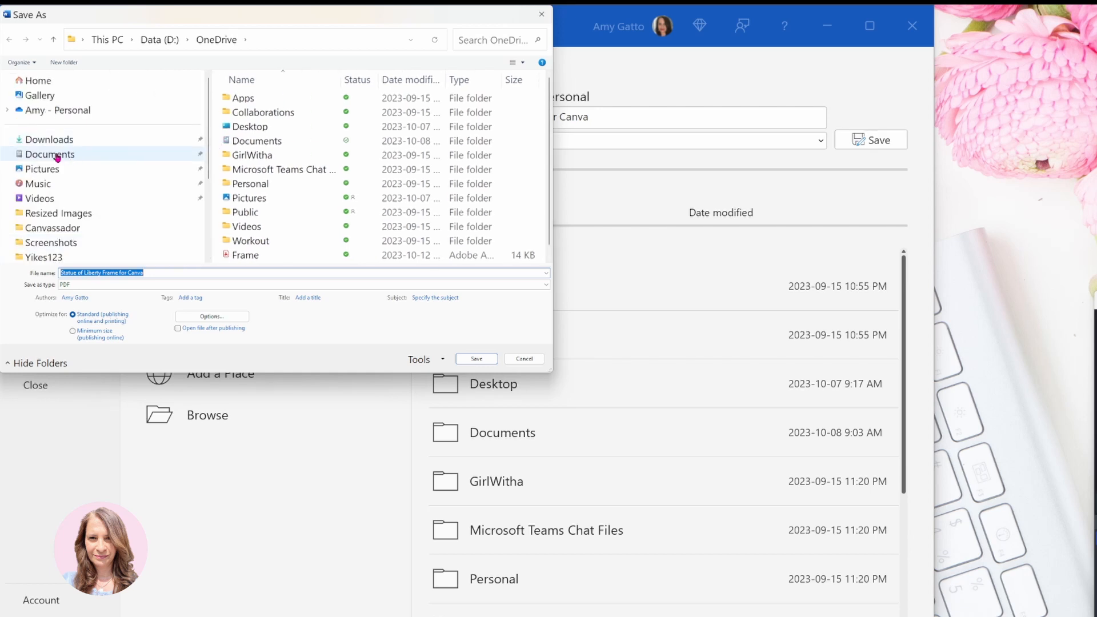
left_click(49, 140)
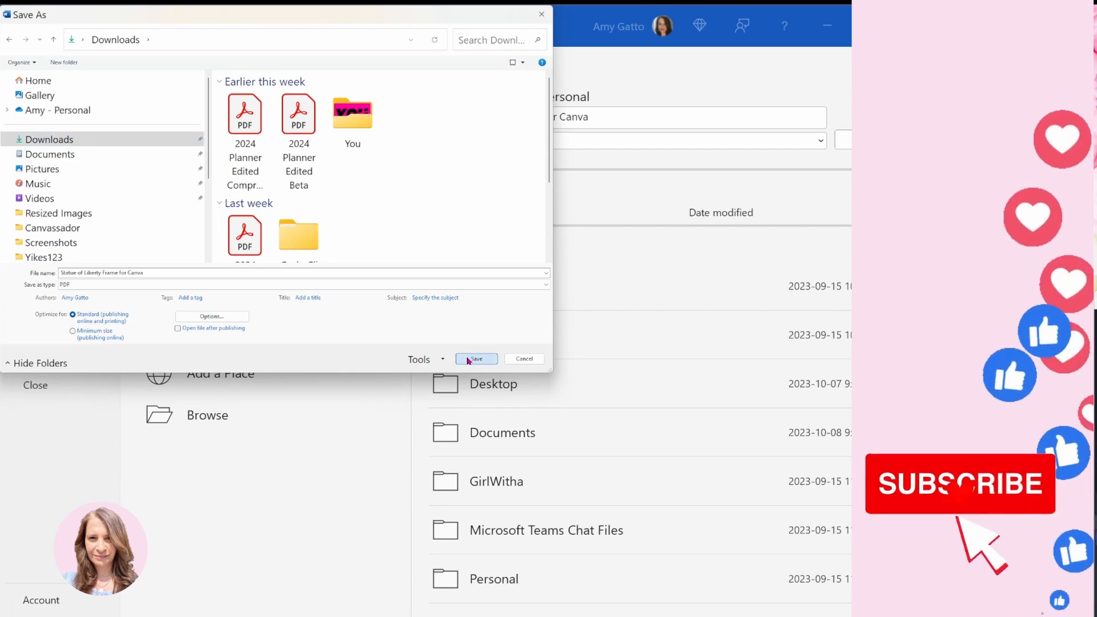
left_click(476, 359)
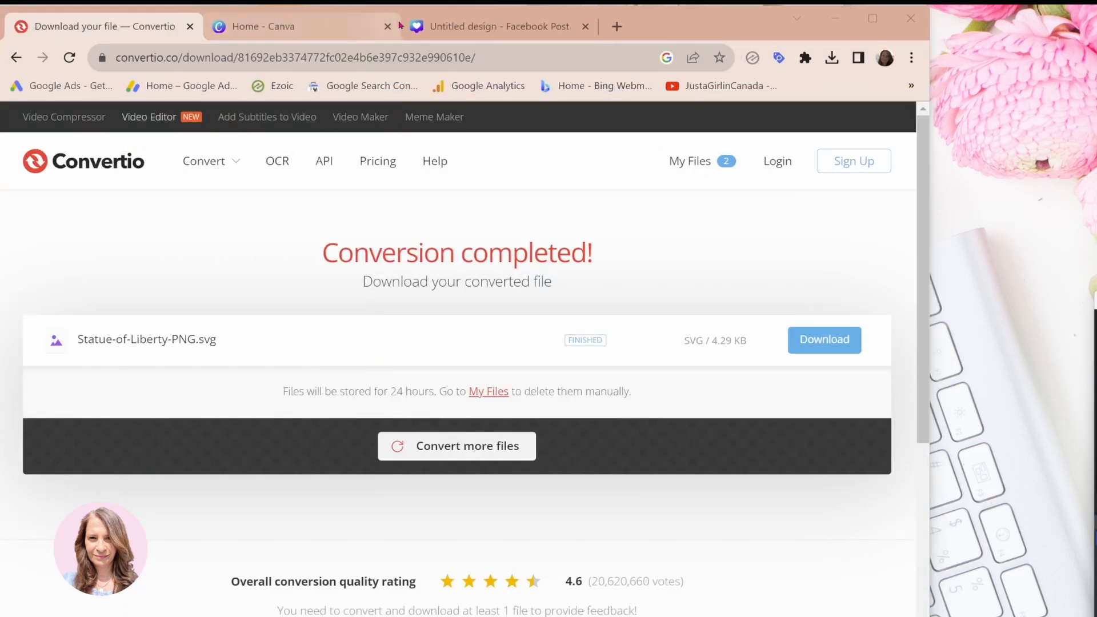
- Return to the Canva Facebook Post design showing its blank second page
left_click(496, 26)
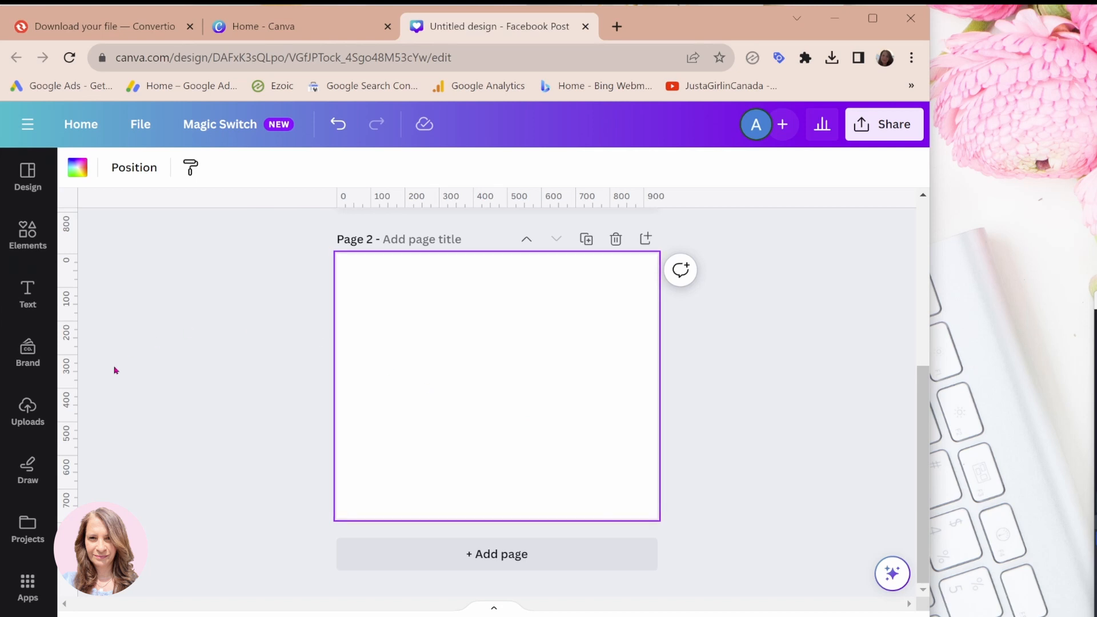
mouse_move(27, 412)
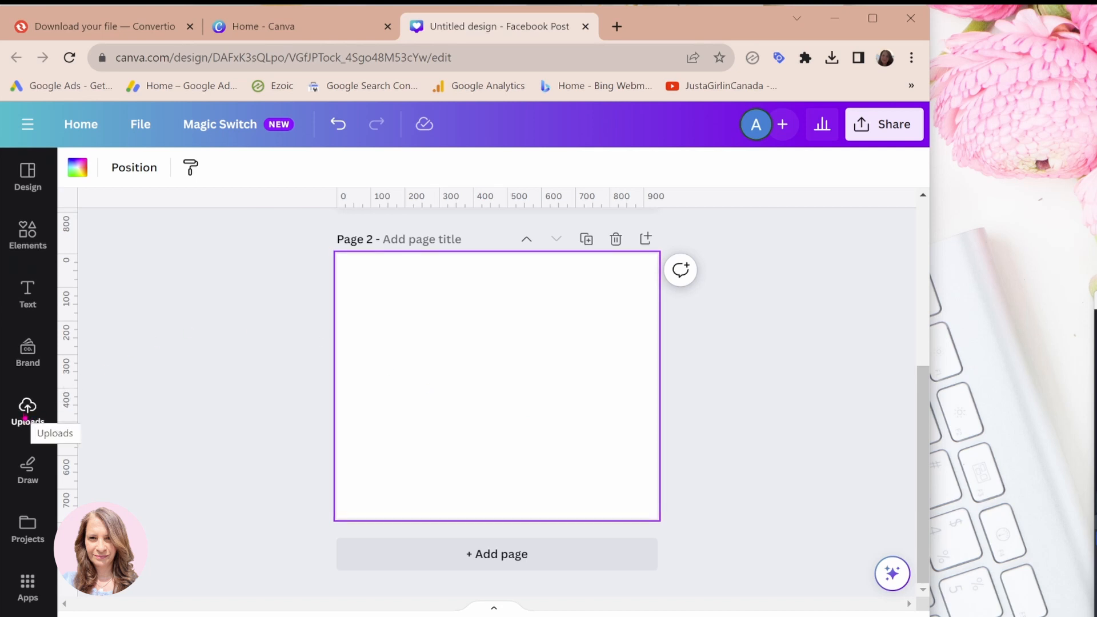
- Upload 'Statue of Liberty Frame for Canva' from Downloads via the Uploads panel
left_click(27, 411)
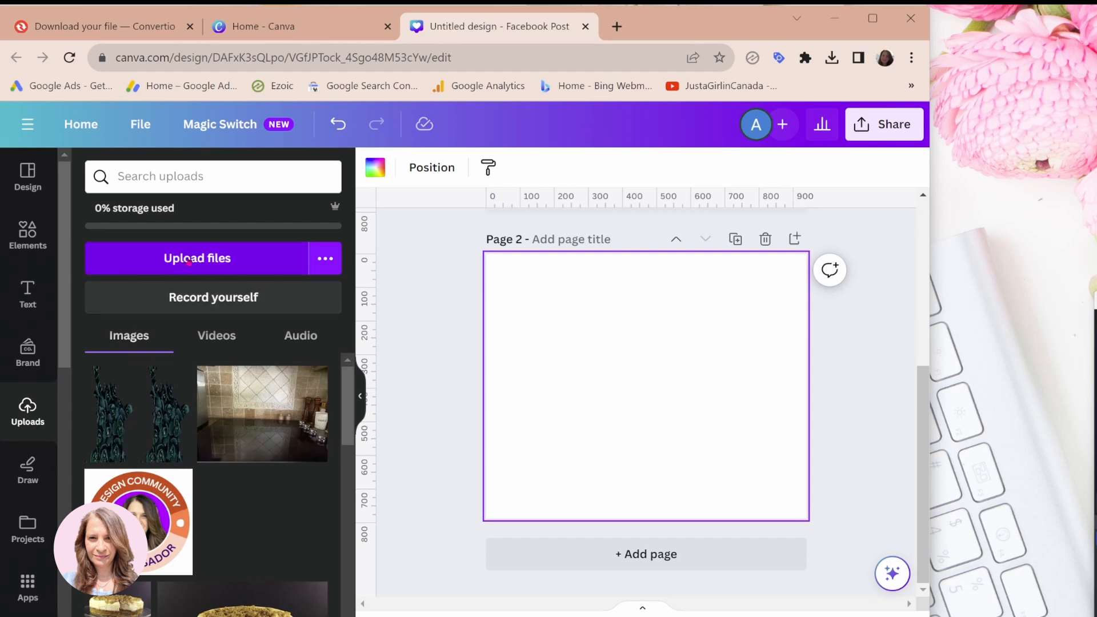
left_click(196, 258)
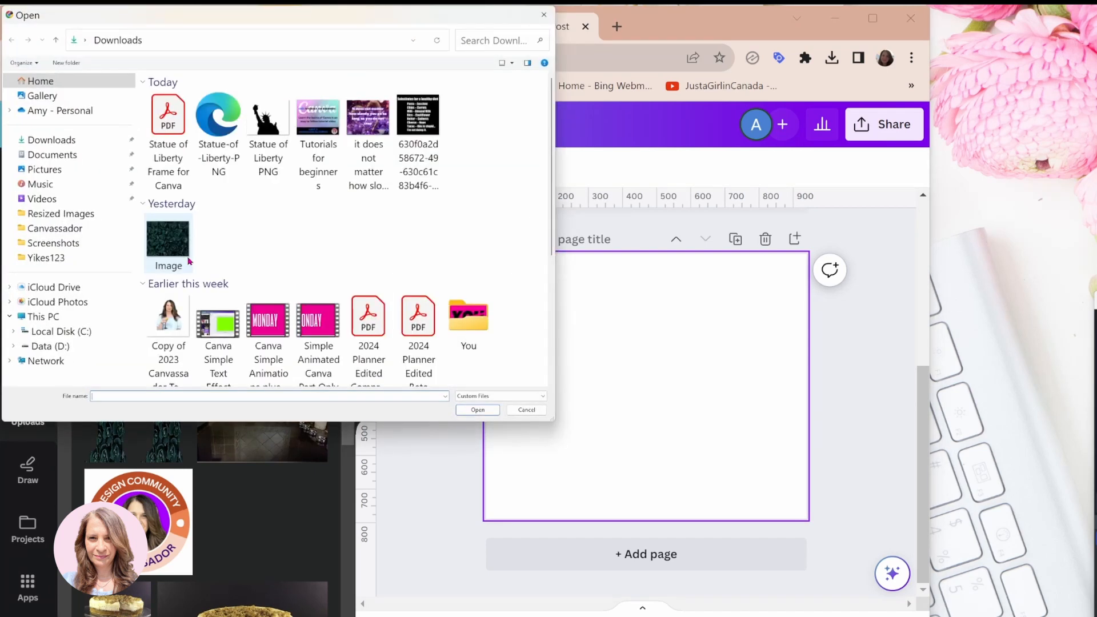
mouse_move(168, 115)
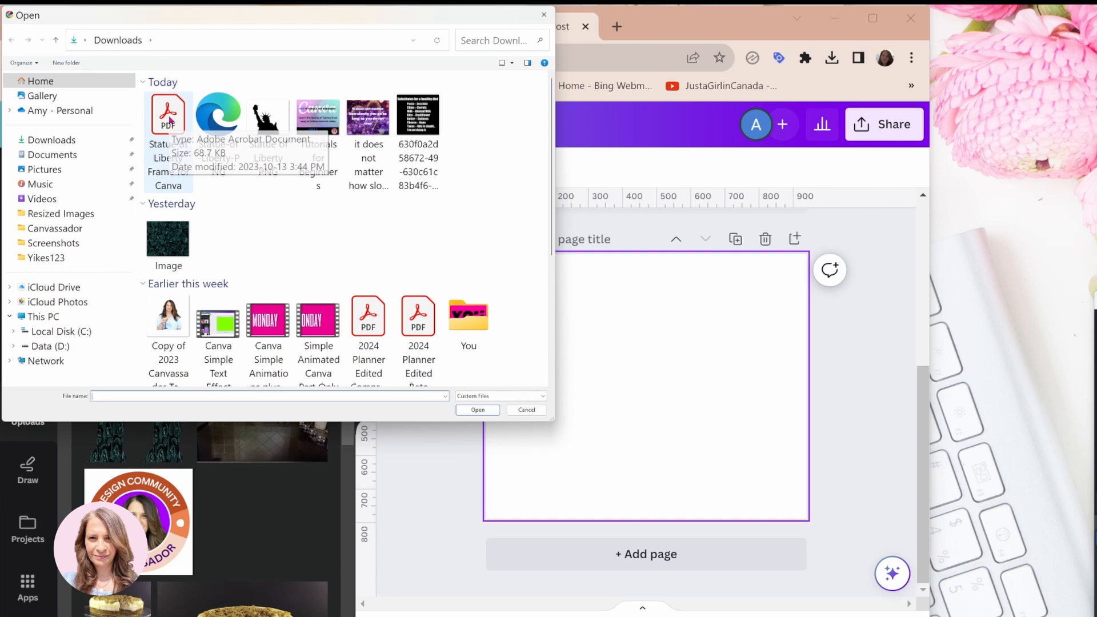
left_click(168, 115)
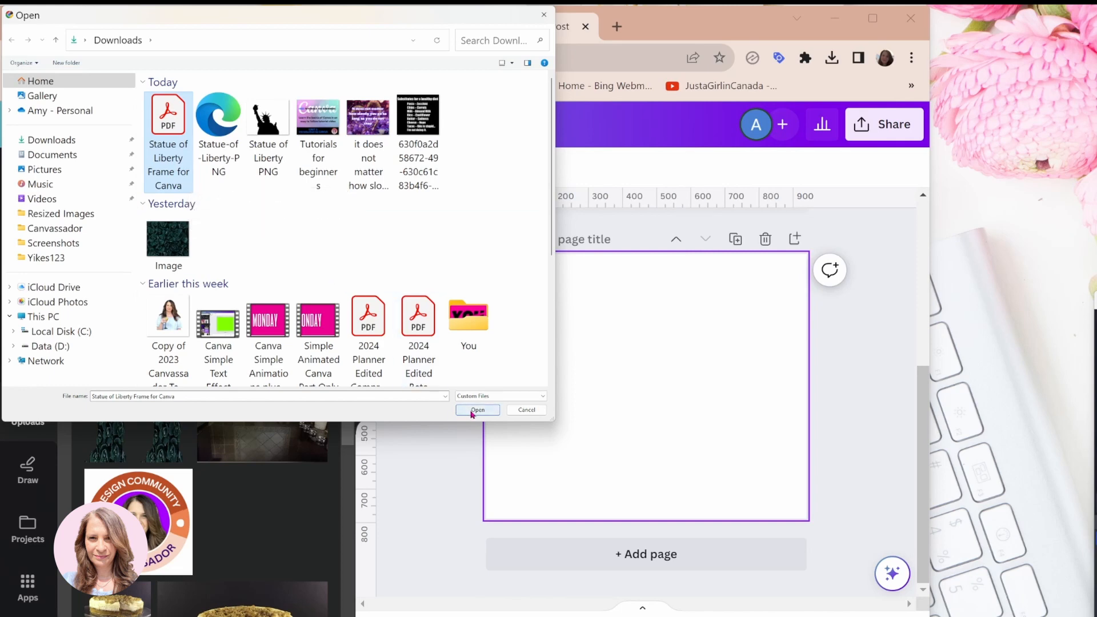
left_click(477, 410)
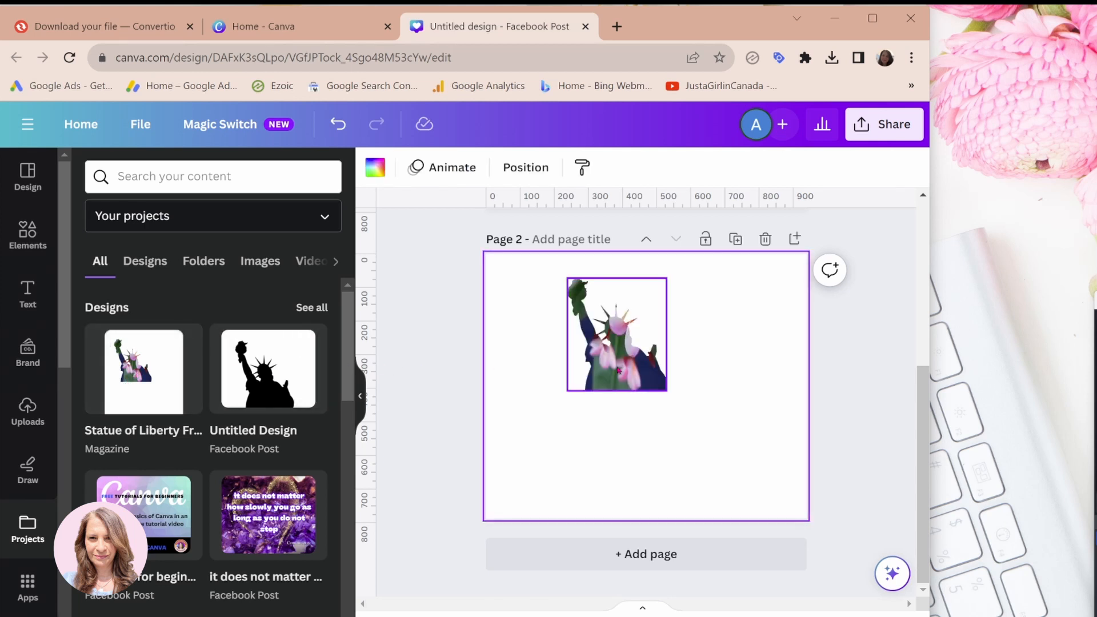
- Move the statue frame to the lower left and enlarge it to fill page 2
left_click_drag(616, 334, 574, 461)
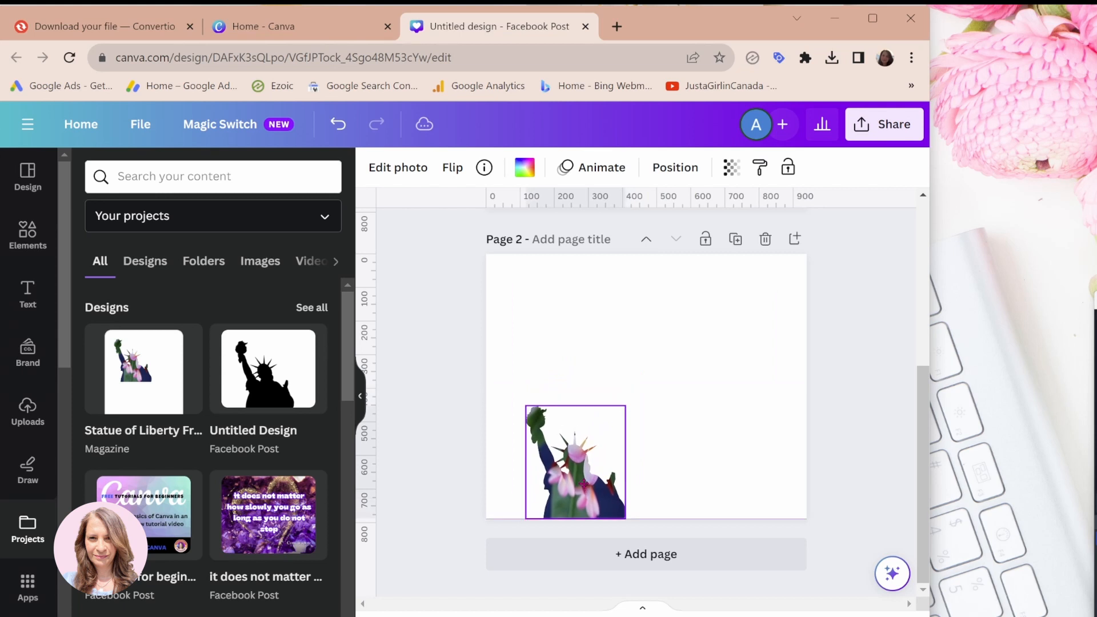
left_click_drag(627, 408, 744, 268)
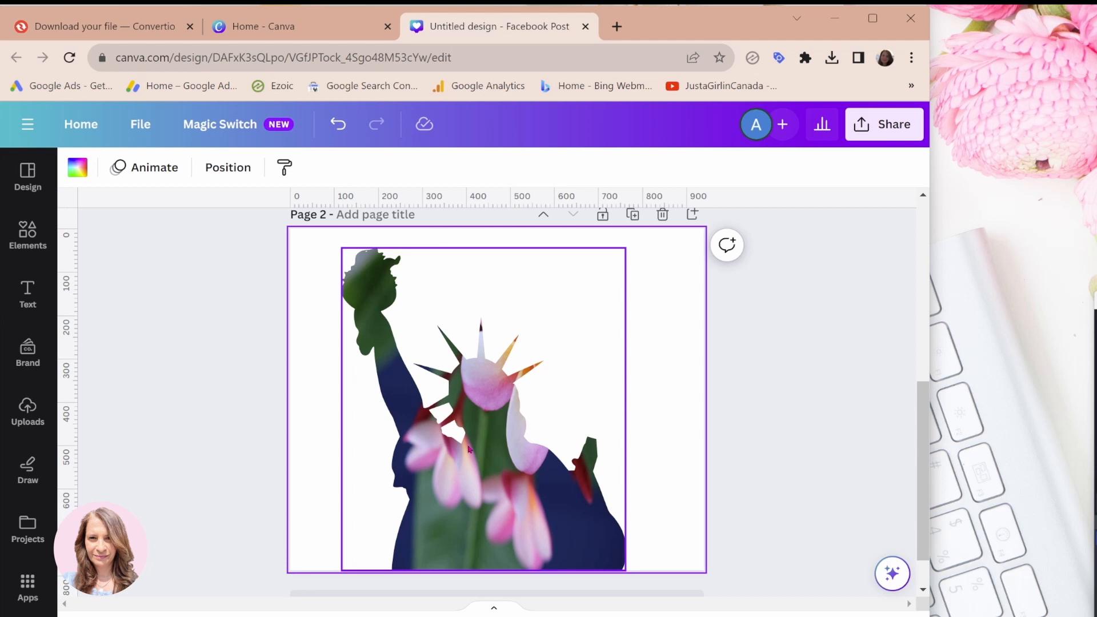
- Select the flower photo inside the statue frame to delete it
left_click(482, 458)
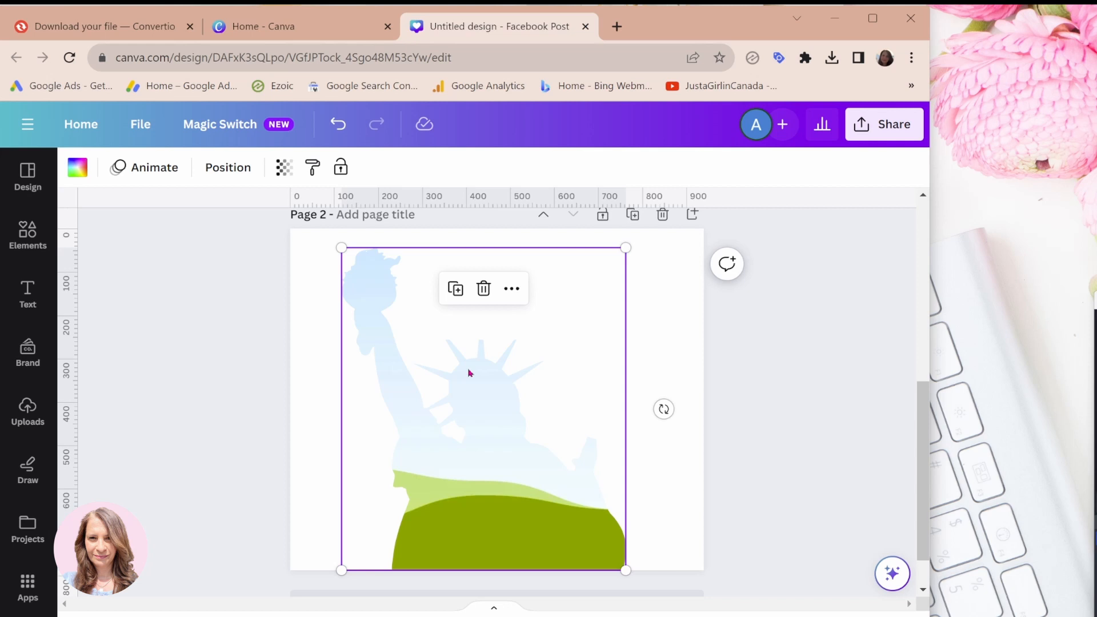
mouse_move(469, 473)
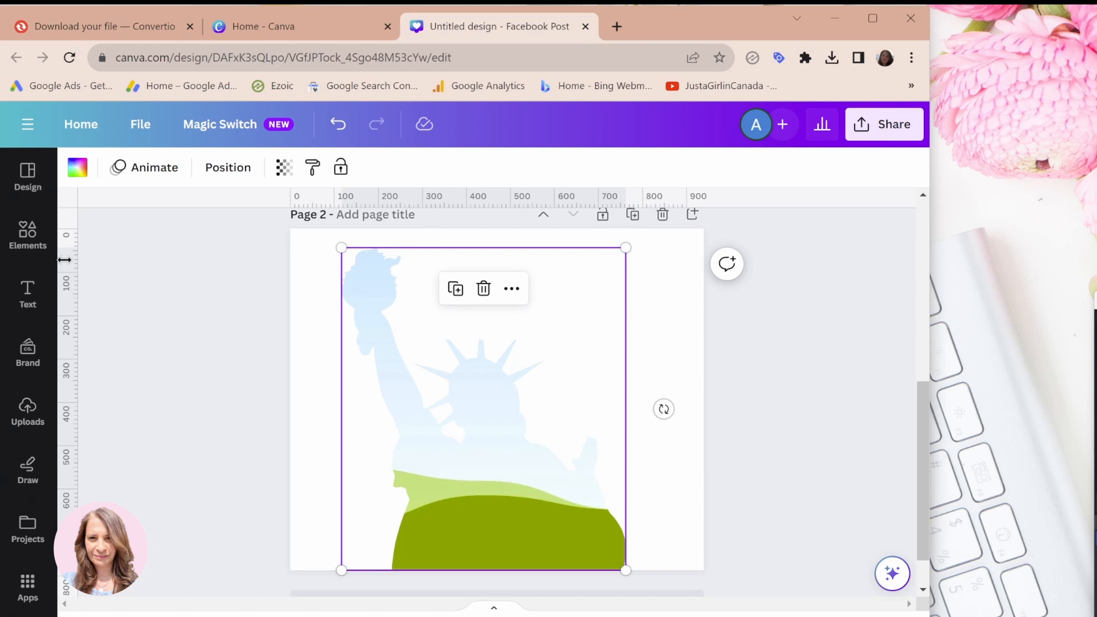
- Search Elements for 'poppies' photos, replacing the statue of liberty search
left_click(28, 234)
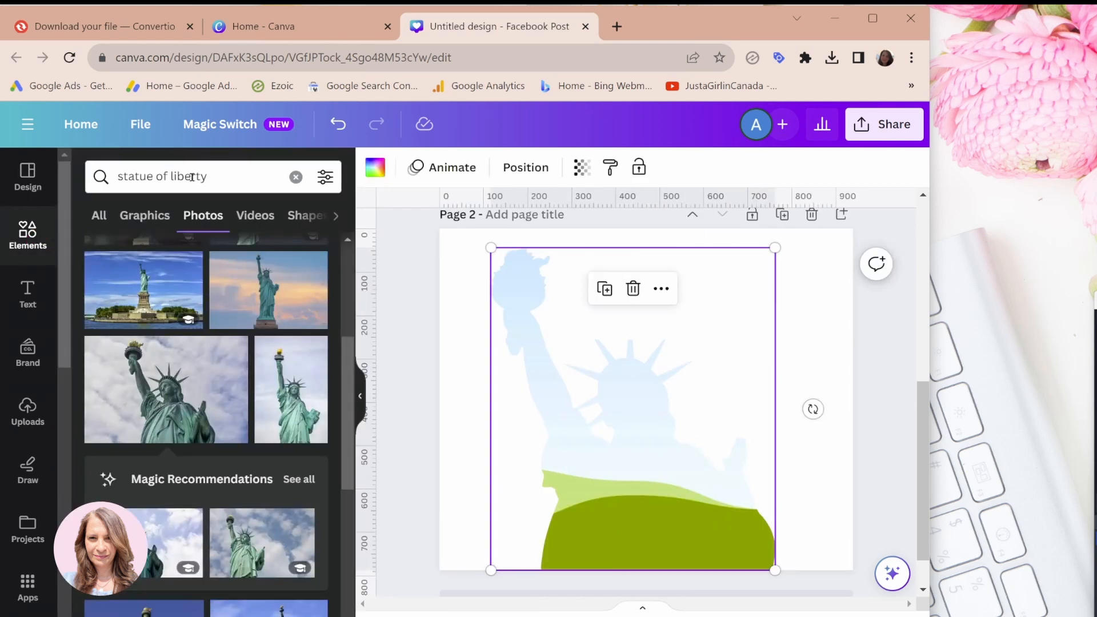
left_click(203, 176)
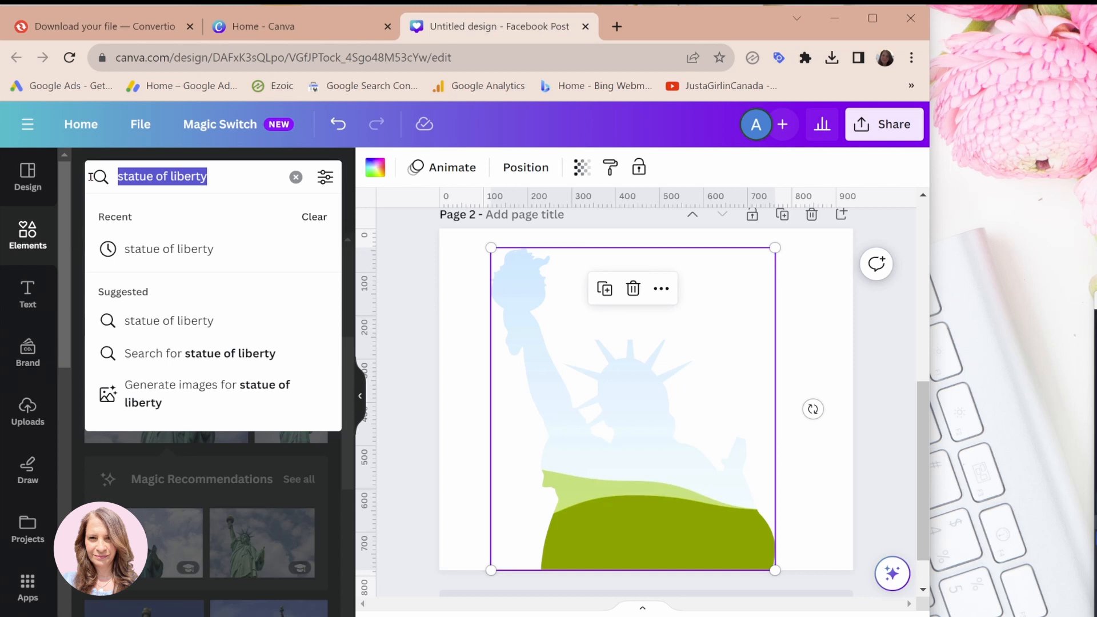
left_click(295, 176)
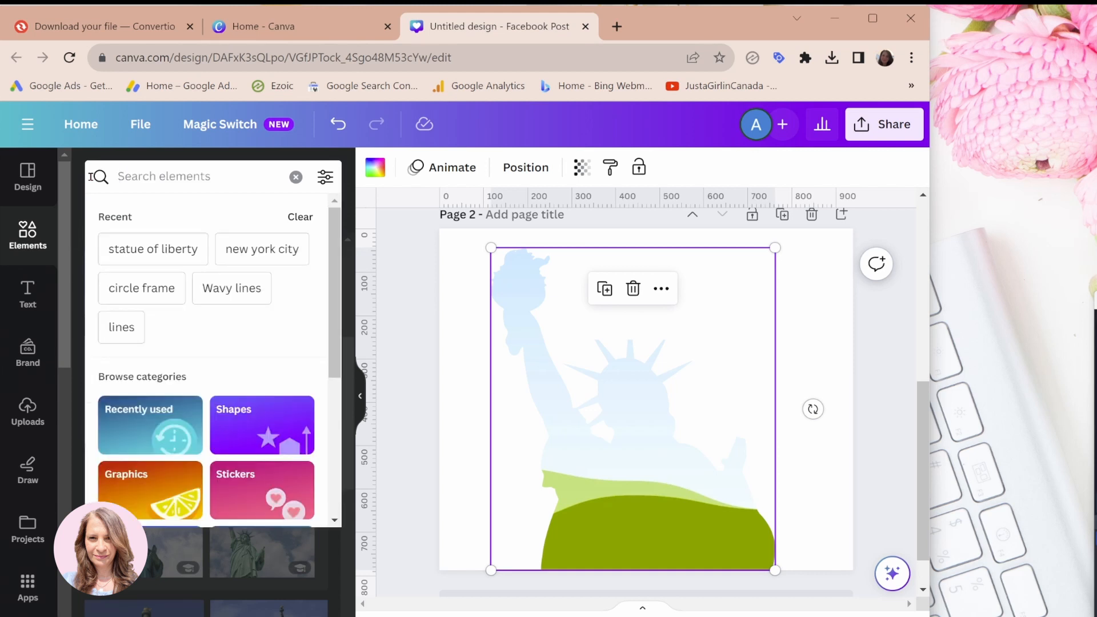
type("poppie")
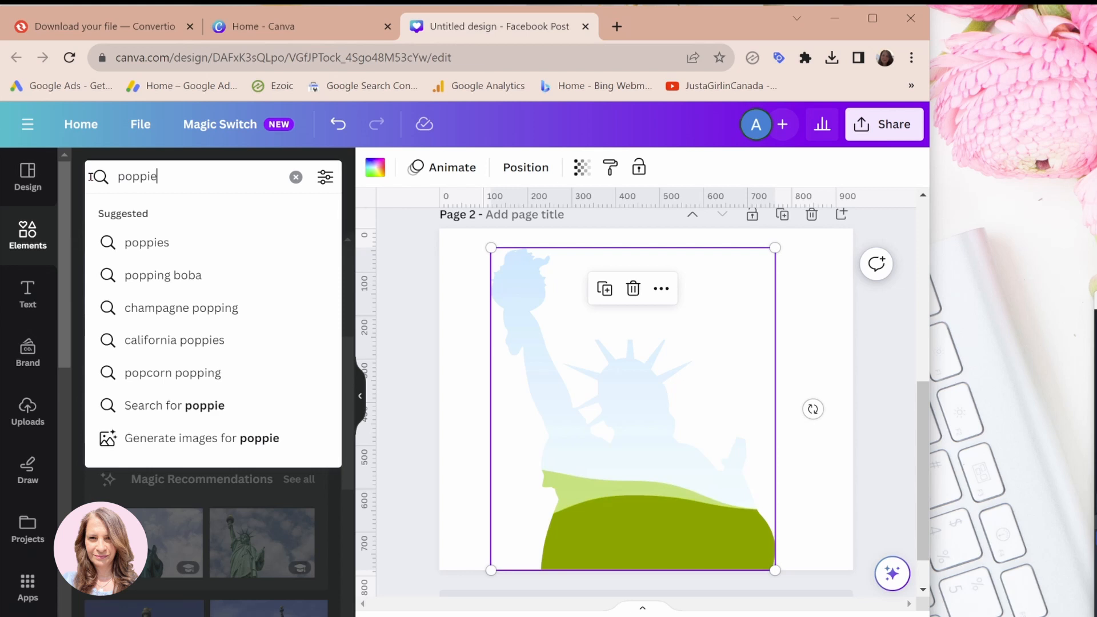
left_click(145, 242)
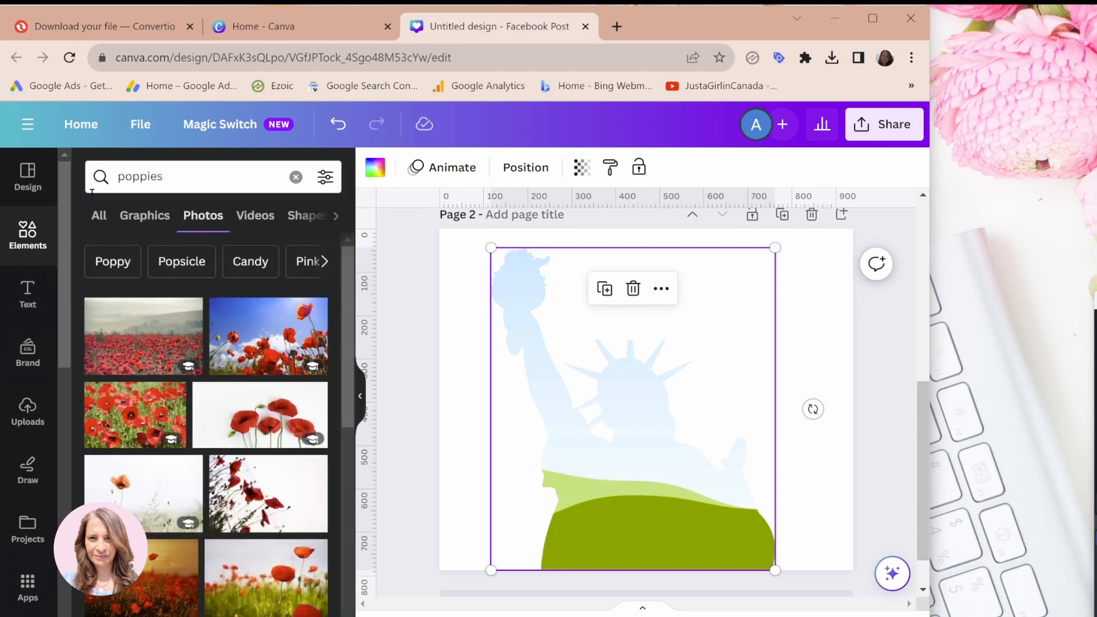
mouse_move(163, 316)
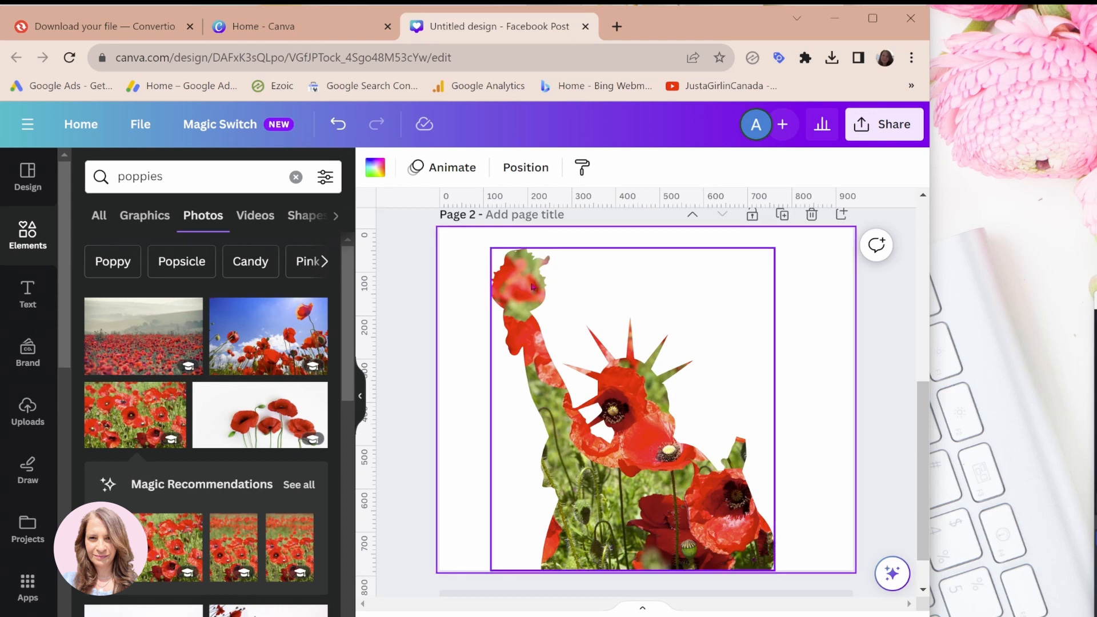
- Select the poppy-filled statue frame and bring up its Transparency setting
left_click(629, 402)
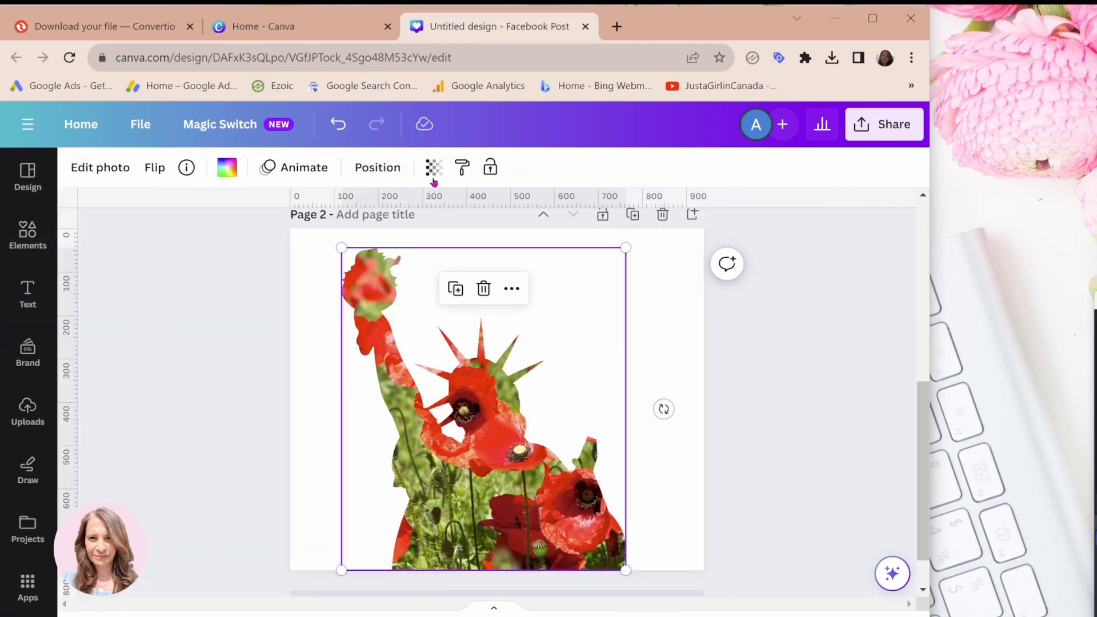
left_click(432, 167)
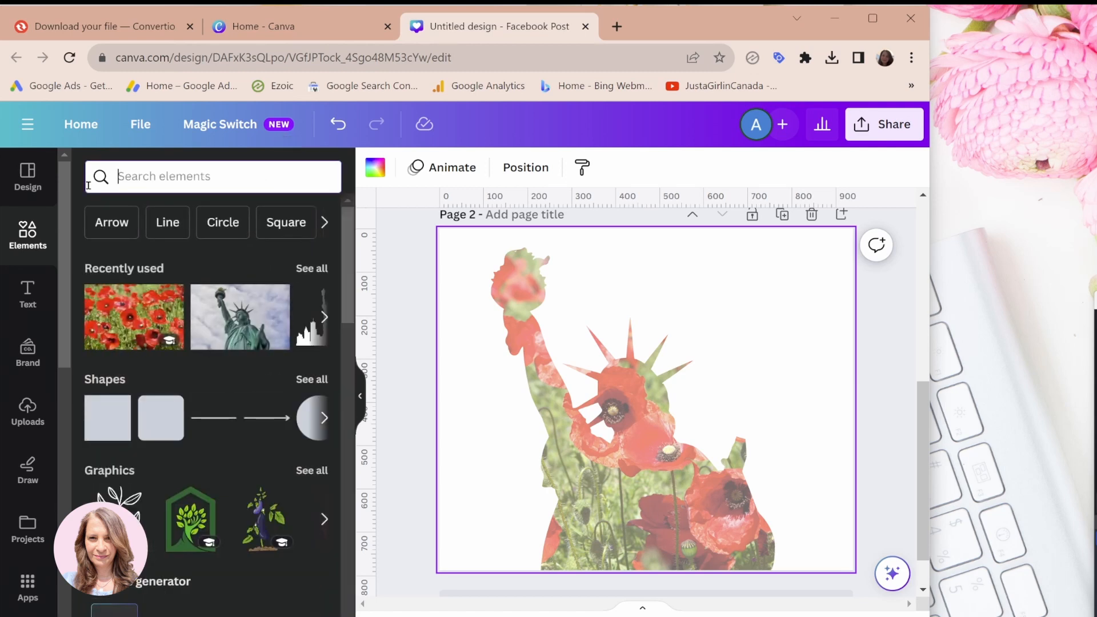
- Search 'new york city' photos and adjust the statue frame's transparency with the slider
type("new york city")
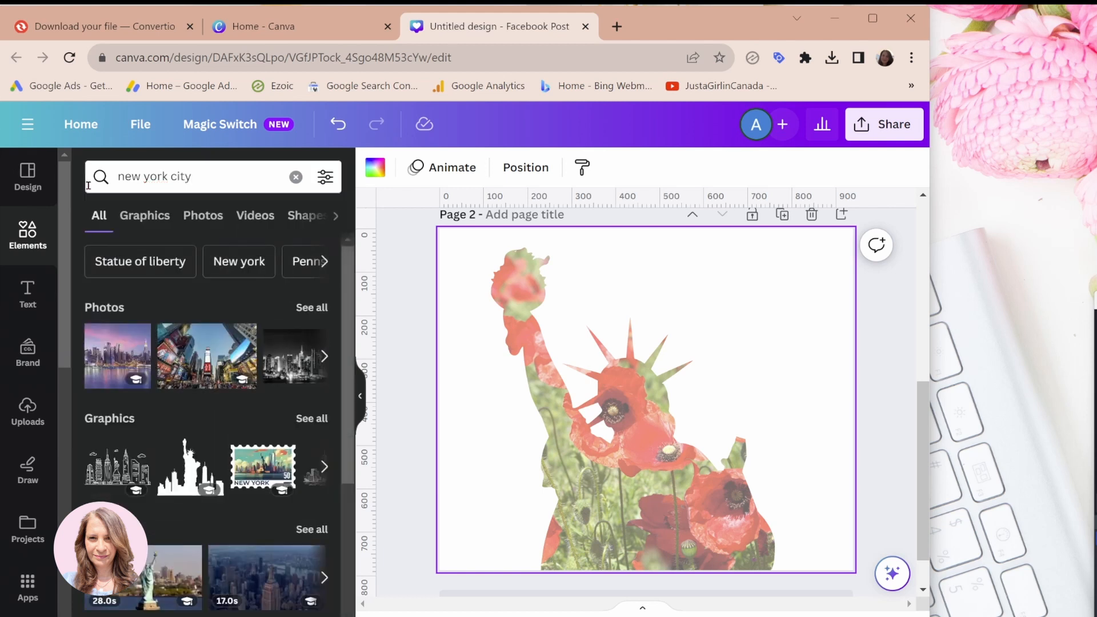
mouse_move(118, 356)
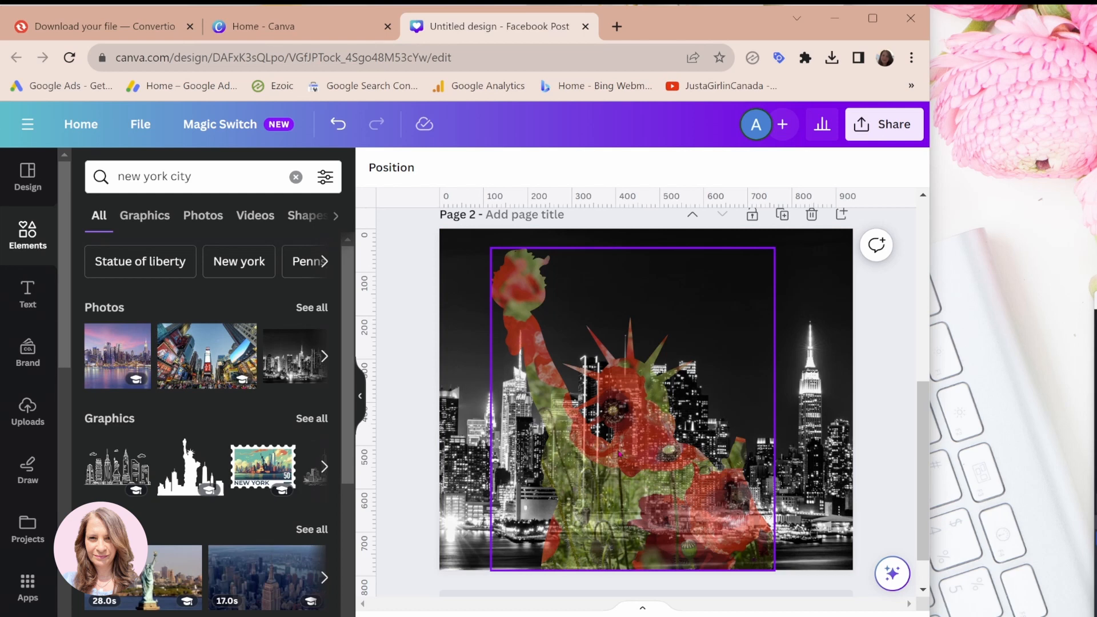
left_click(731, 167)
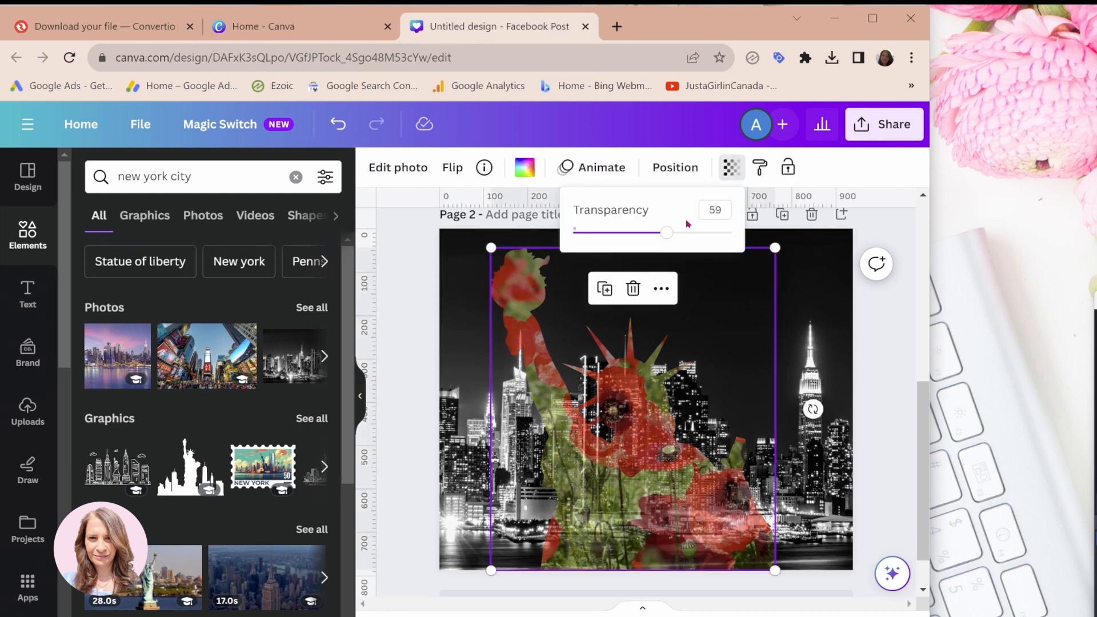
left_click_drag(664, 232, 716, 232)
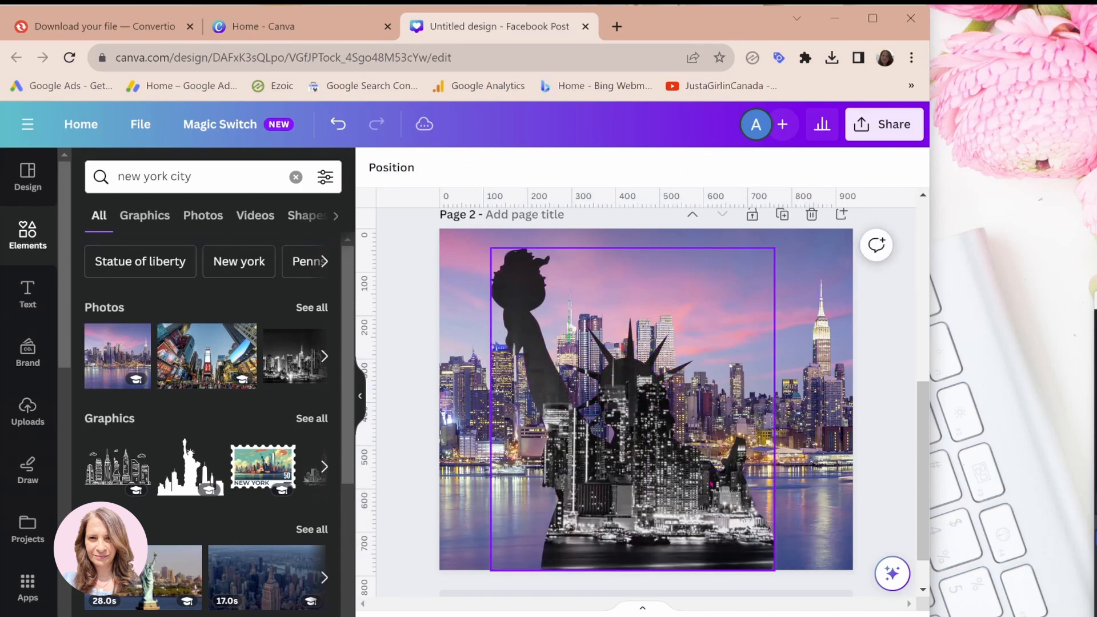
- Set the city-filled statue frame's transparency to 100 and deselect to preview
left_click(405, 267)
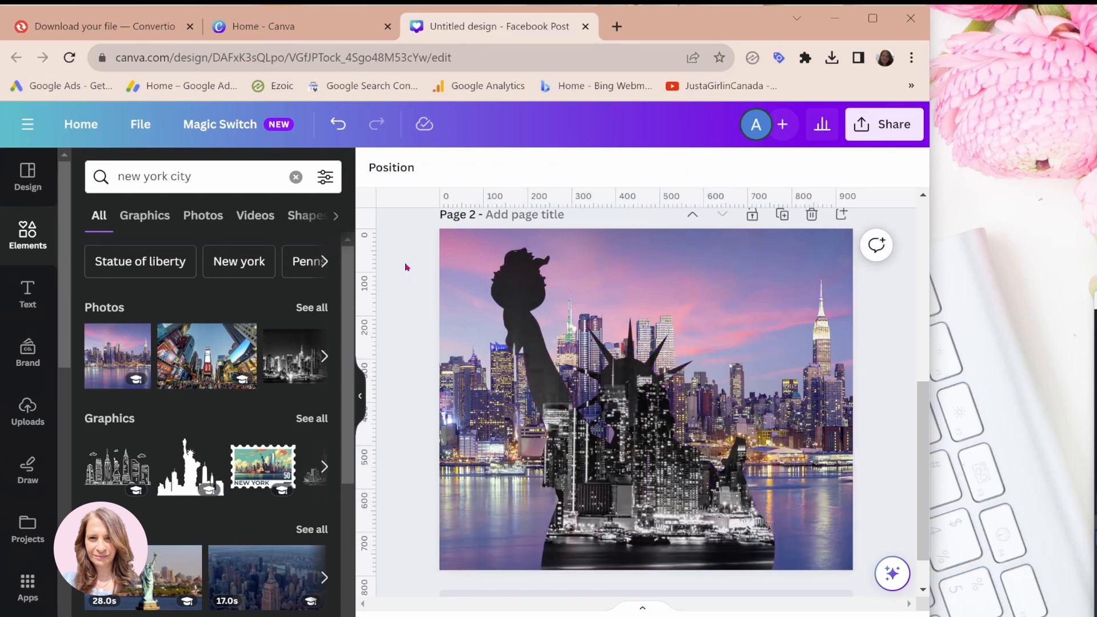
left_click(643, 399)
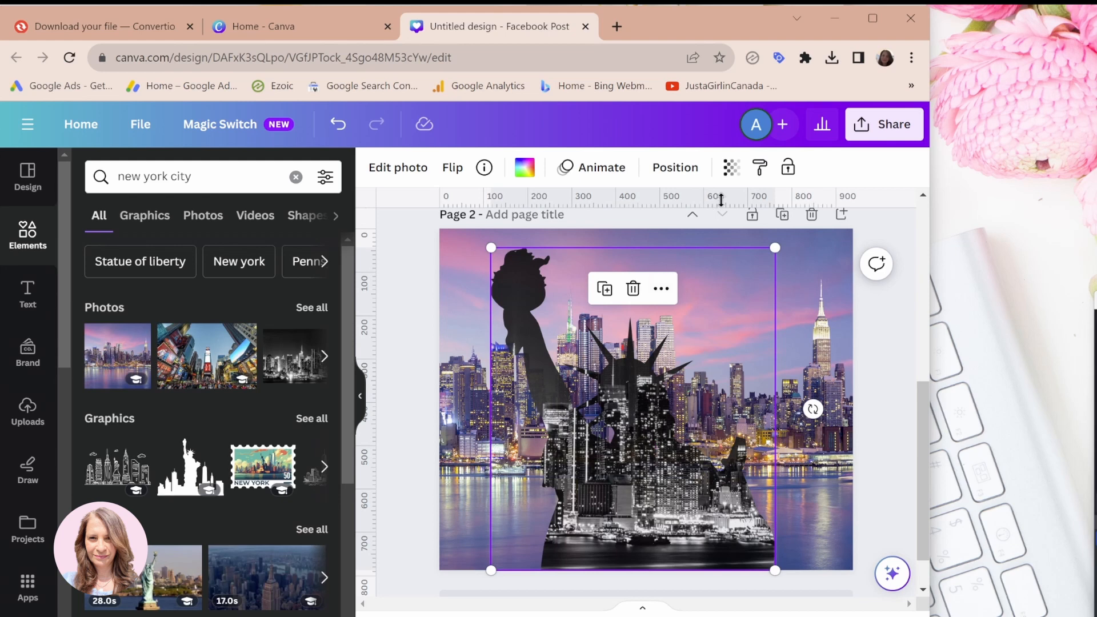
left_click(730, 167)
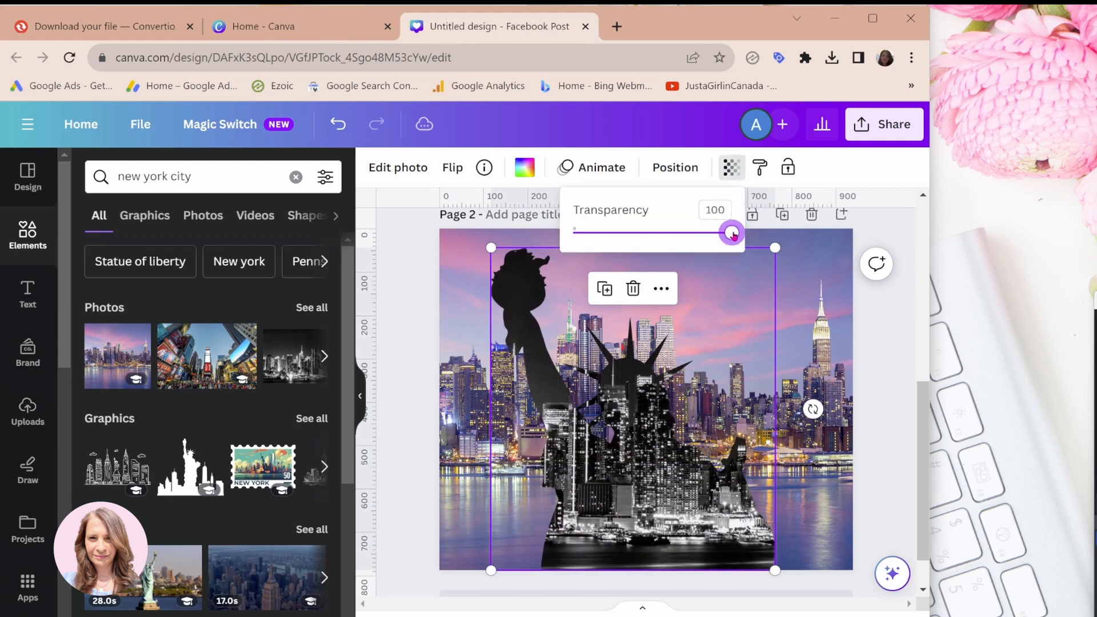
left_click(415, 259)
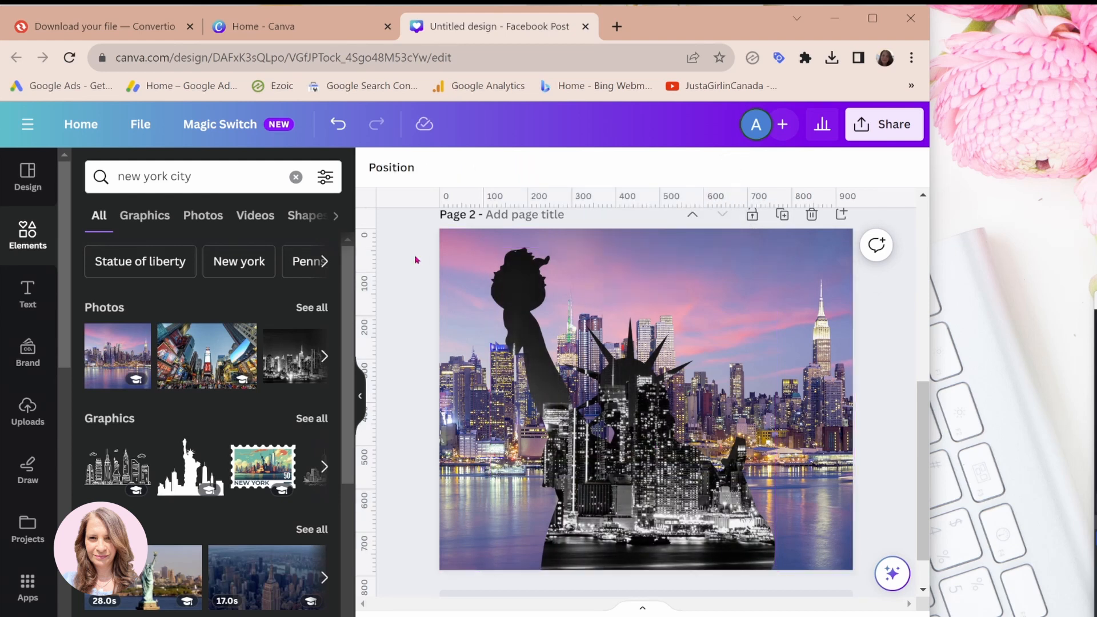